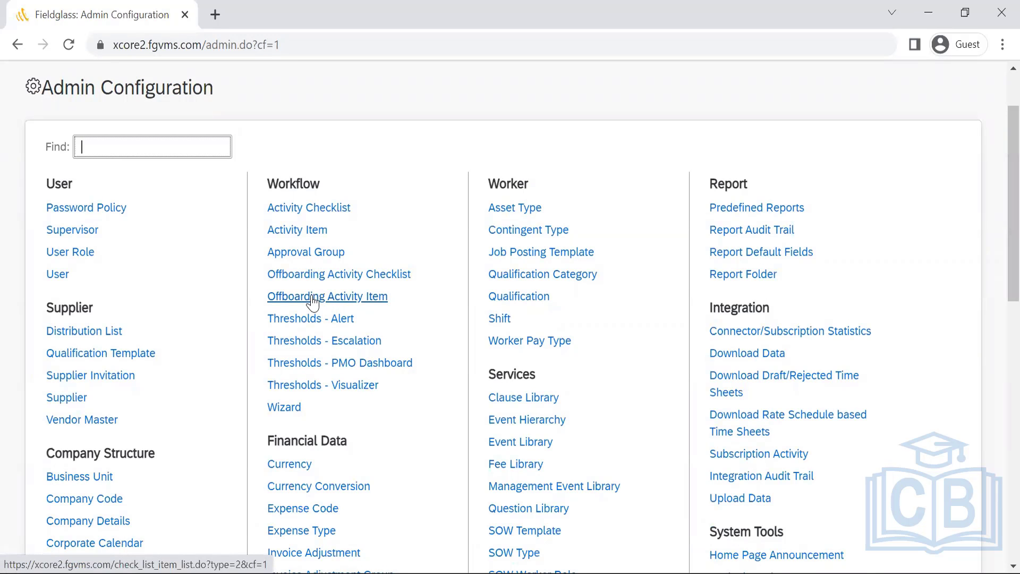
# - Show the empty Offboarding Activity Item list from the Workflow section
pyautogui.click(328, 296)
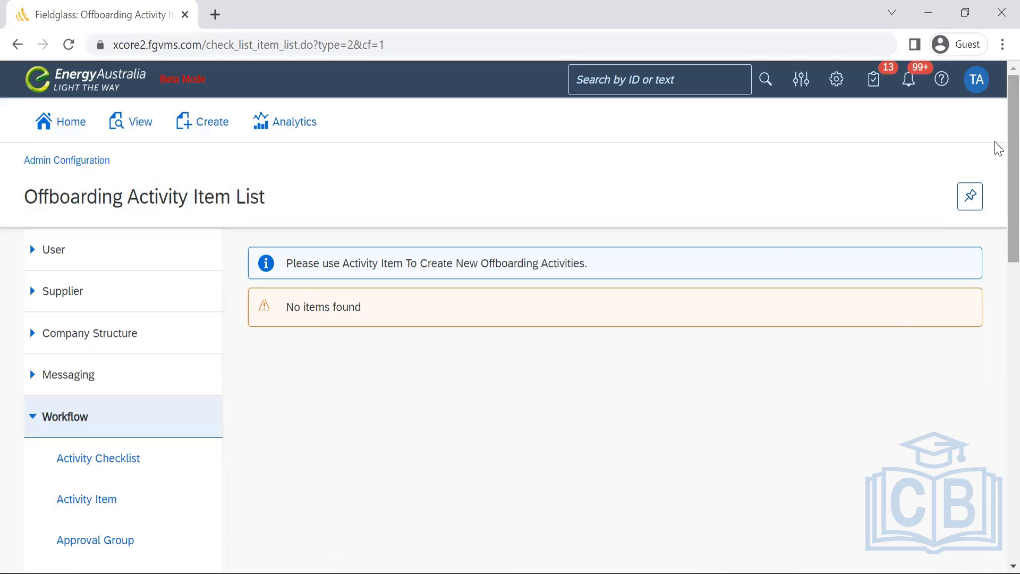
pyautogui.scroll(-3)
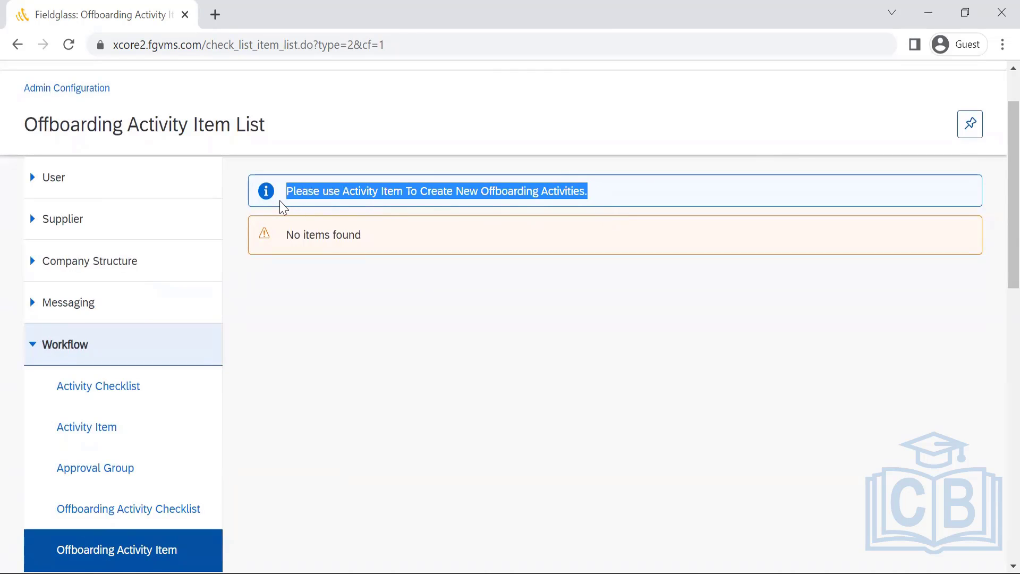
pyautogui.moveTo(261, 195)
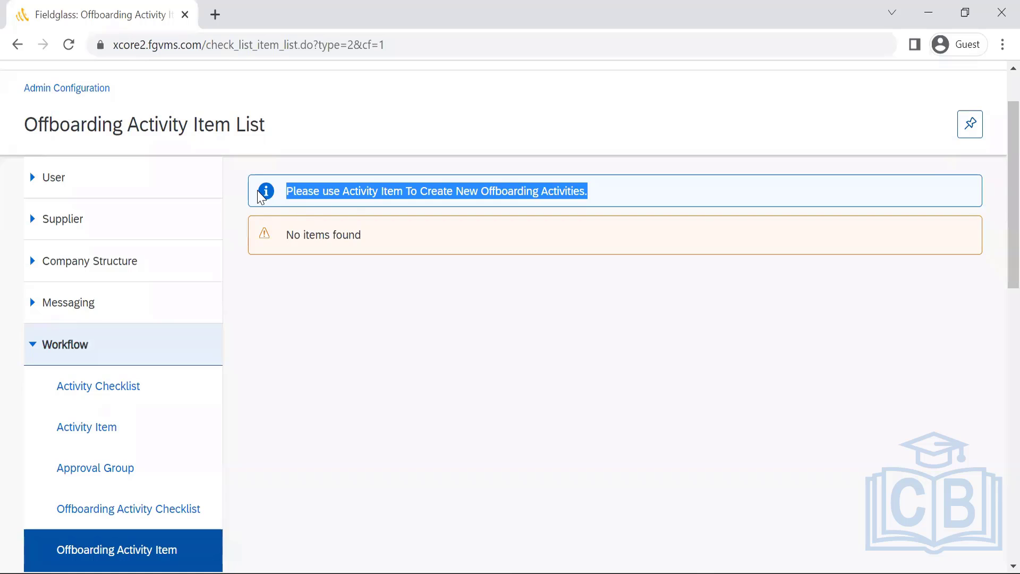
pyautogui.scroll(-3)
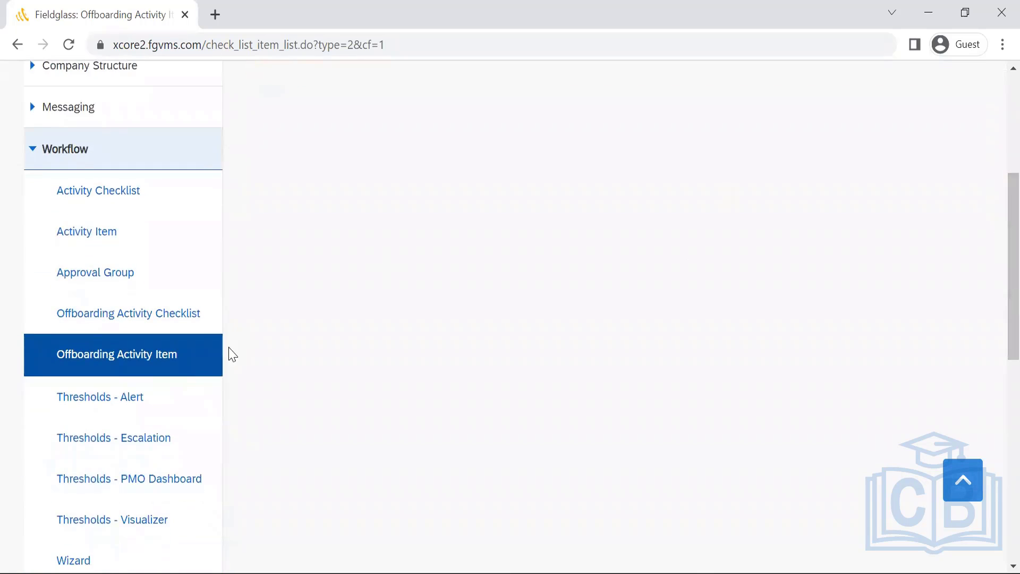
# - View the Offboarding Activity Checklists list, peek at the New checklist form, and return to the list unsaved
pyautogui.click(127, 312)
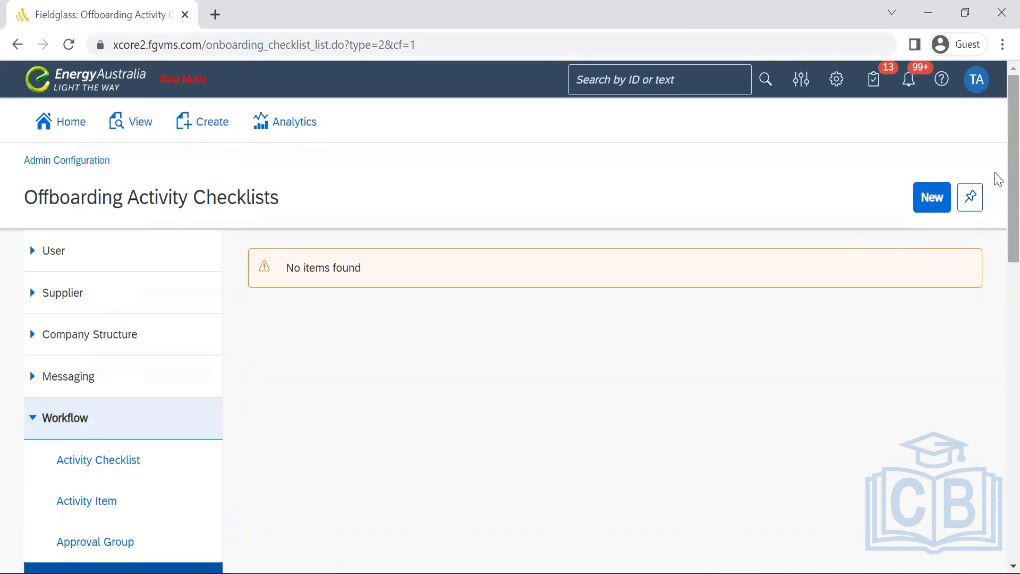
pyautogui.scroll(-3)
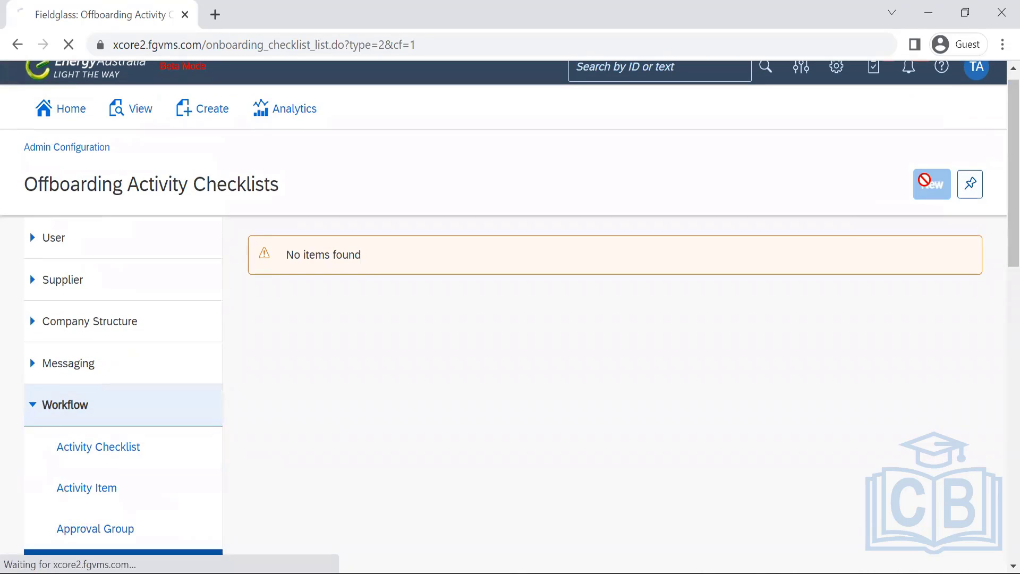
pyautogui.click(932, 185)
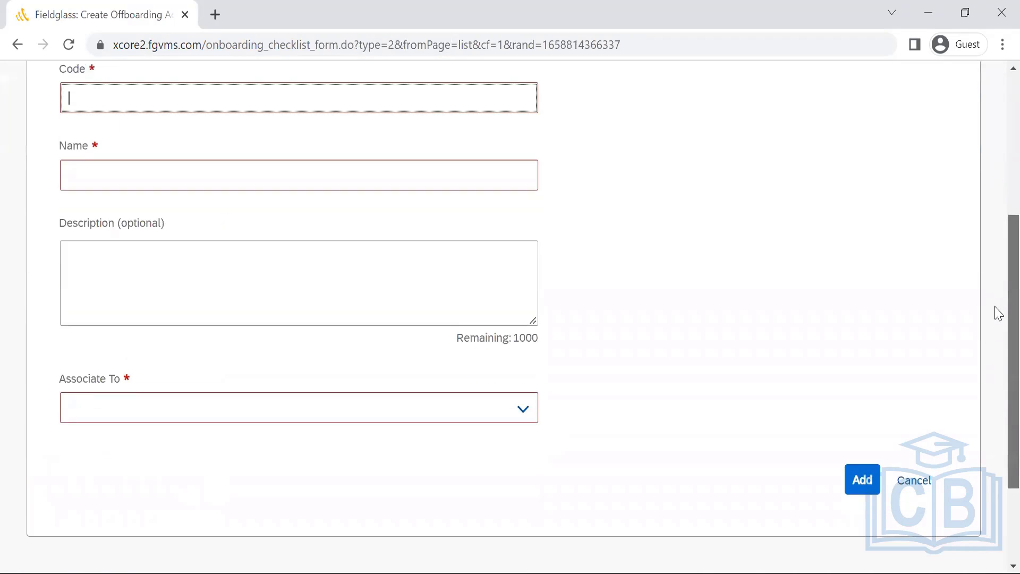
pyautogui.scroll(-3)
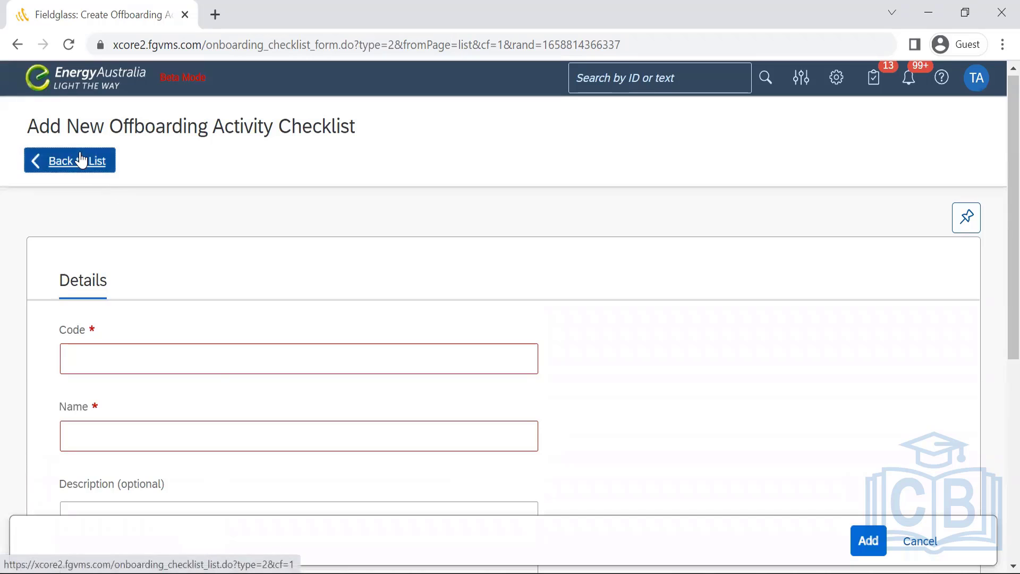
pyautogui.click(70, 161)
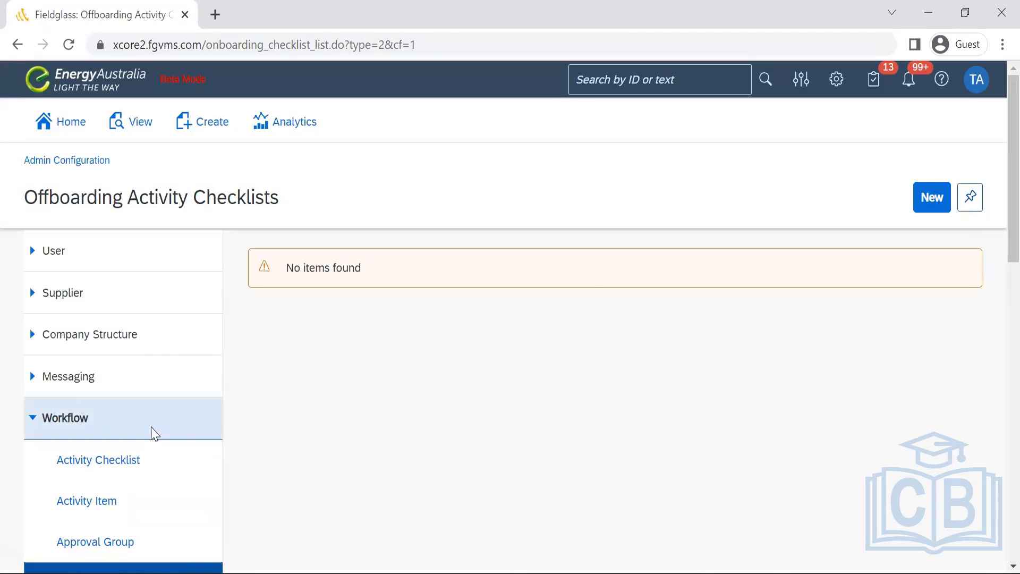
pyautogui.scroll(-3)
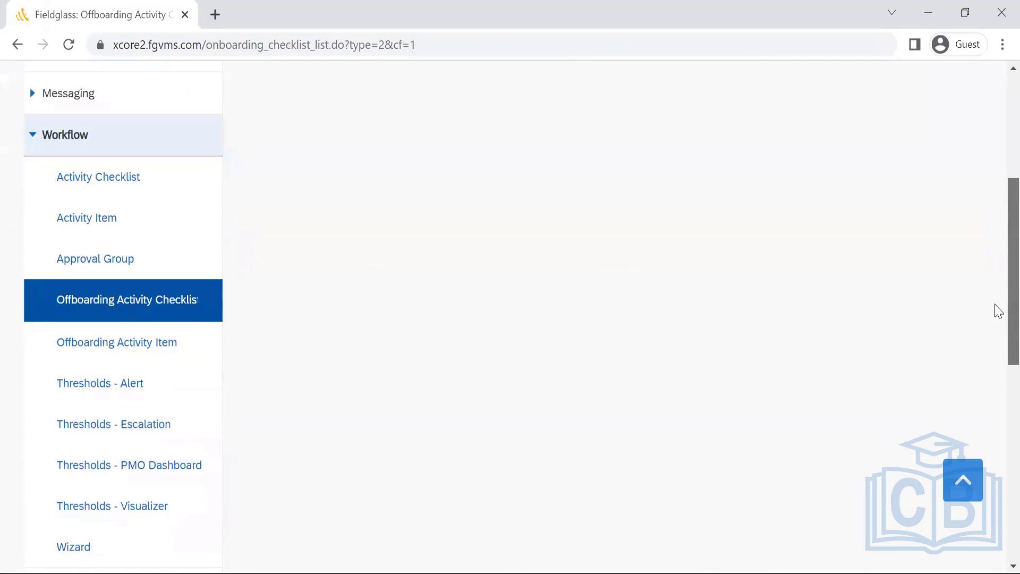
pyautogui.scroll(-3)
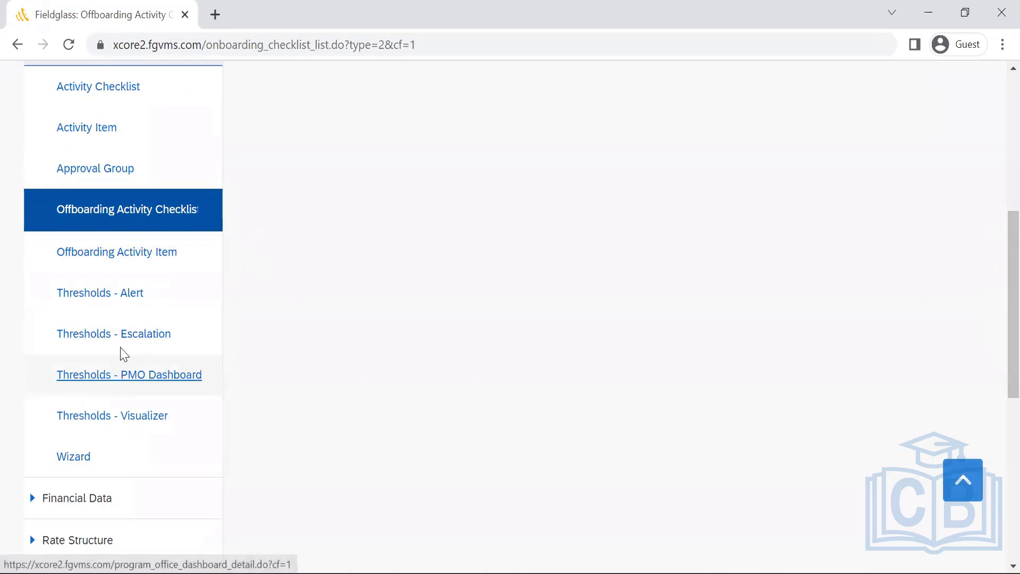
# - Show the Thresholds - Alert details with each monitored process and its threshold in days
pyautogui.click(100, 293)
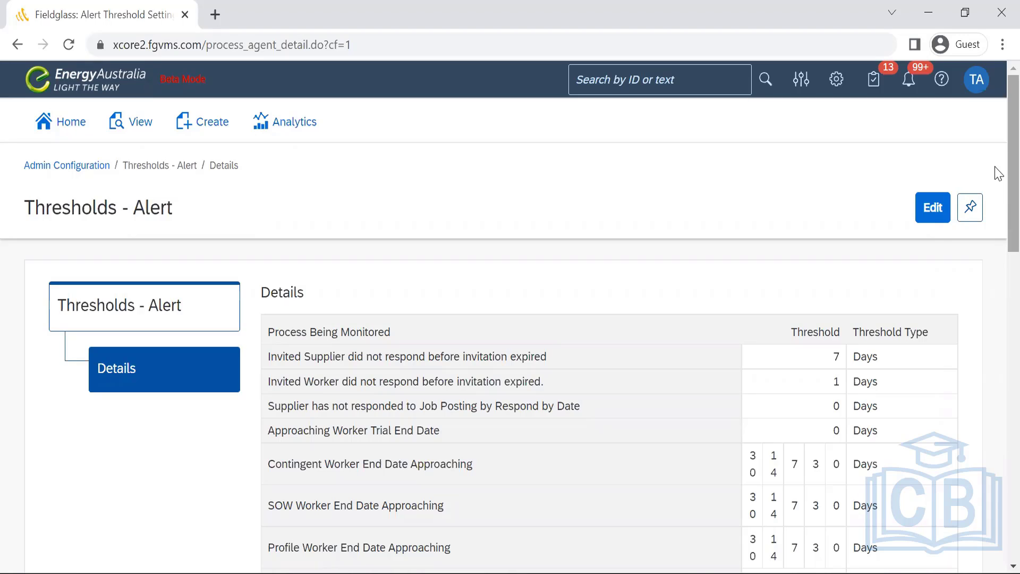
pyautogui.moveTo(998, 346)
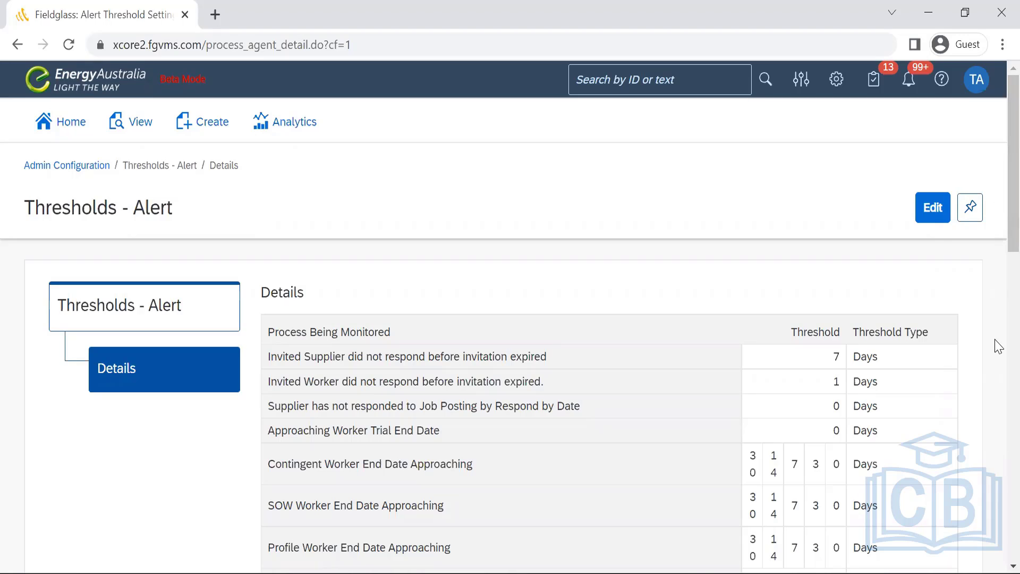
pyautogui.scroll(-3)
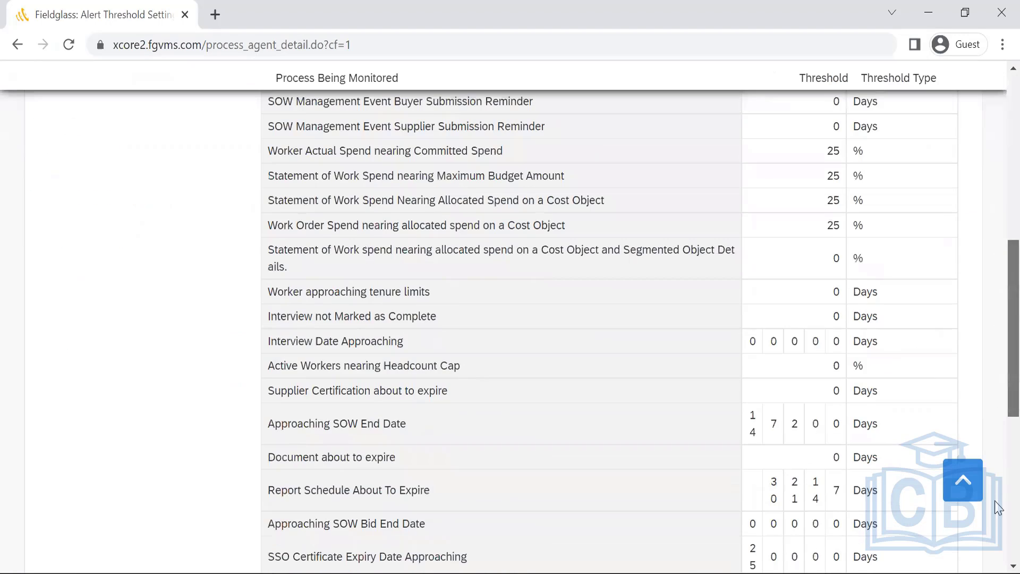
pyautogui.scroll(-3)
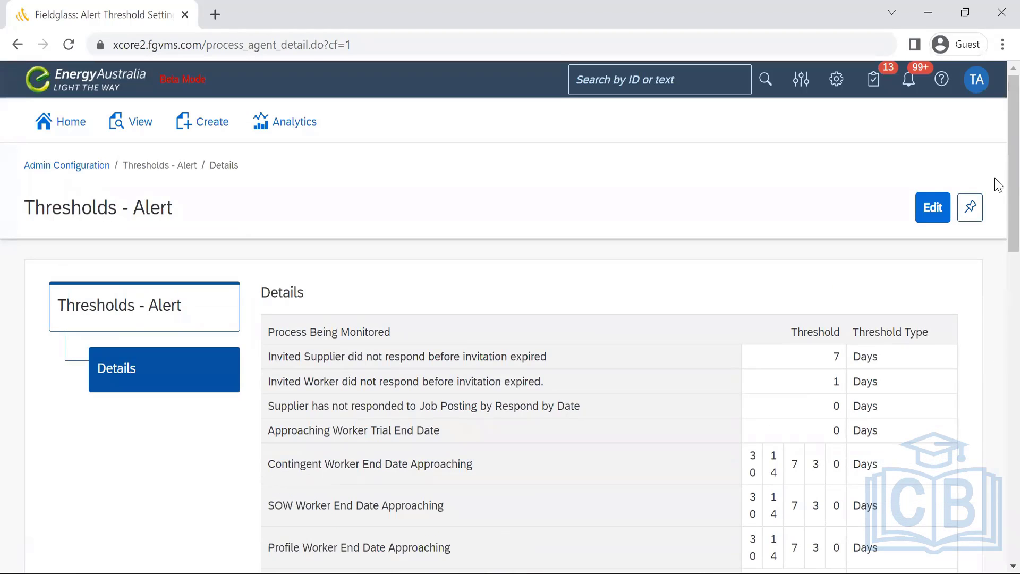
pyautogui.scroll(-3)
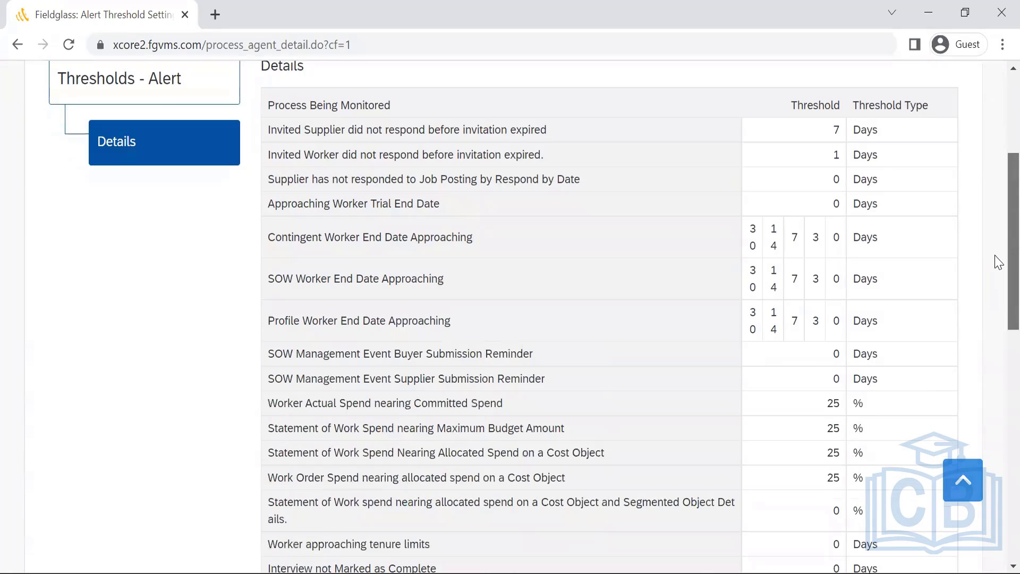
pyautogui.scroll(-3)
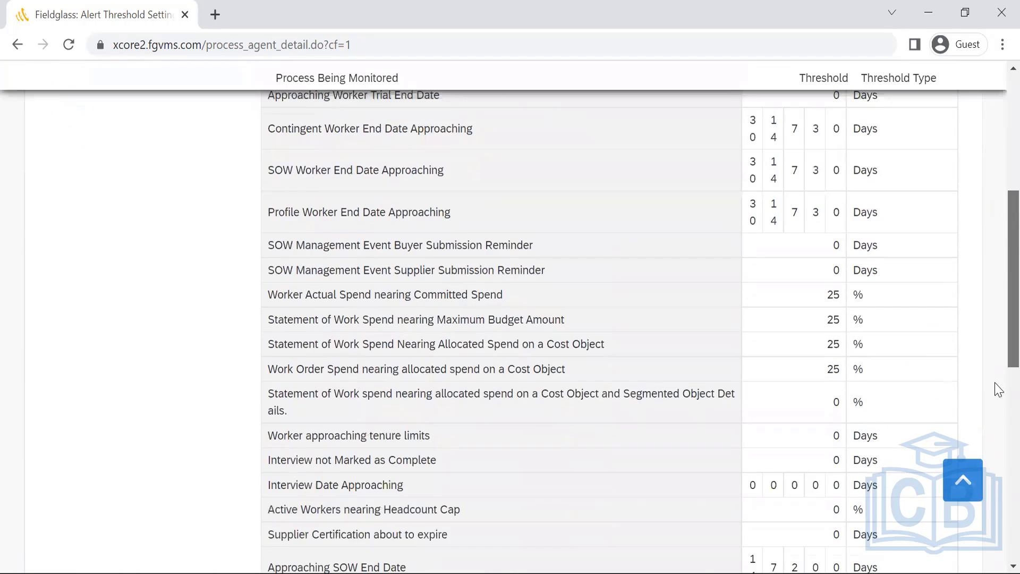
pyautogui.scroll(3)
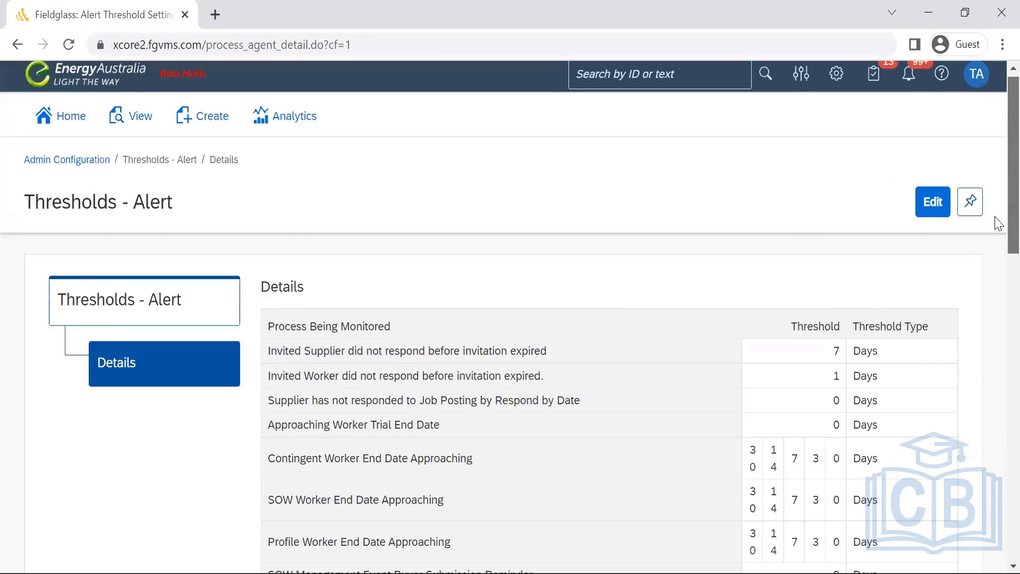
pyautogui.scroll(-3)
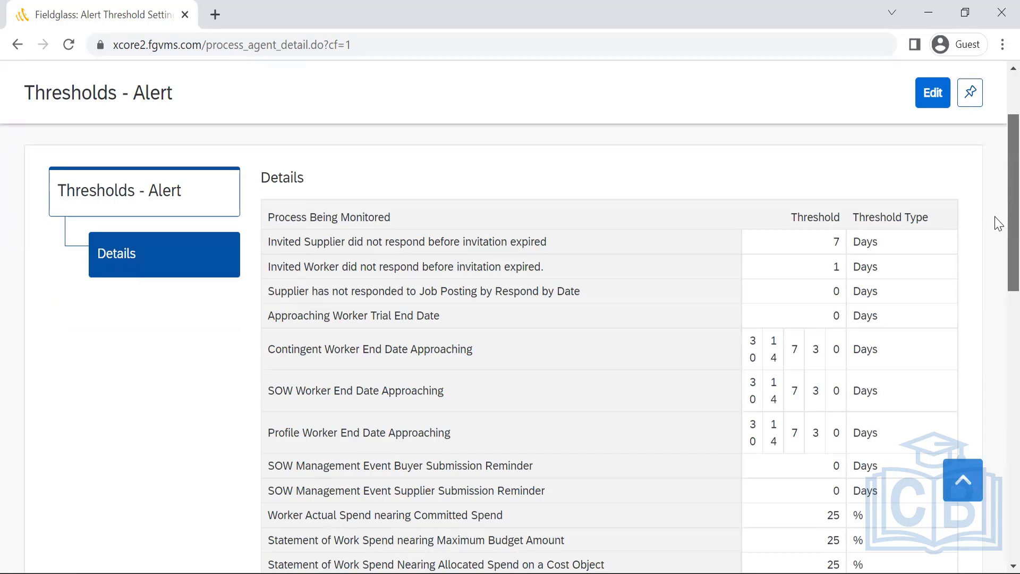
pyautogui.moveTo(249, 249)
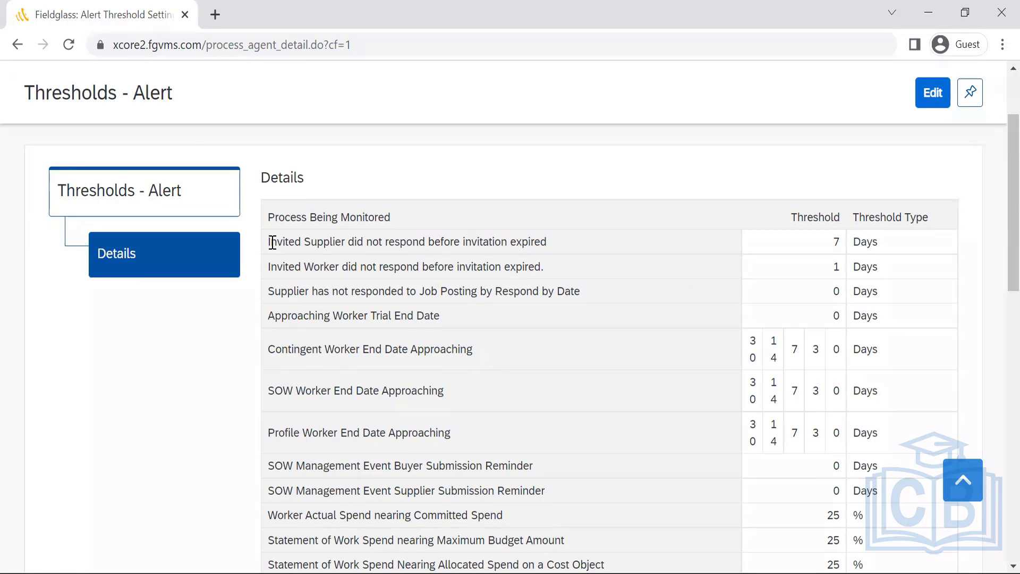
pyautogui.moveTo(556, 251)
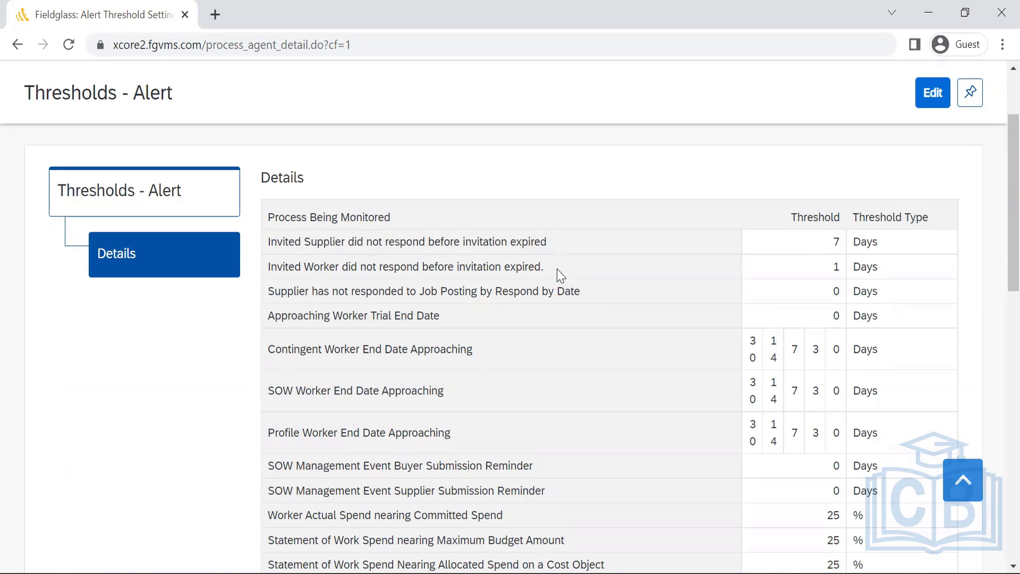
pyautogui.moveTo(271, 217); pyautogui.dragTo(544, 267)
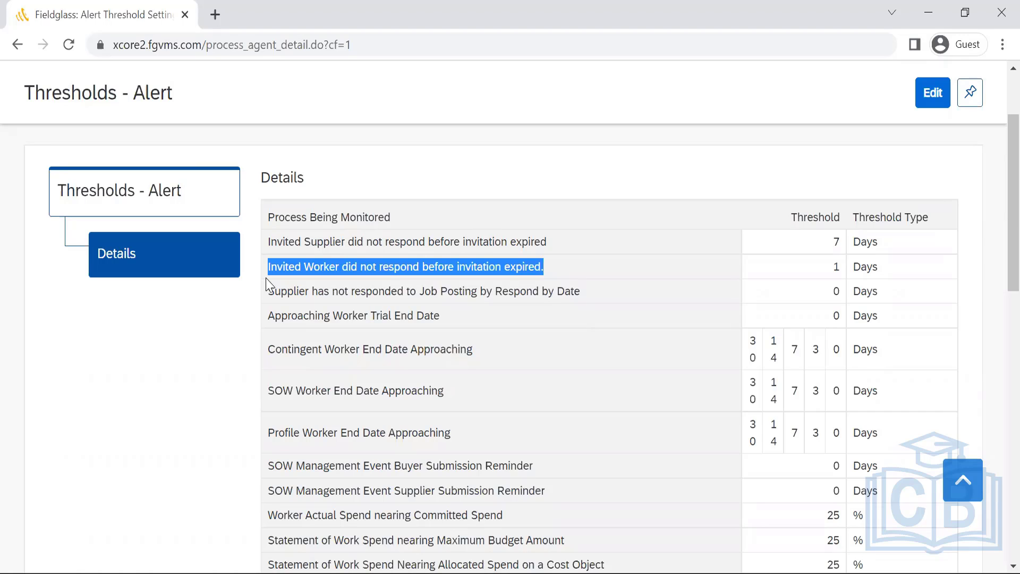
pyautogui.moveTo(581, 263)
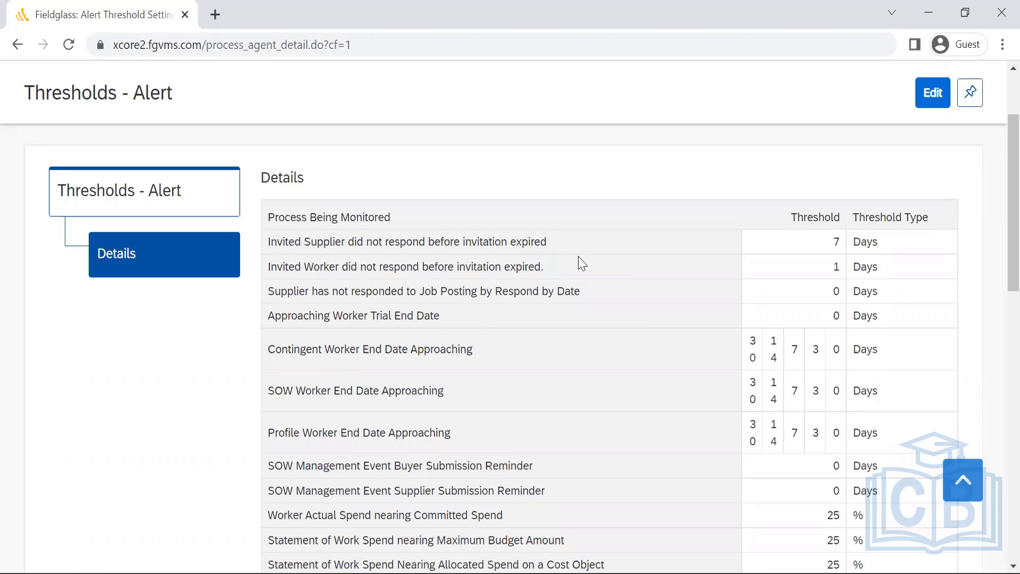
pyautogui.moveTo(580, 291)
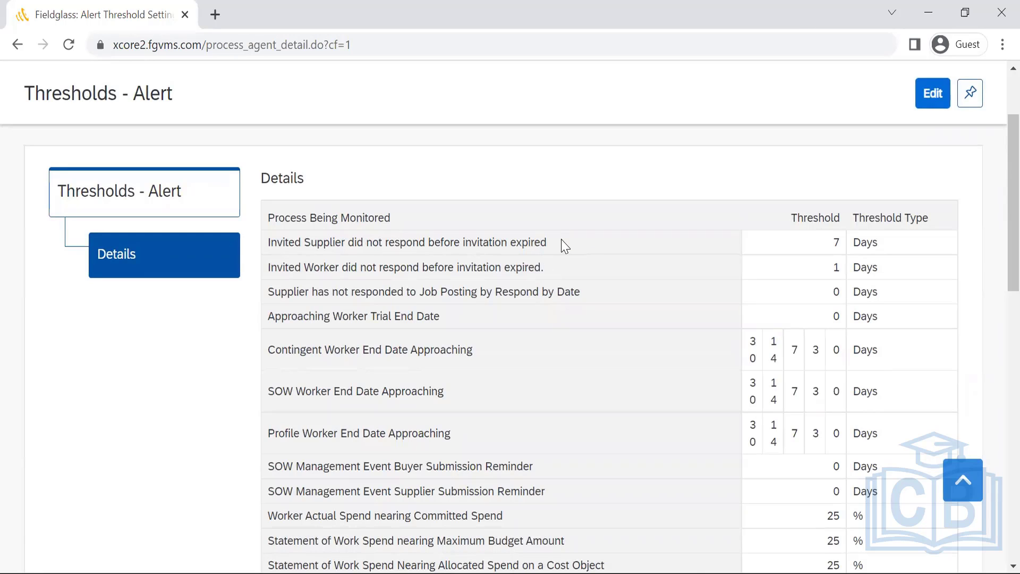
pyautogui.moveTo(268, 217); pyautogui.dragTo(546, 242)
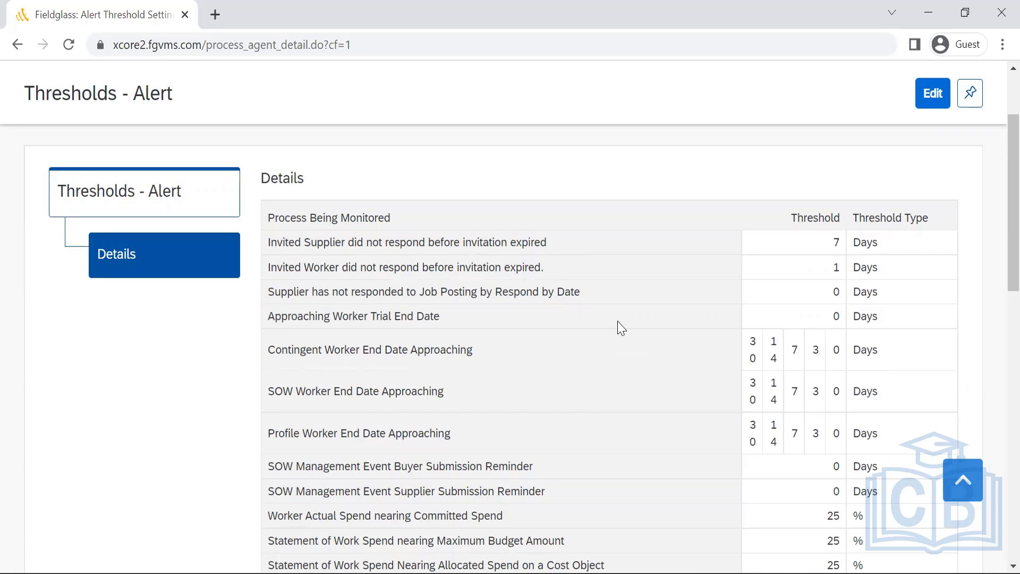
pyautogui.moveTo(997, 265)
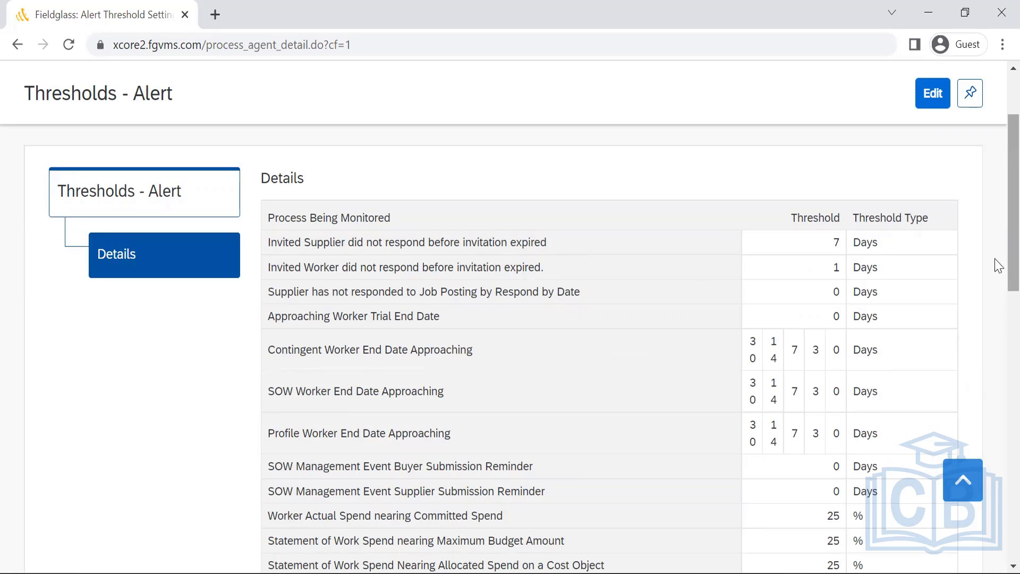
pyautogui.scroll(-3)
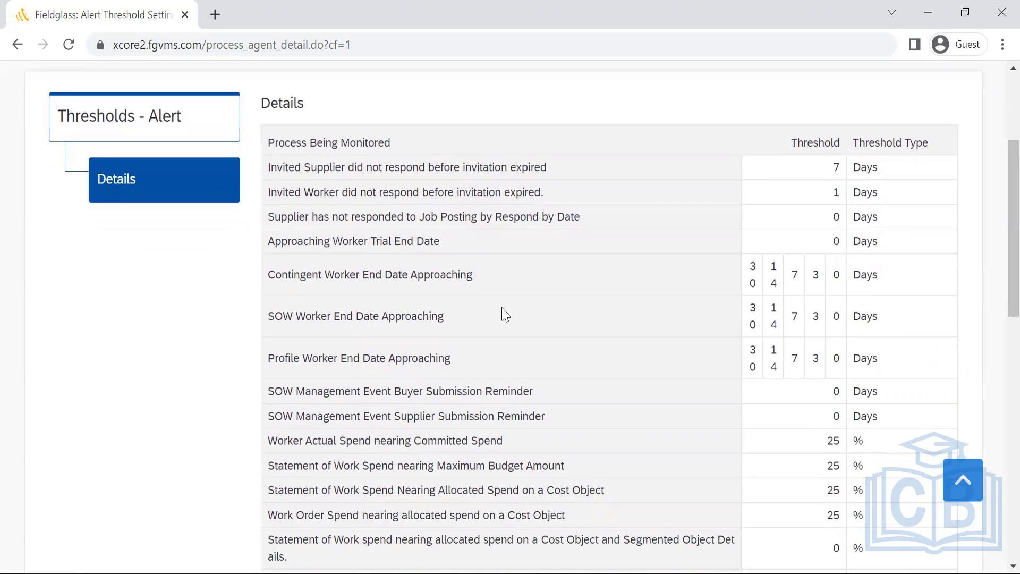
pyautogui.moveTo(321, 293)
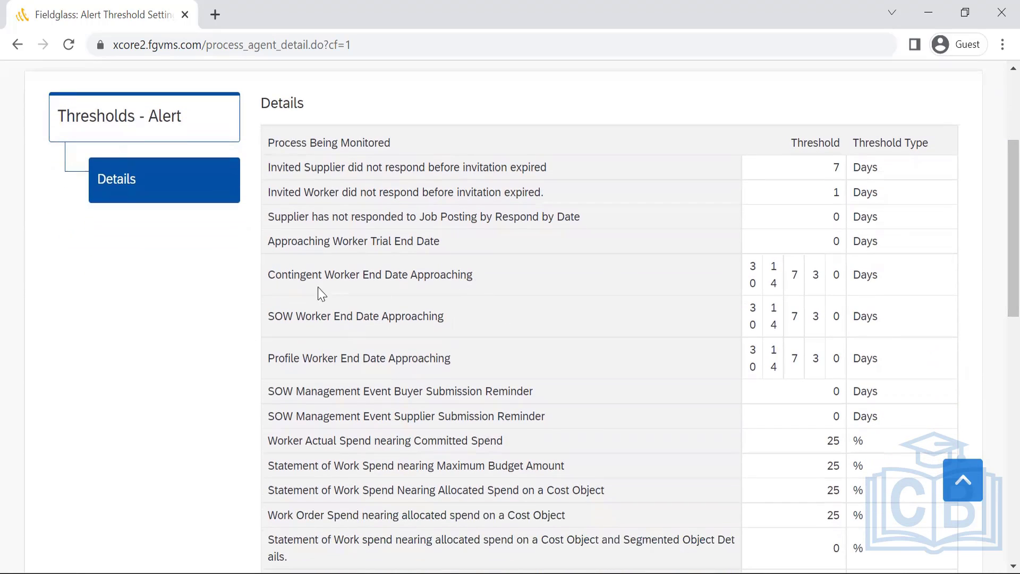
pyautogui.moveTo(514, 294)
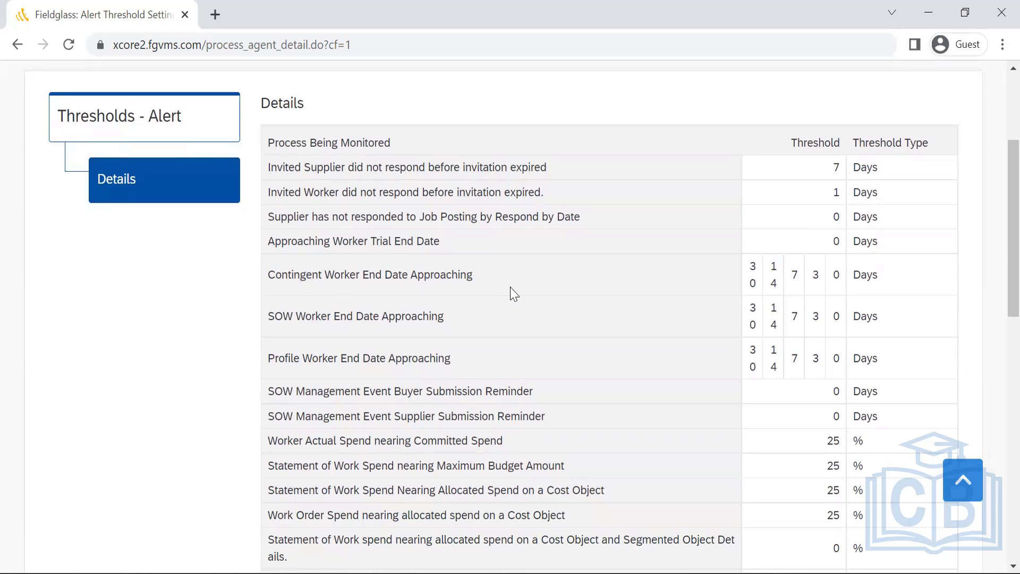
pyautogui.moveTo(766, 276)
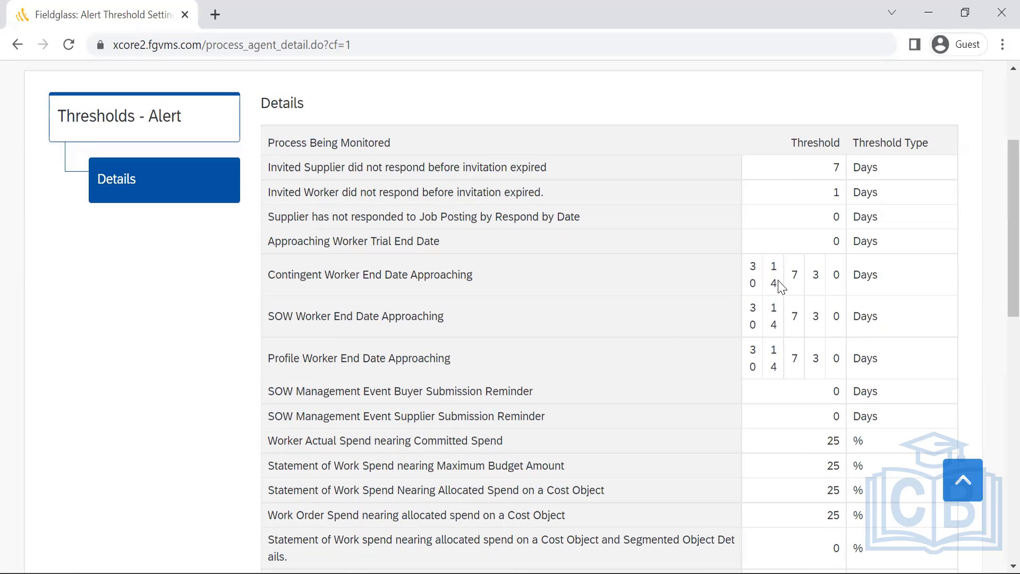
pyautogui.doubleClick(773, 274)
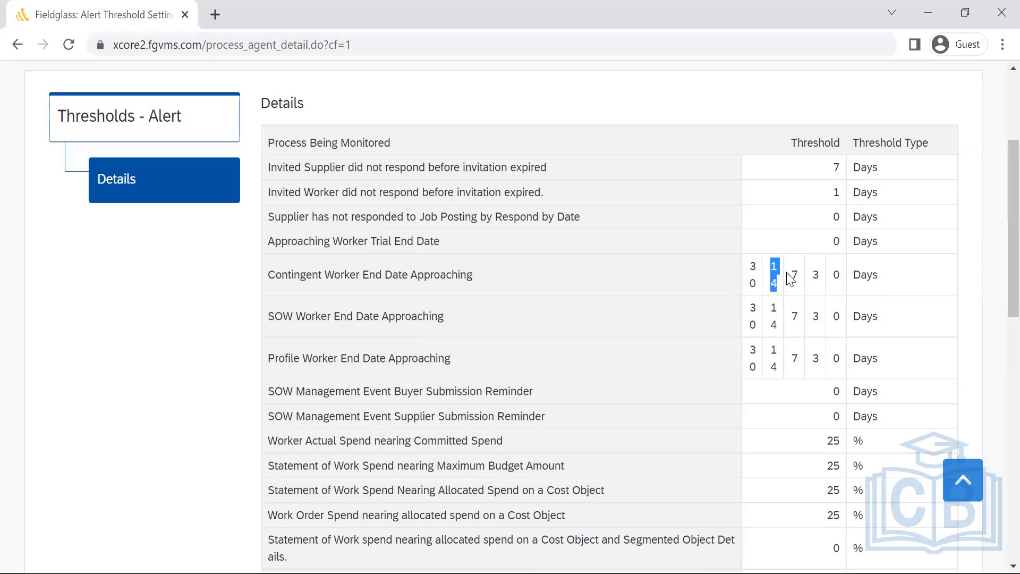
pyautogui.click(794, 274)
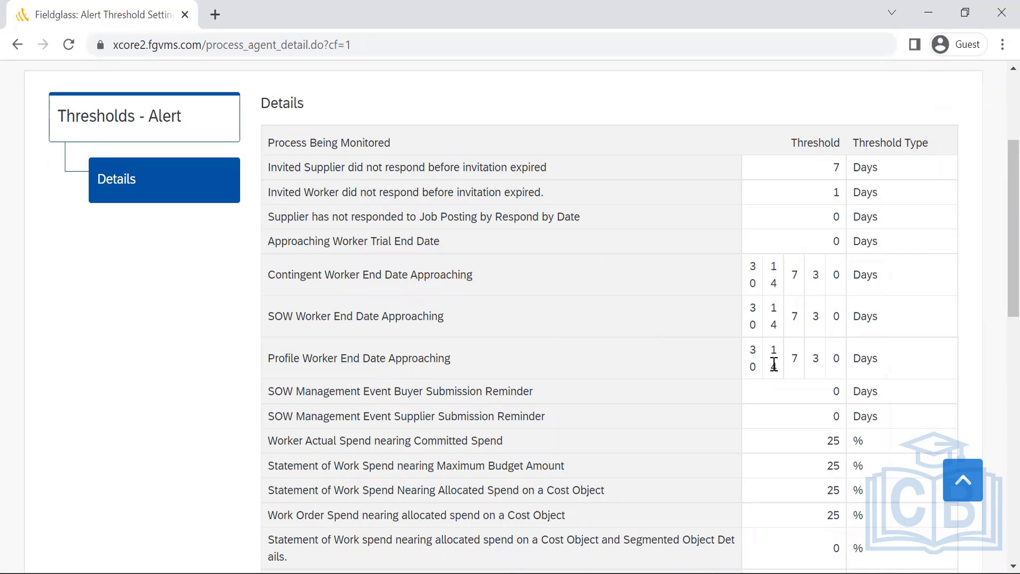
pyautogui.moveTo(606, 257)
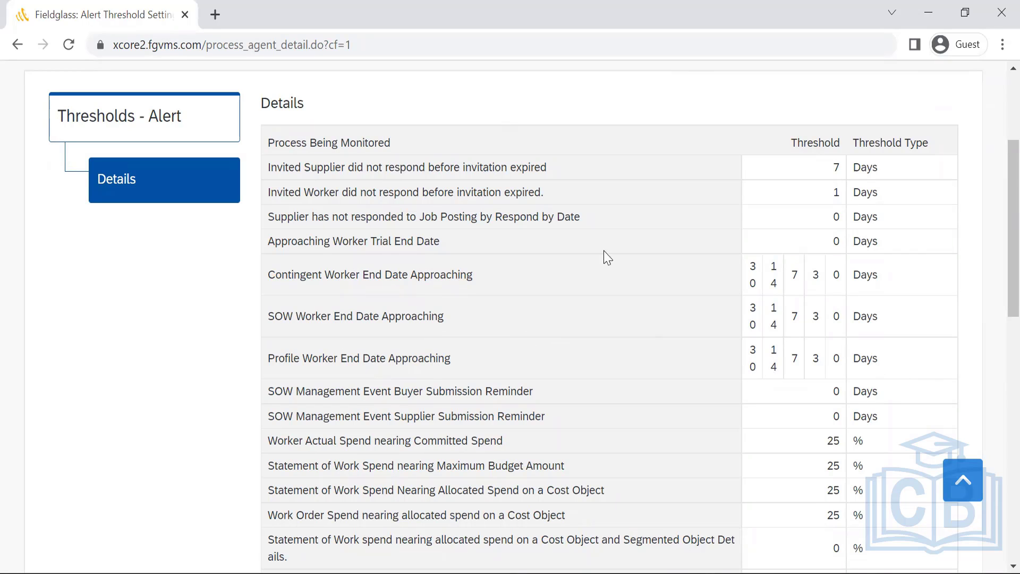
pyautogui.moveTo(584, 203)
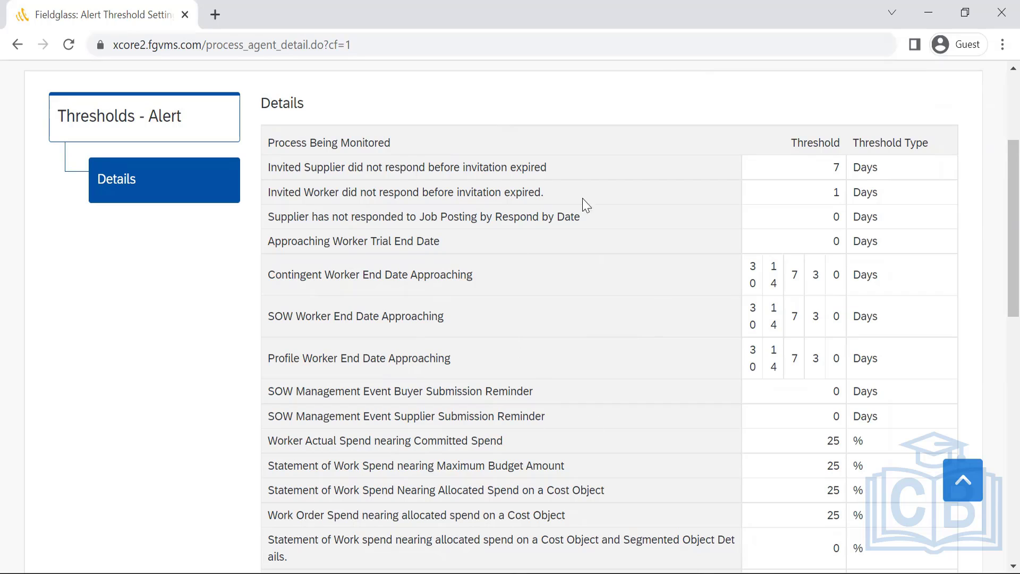
pyautogui.moveTo(792, 427)
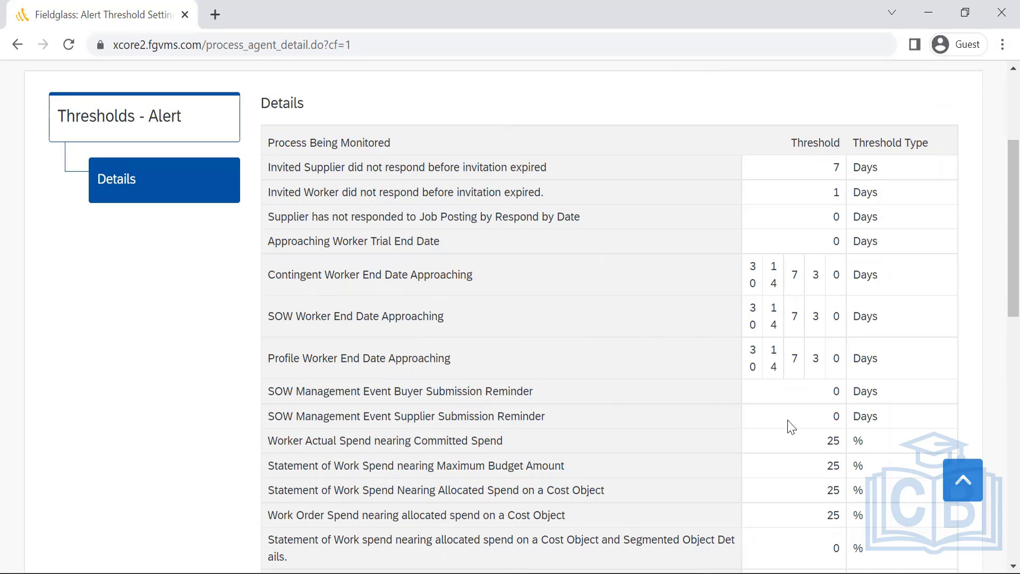
pyautogui.moveTo(997, 208)
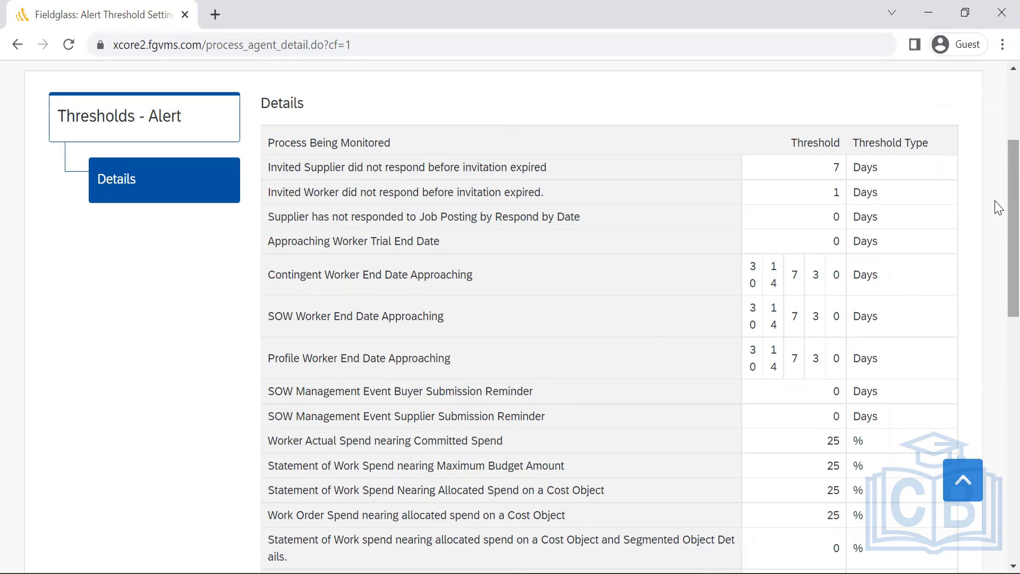
pyautogui.moveTo(998, 320)
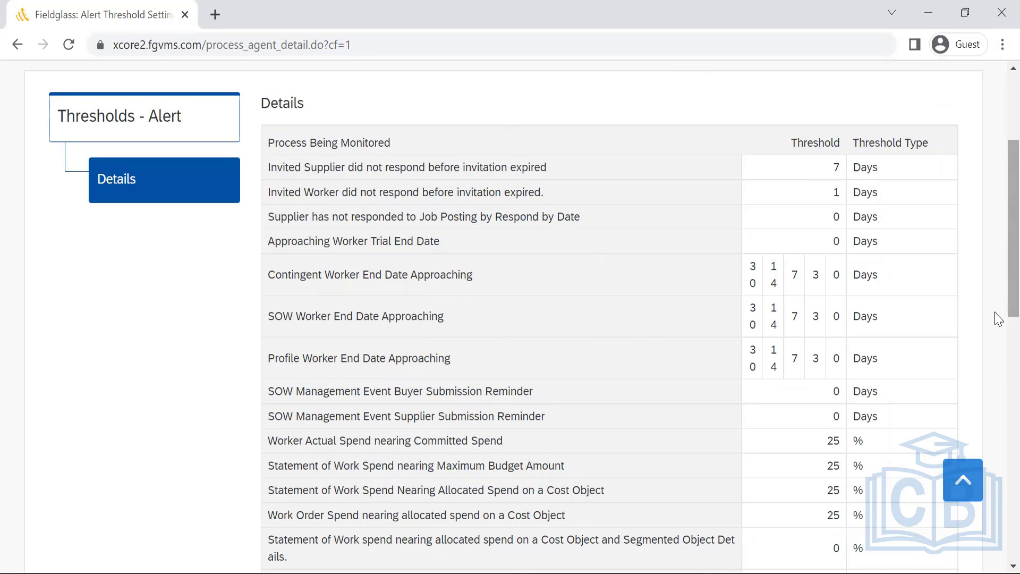
pyautogui.scroll(-3)
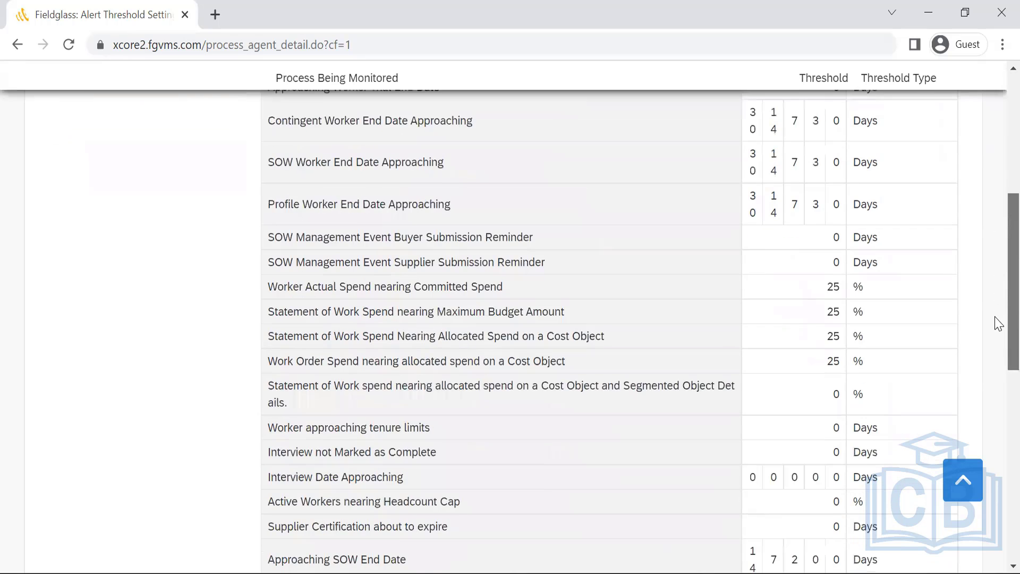
pyautogui.scroll(-3)
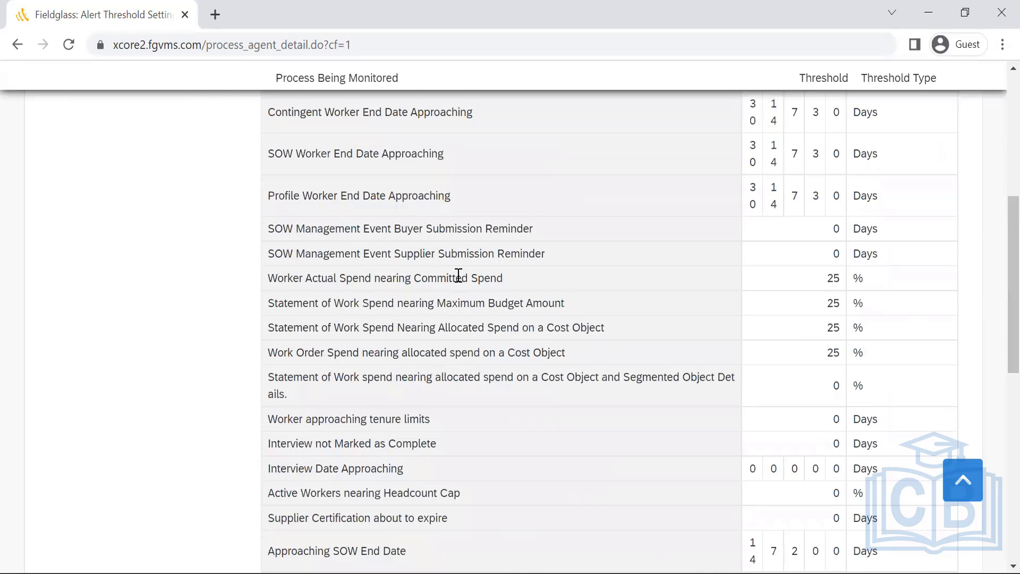
pyautogui.moveTo(320, 277); pyautogui.dragTo(502, 277)
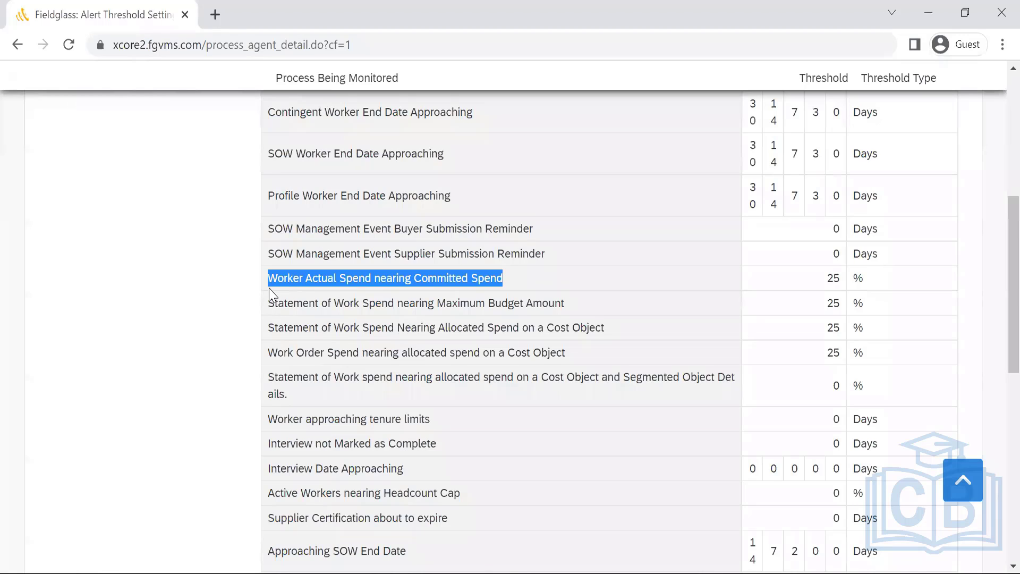
pyautogui.moveTo(874, 287)
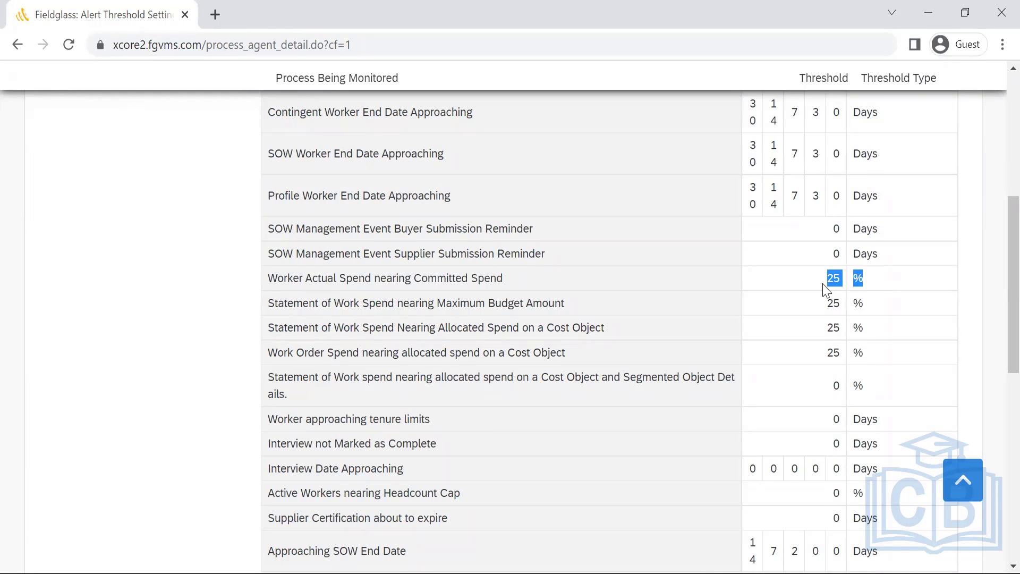
pyautogui.moveTo(561, 282)
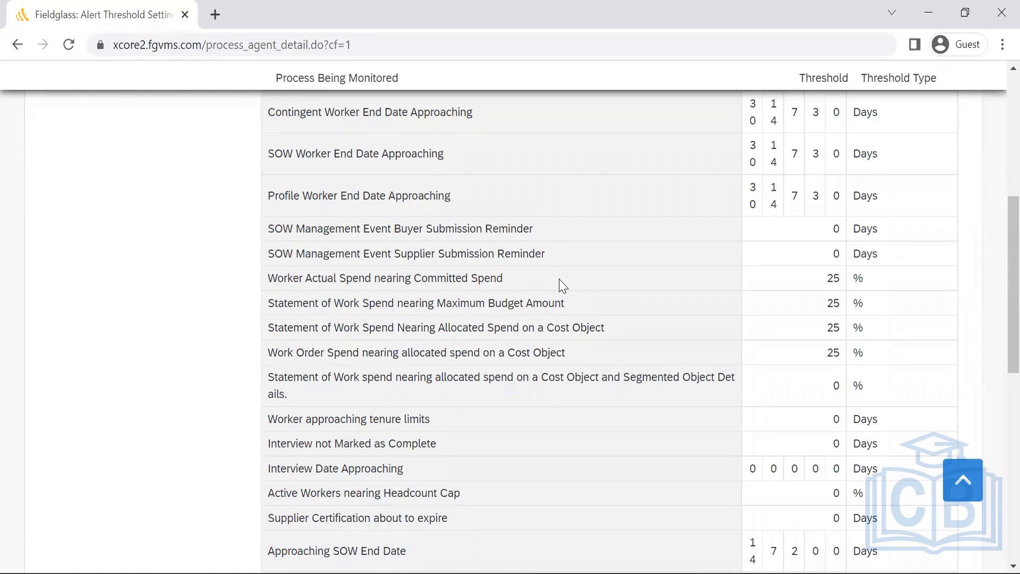
pyautogui.moveTo(305, 304)
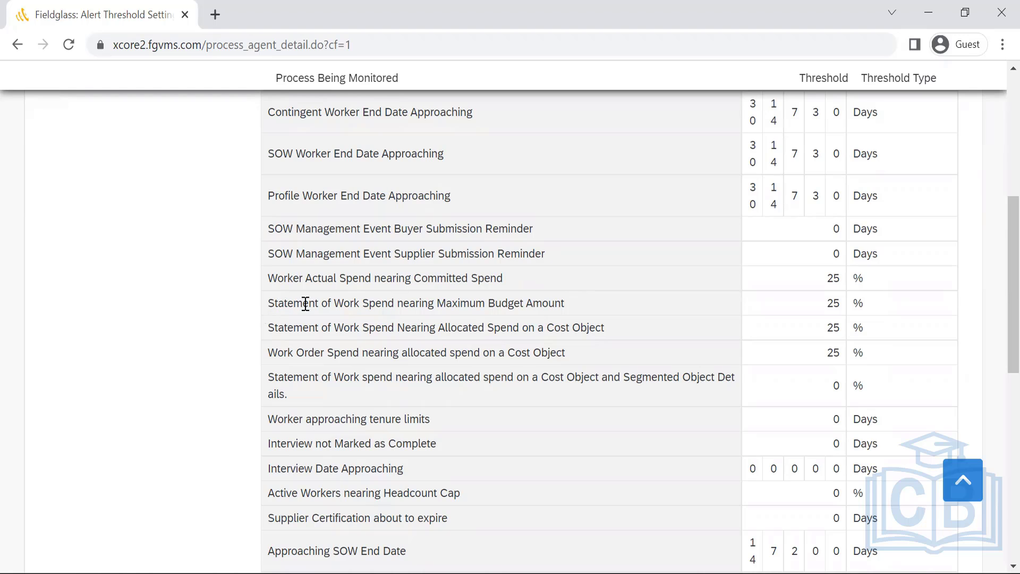
pyautogui.moveTo(576, 304)
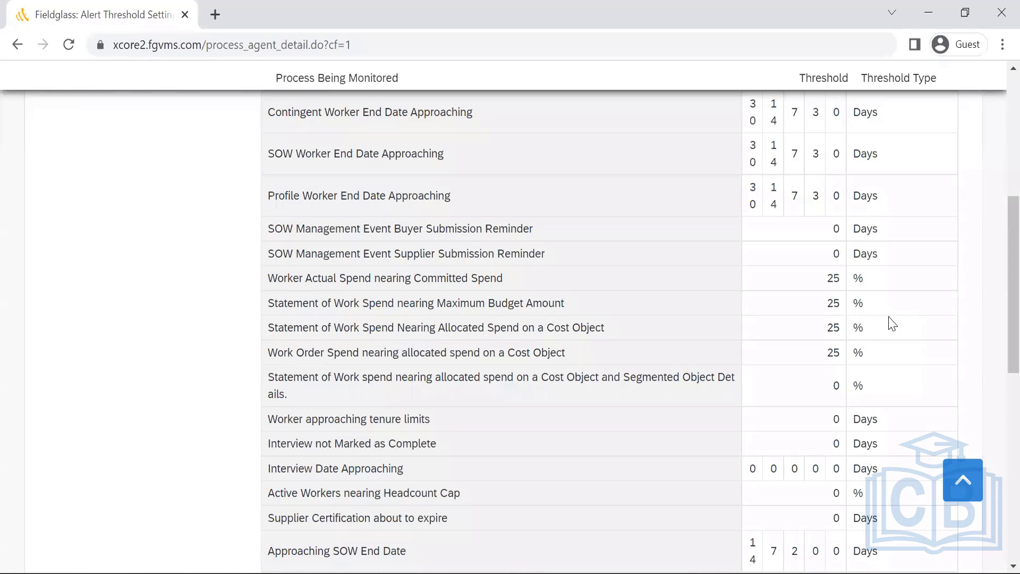
pyautogui.moveTo(990, 304)
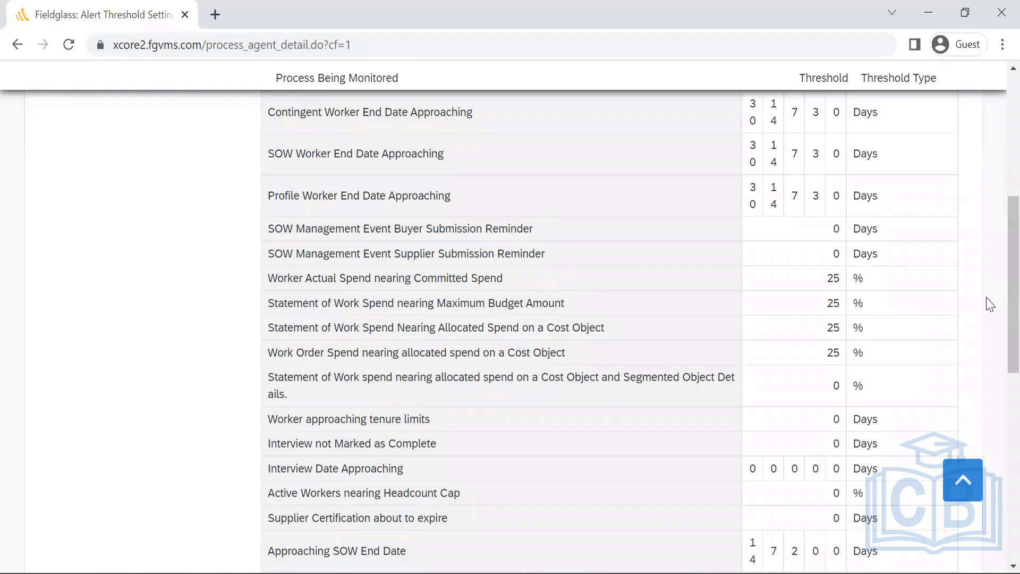
pyautogui.scroll(-3)
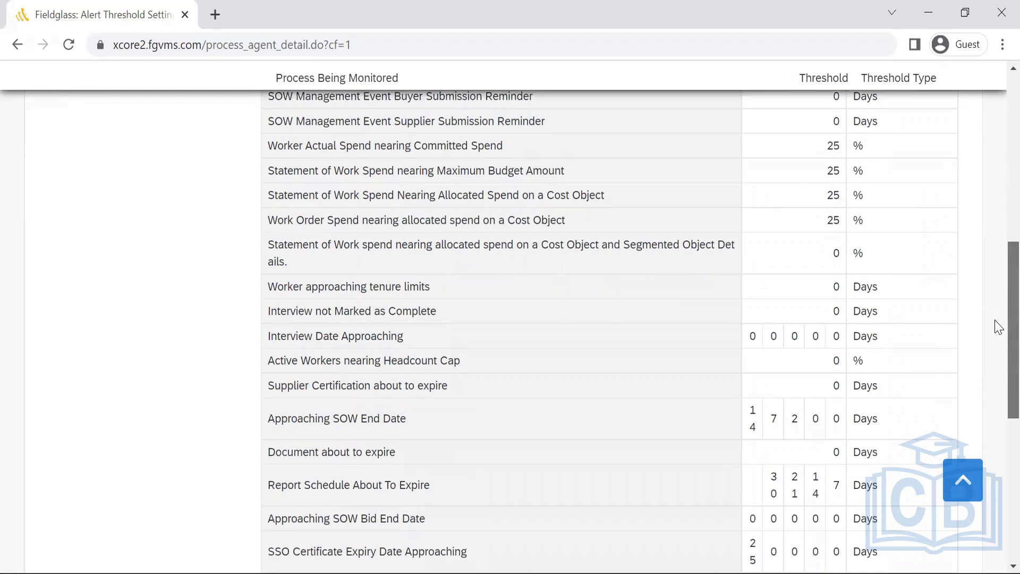
pyautogui.scroll(-3)
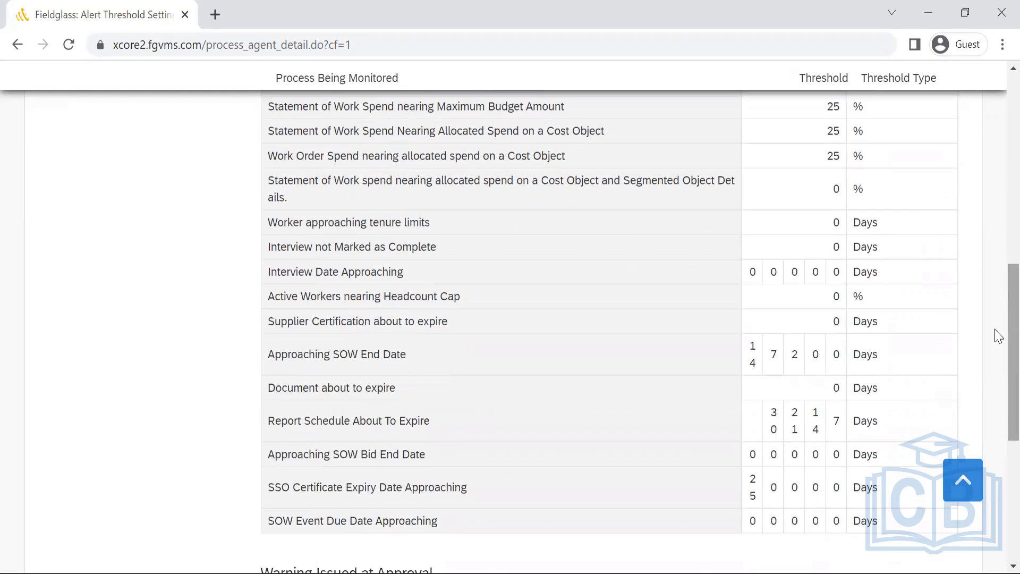
pyautogui.scroll(-3)
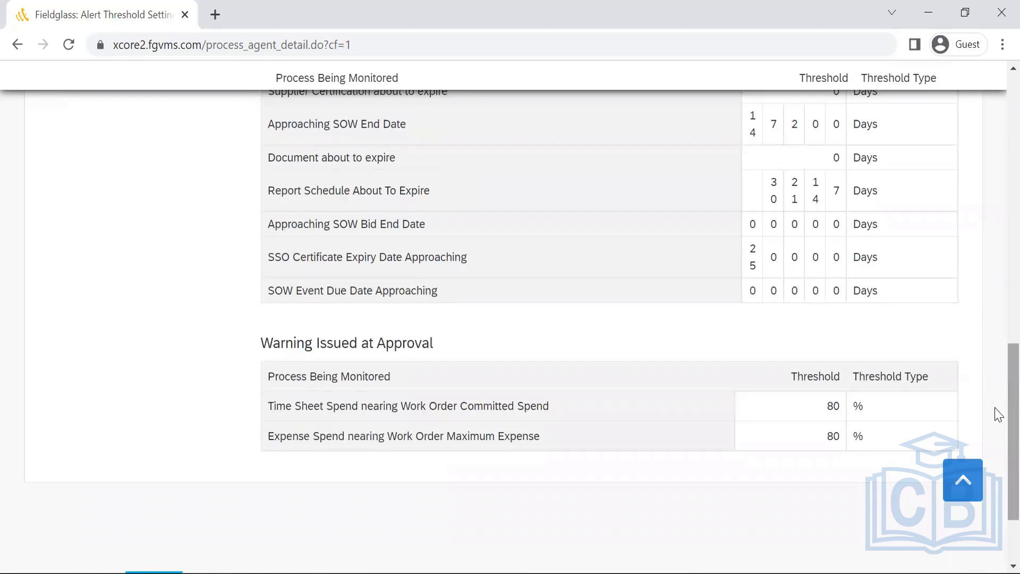
pyautogui.scroll(3)
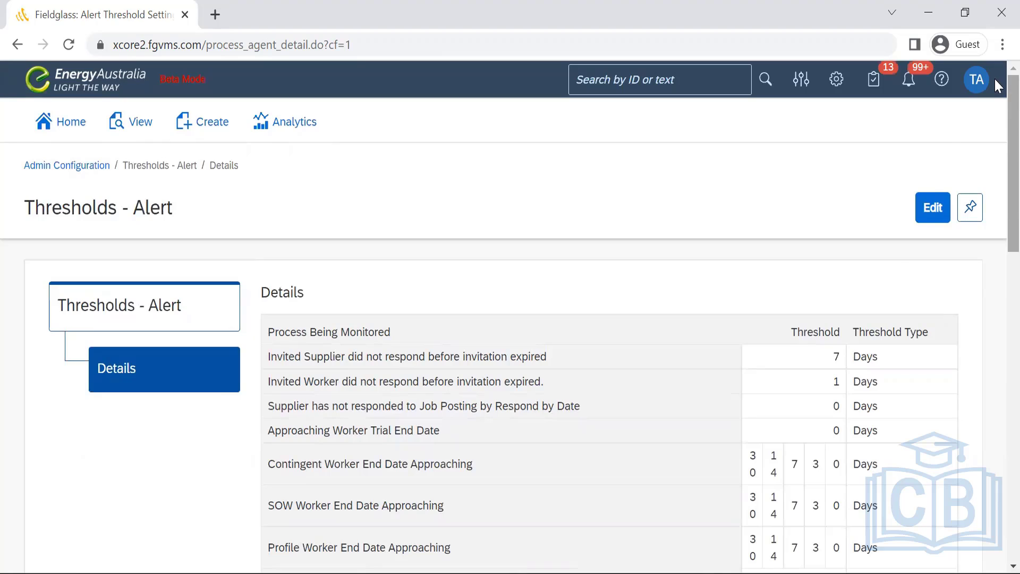
pyautogui.moveTo(899, 249)
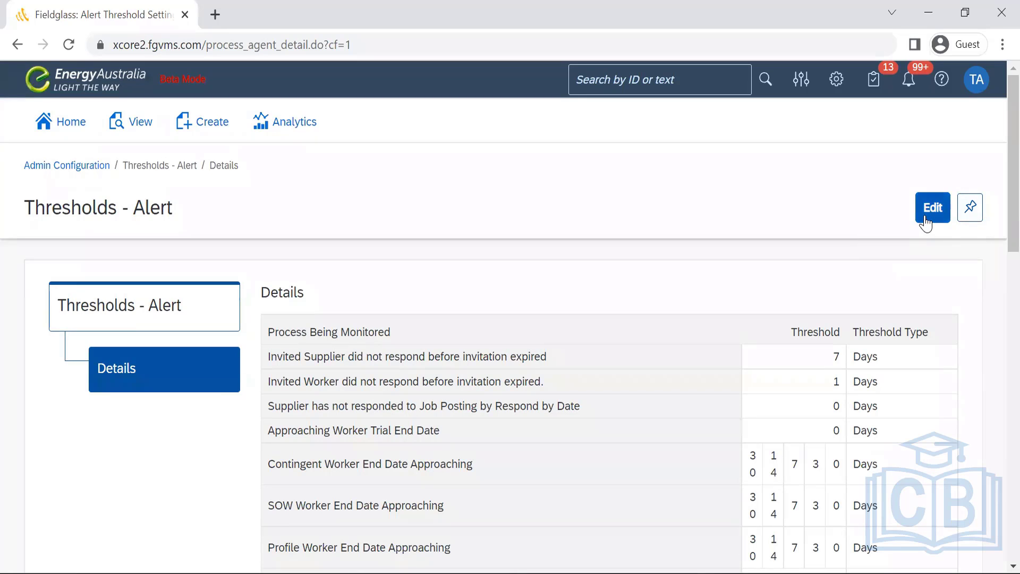
pyautogui.click(933, 208)
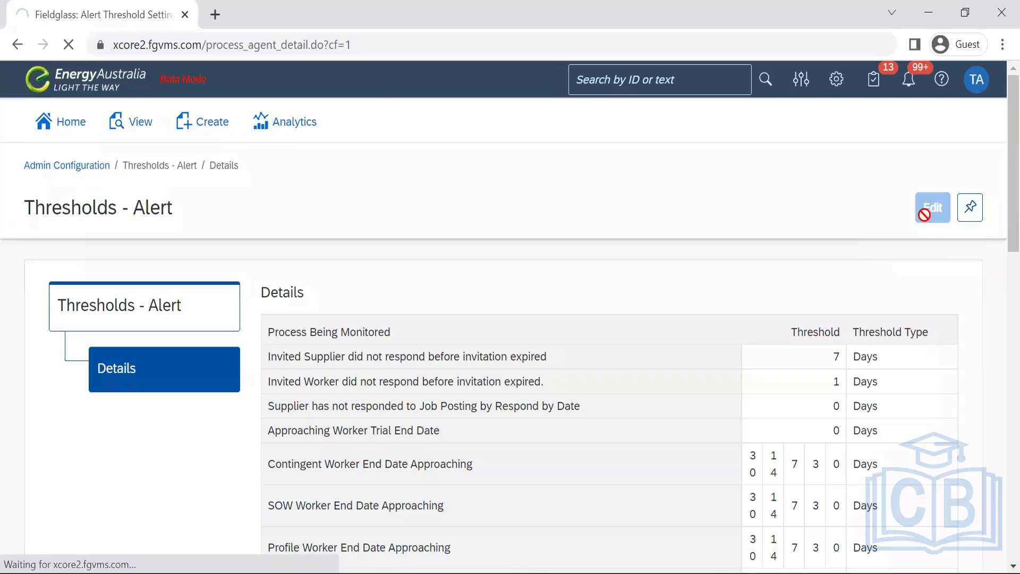
pyautogui.click(933, 207)
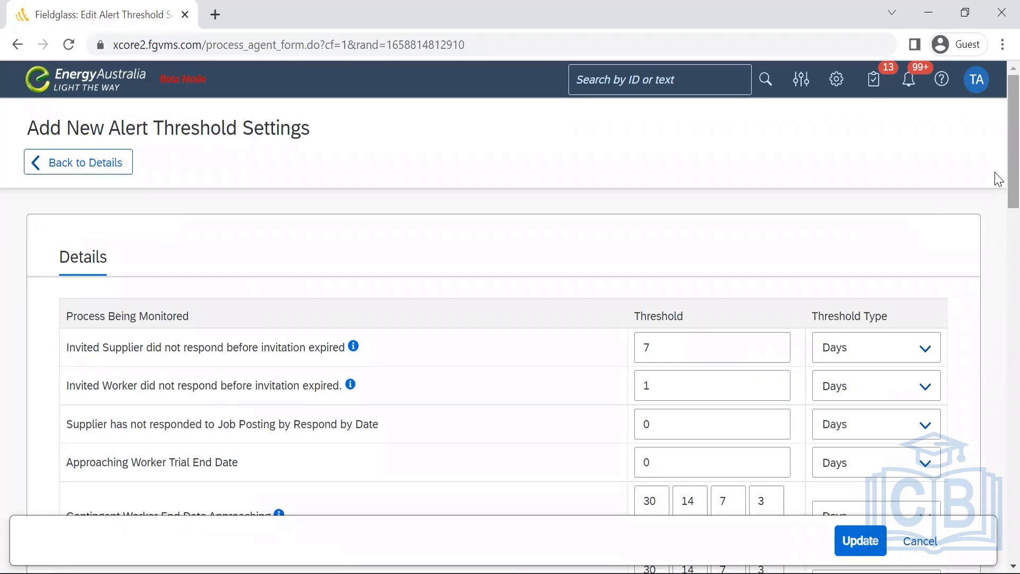
pyautogui.scroll(-3)
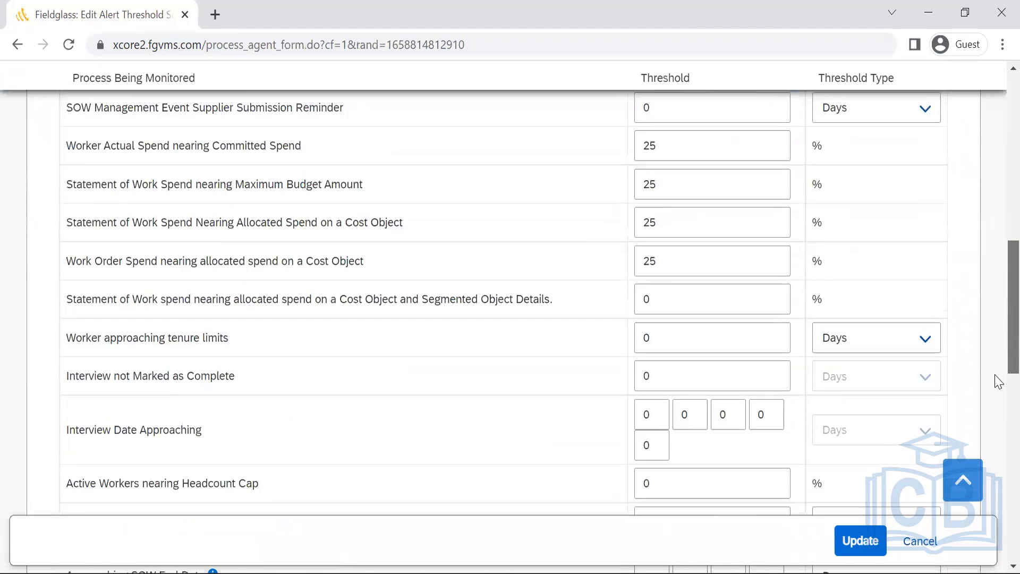
pyautogui.scroll(-3)
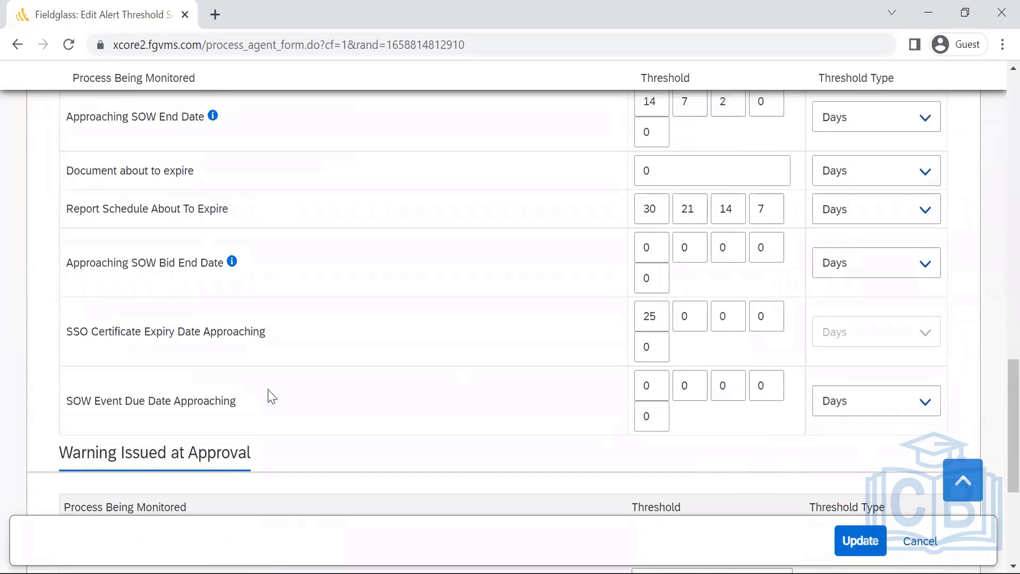
pyautogui.doubleClick(151, 401)
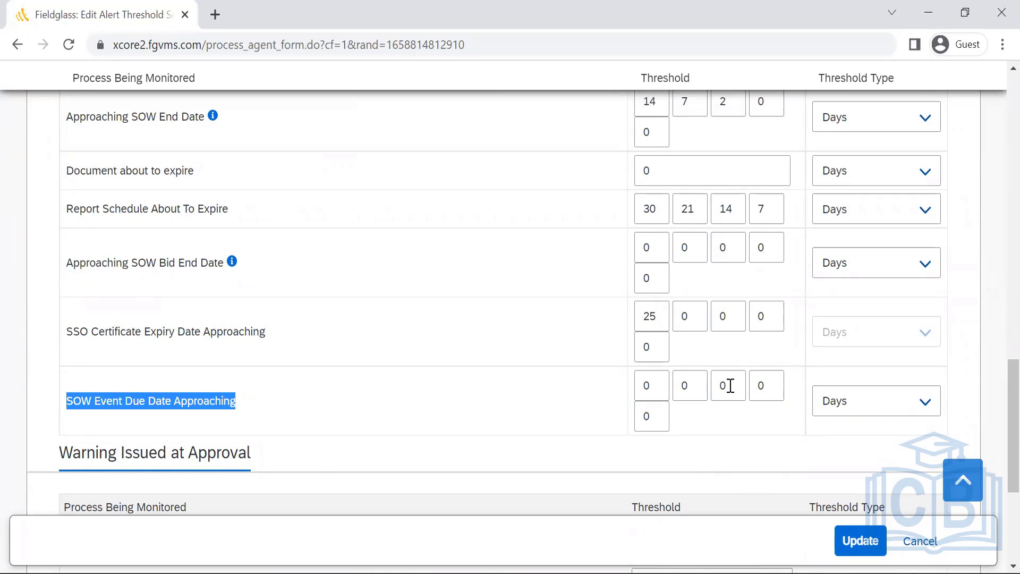
pyautogui.moveTo(597, 401)
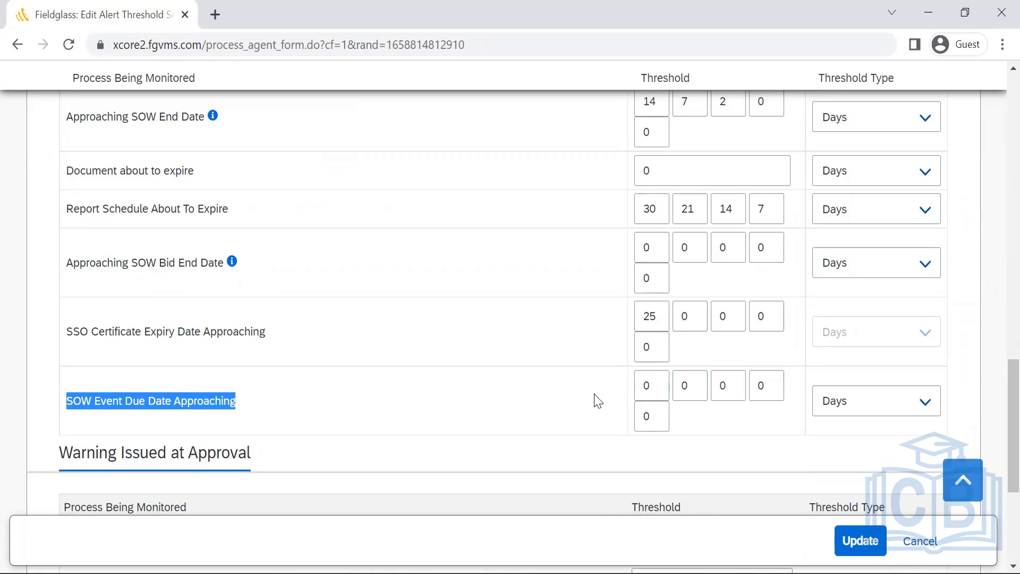
pyautogui.click(652, 385)
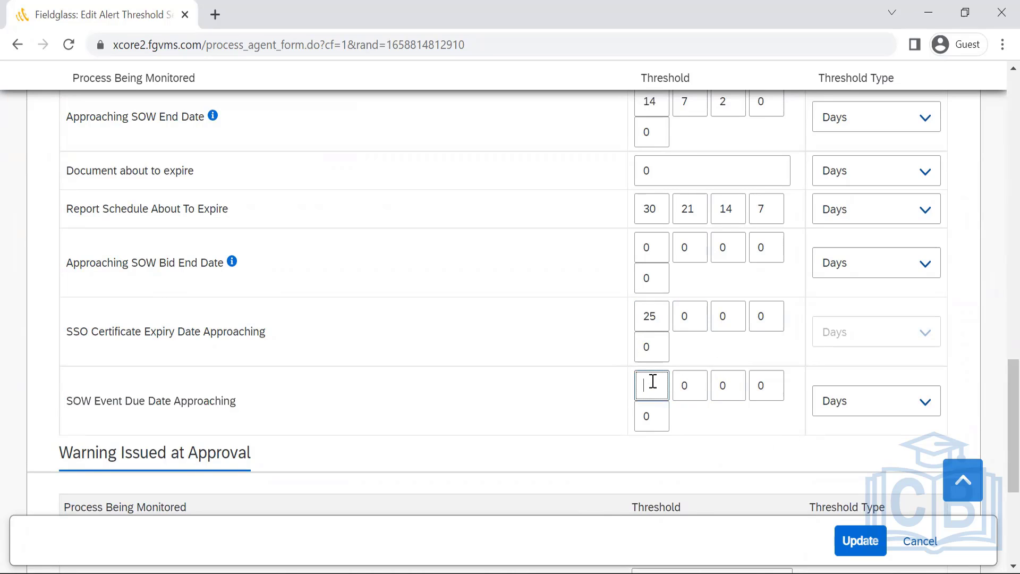
pyautogui.write('10')
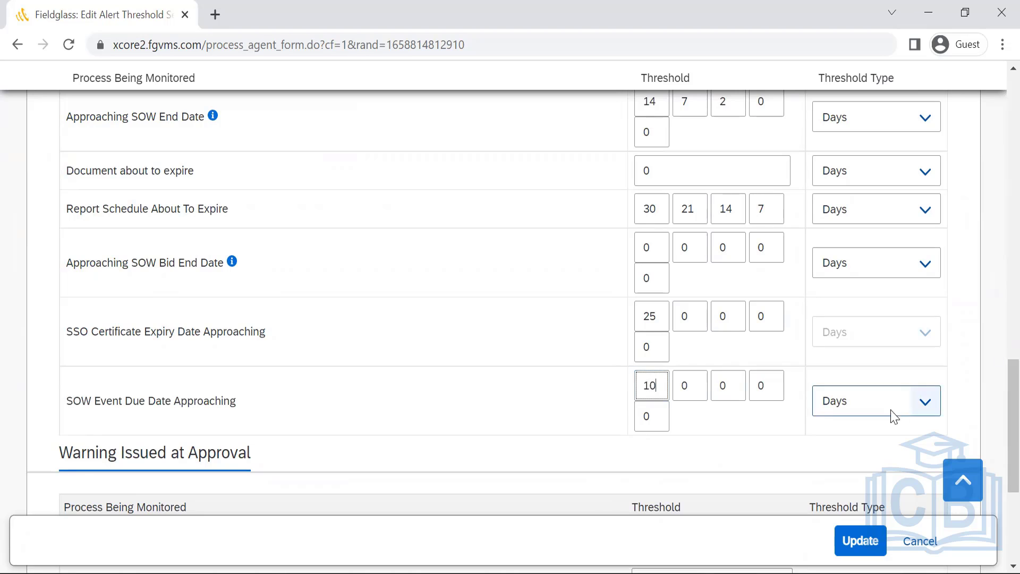
pyautogui.click(924, 401)
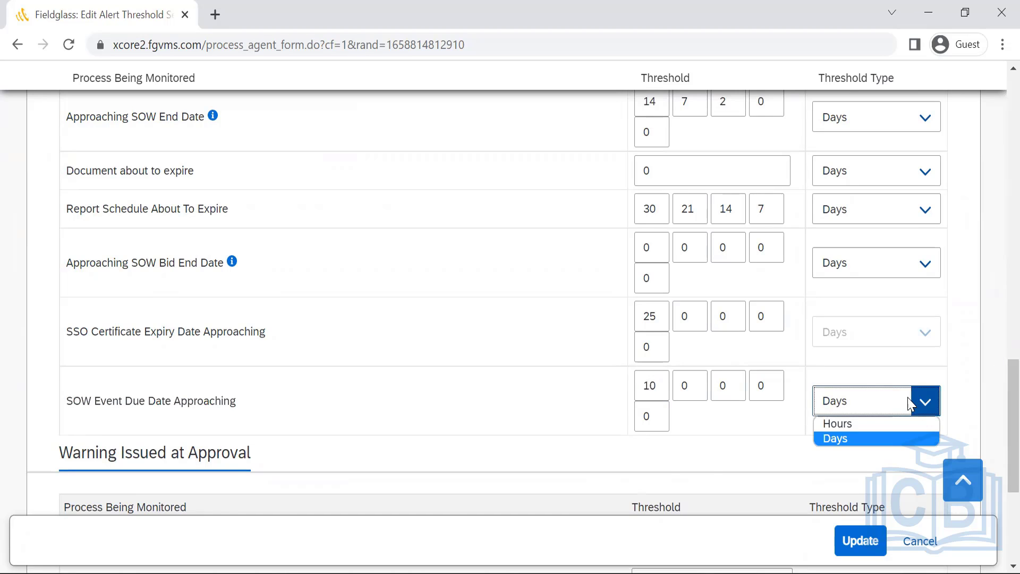
pyautogui.click(835, 437)
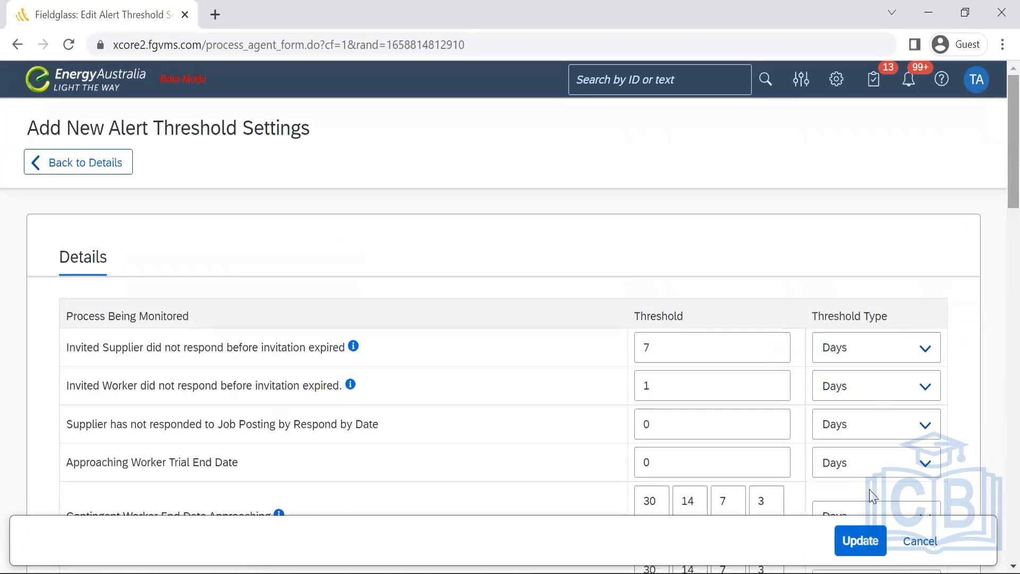
pyautogui.moveTo(996, 434)
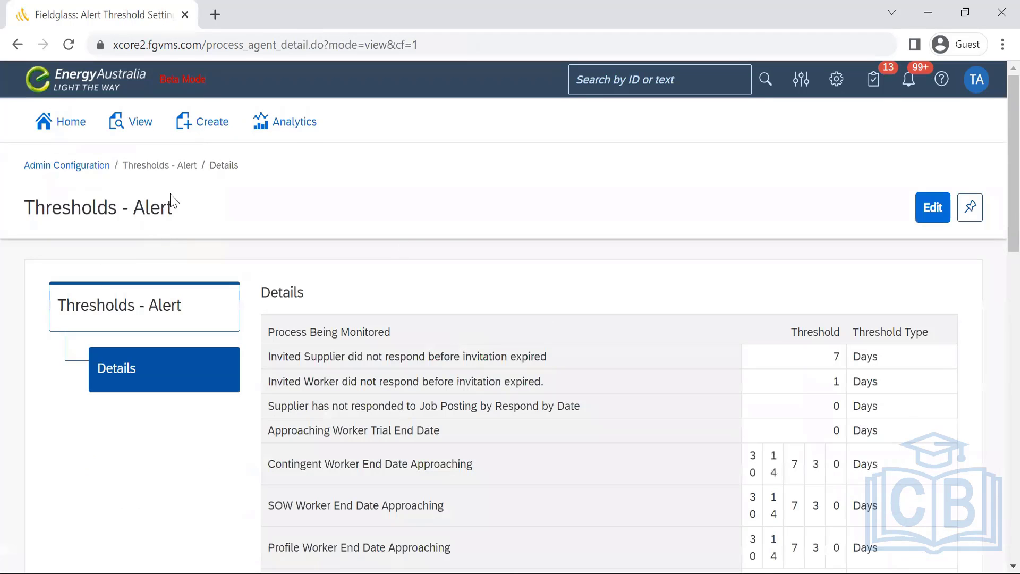
# - Return to Admin Configuration and show the Escalation Threshold Preference List with its Default item
pyautogui.click(66, 165)
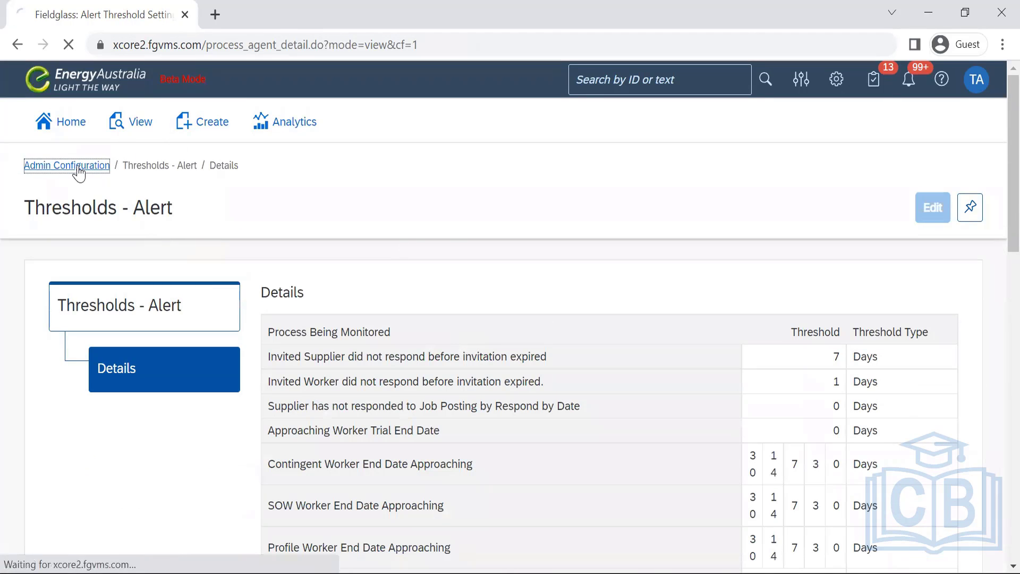
pyautogui.click(66, 164)
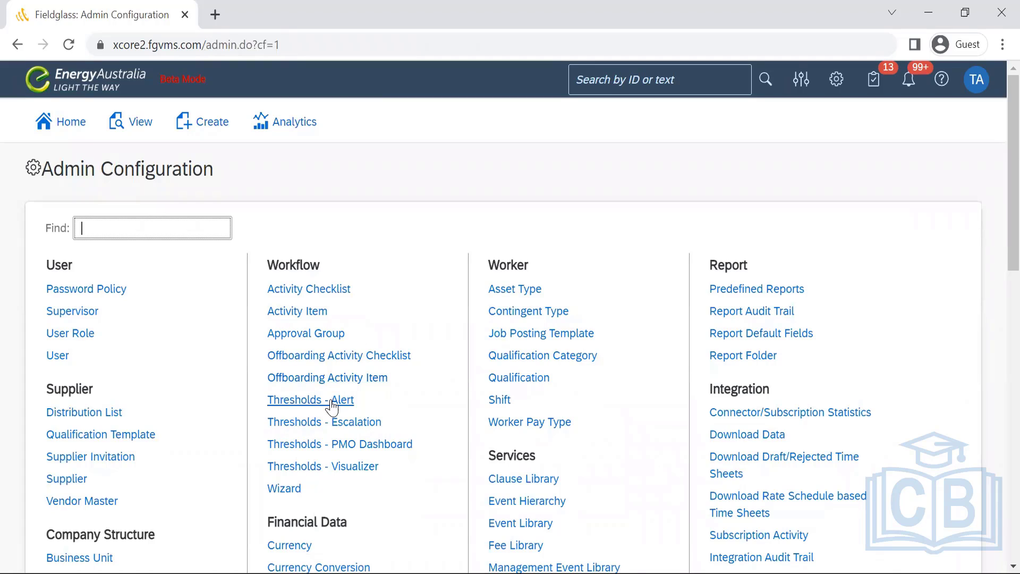
pyautogui.moveTo(331, 407)
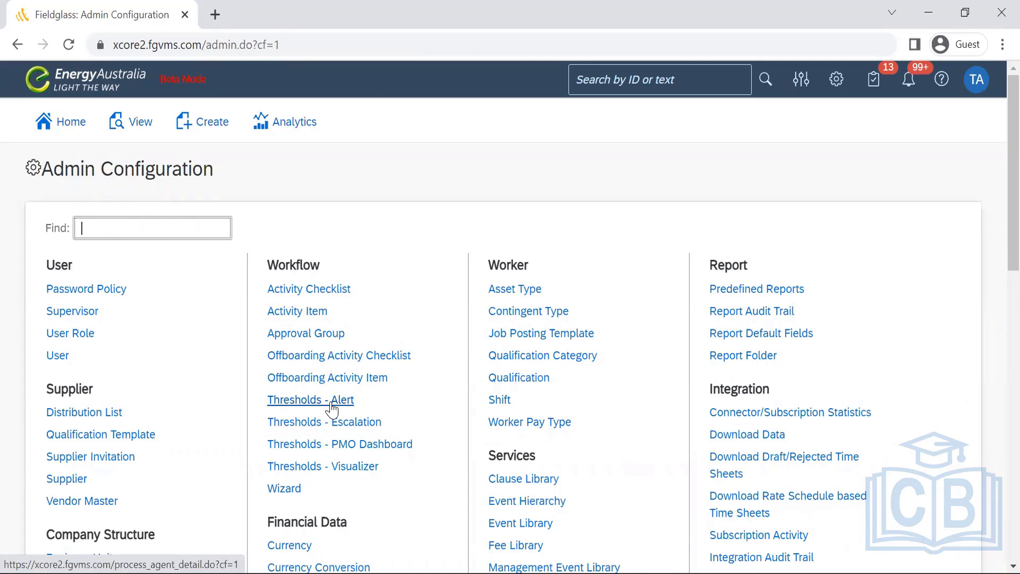
pyautogui.moveTo(331, 427)
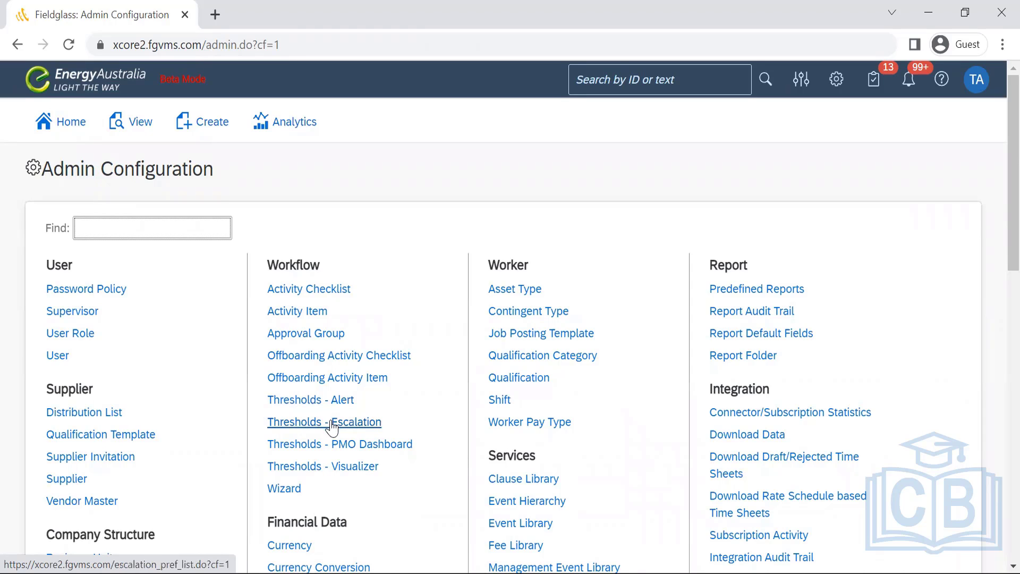
pyautogui.click(324, 422)
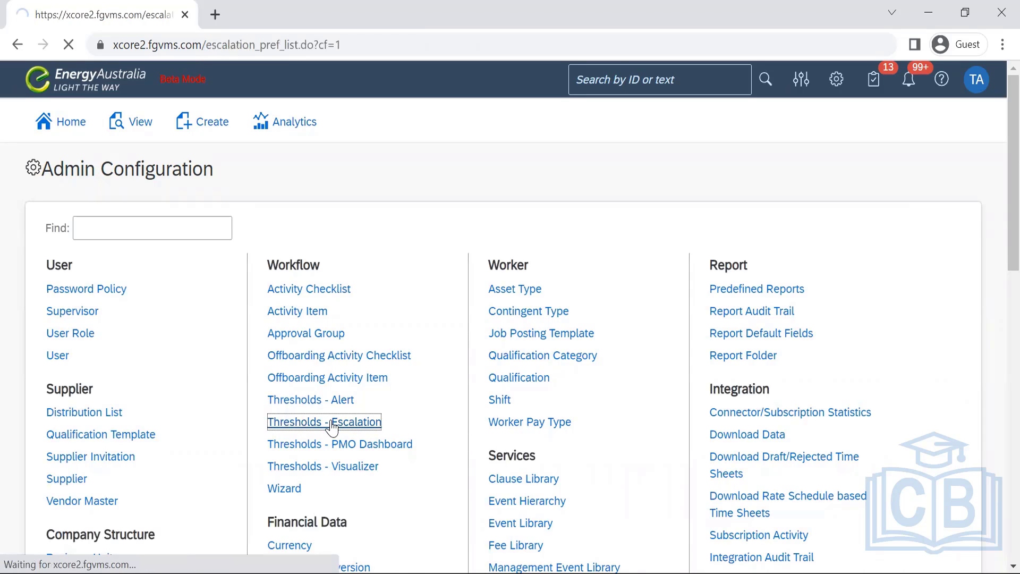
pyautogui.click(323, 422)
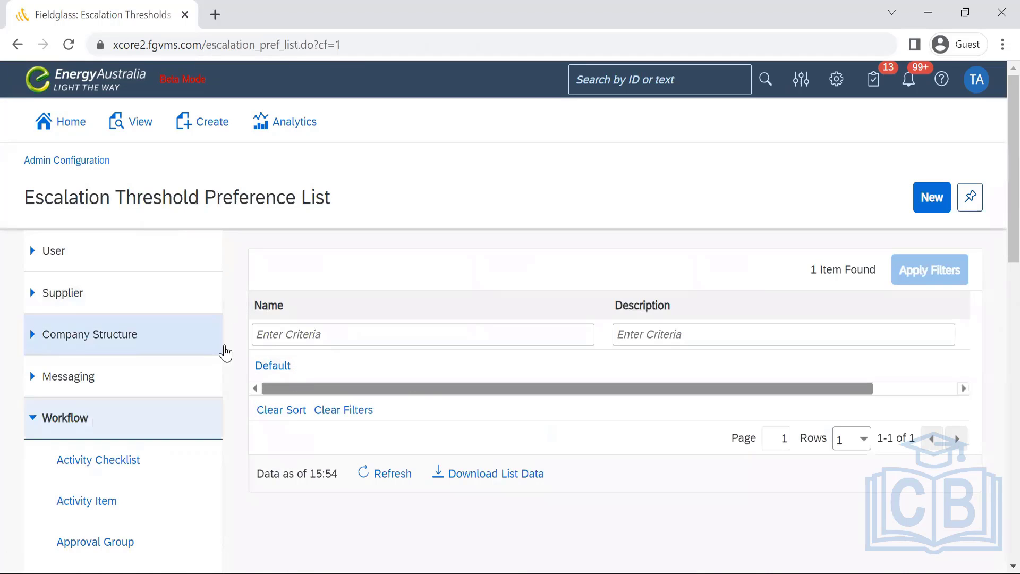
# - Review the Default escalation threshold details, with all document thresholds at 0 hours
pyautogui.click(272, 365)
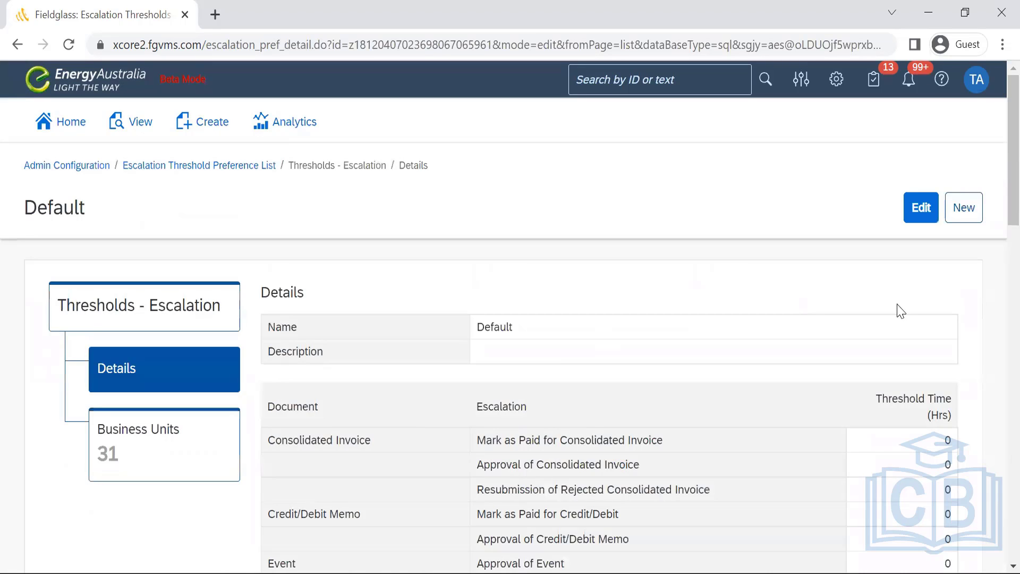
pyautogui.scroll(-3)
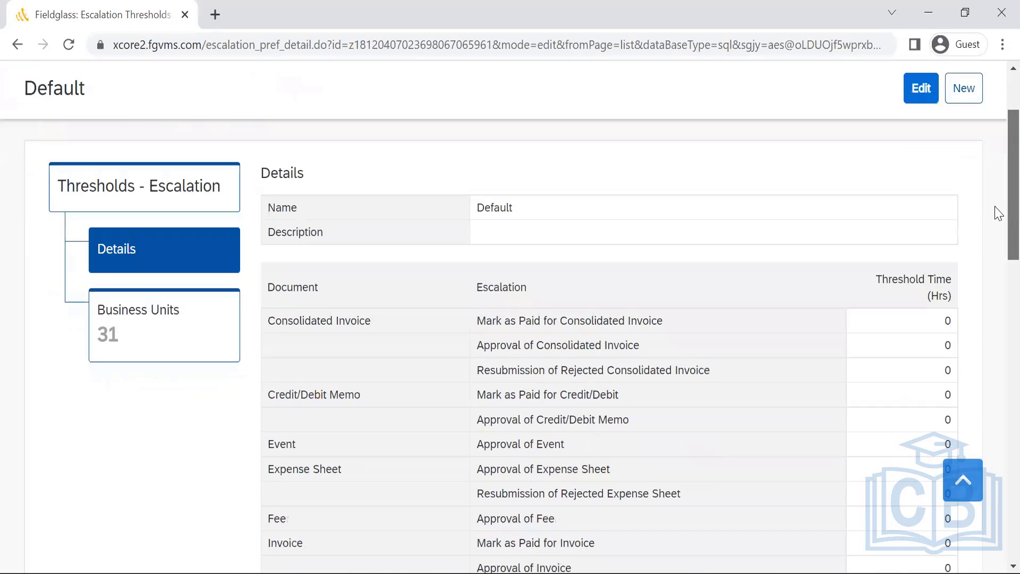
pyautogui.scroll(-3)
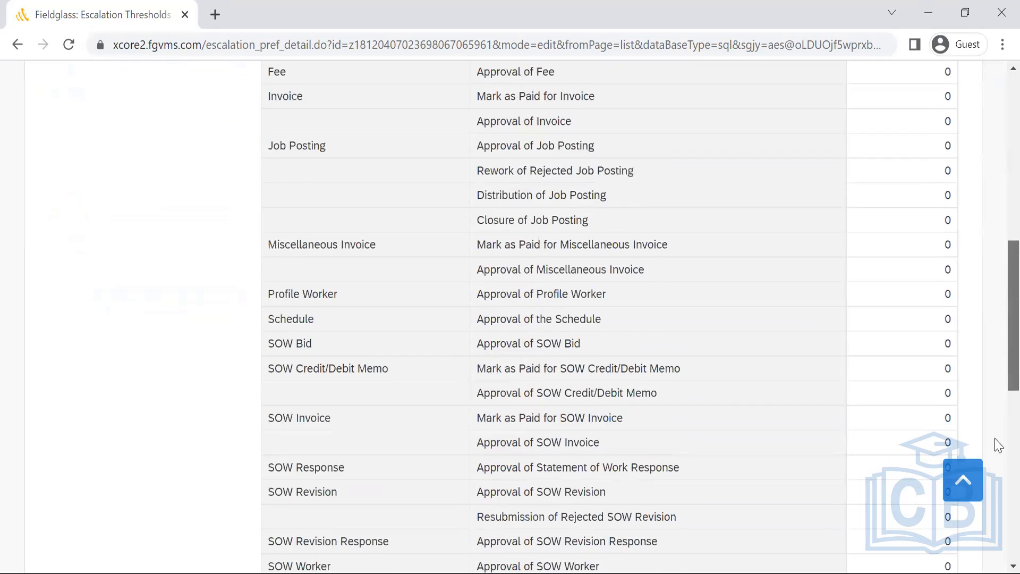
pyautogui.scroll(-3)
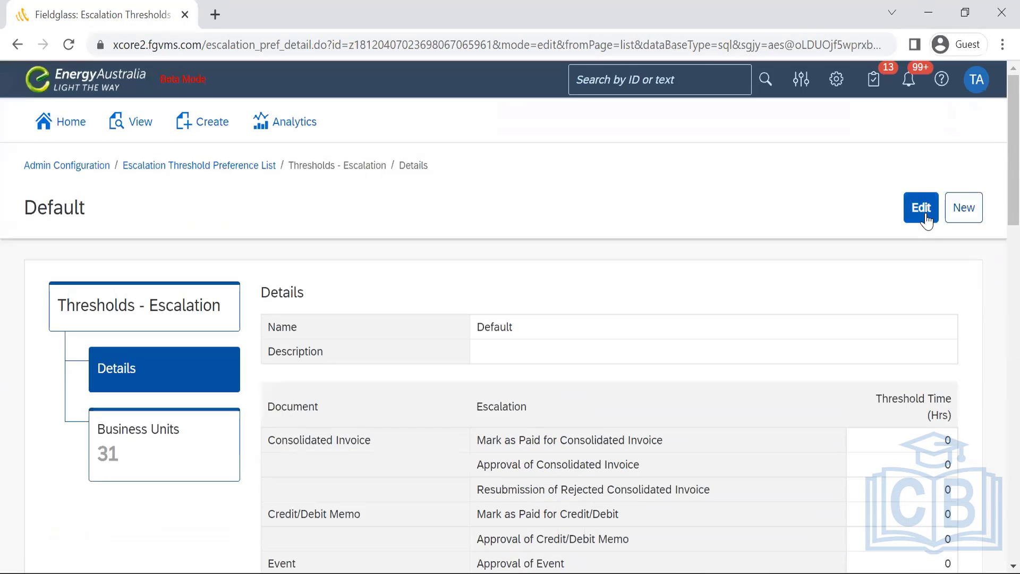
# - Edit the Default escalation preference and review its threshold hour fields, e.g. Time Sheet 8/8/72
pyautogui.click(920, 207)
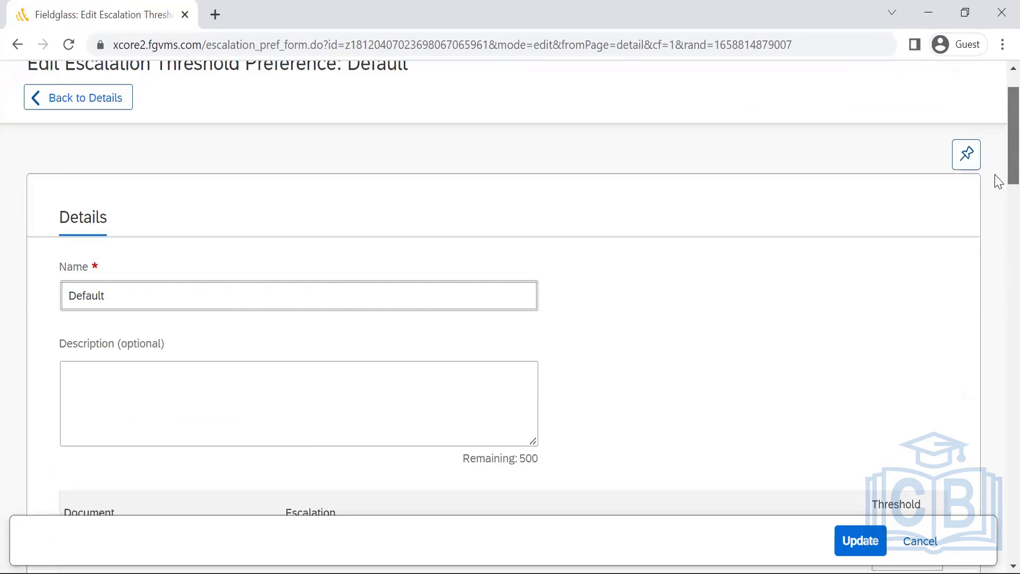
pyautogui.scroll(-3)
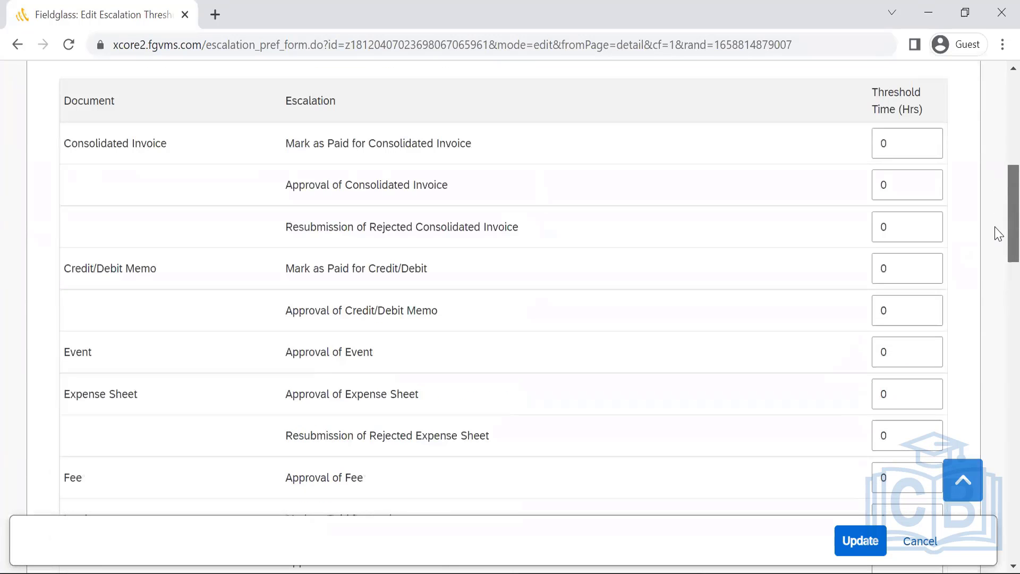
pyautogui.scroll(-3)
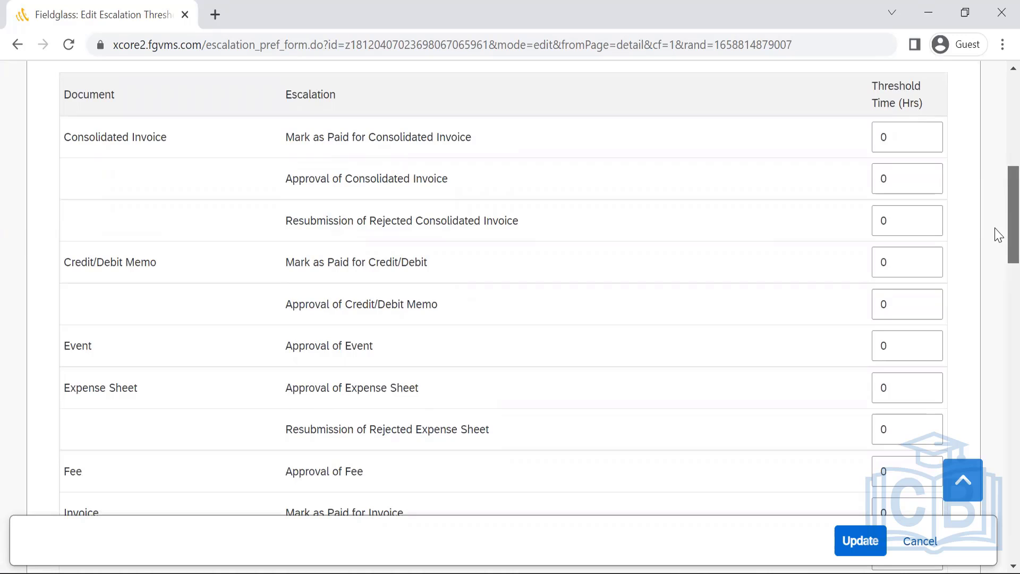
pyautogui.scroll(-3)
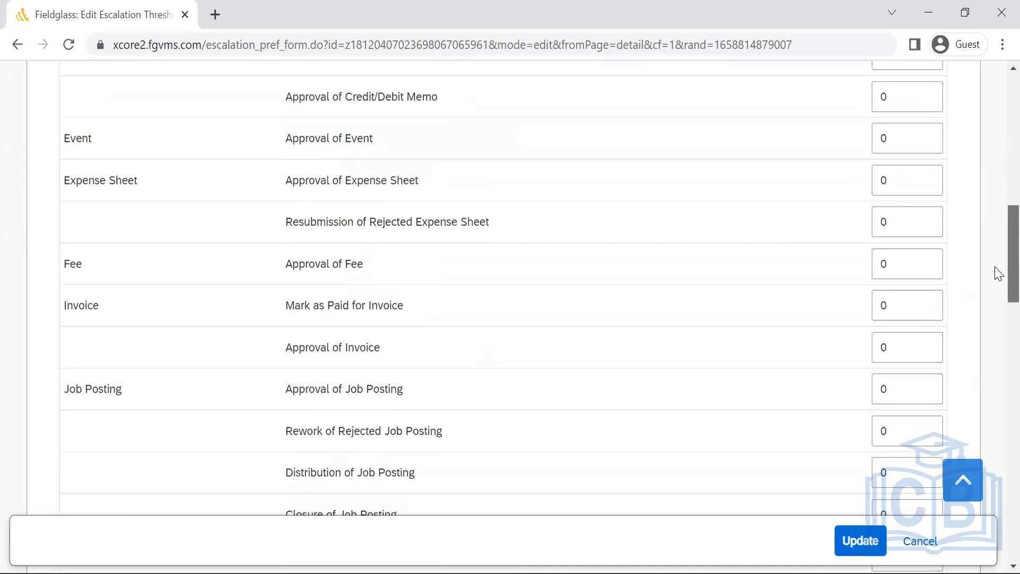
pyautogui.scroll(-3)
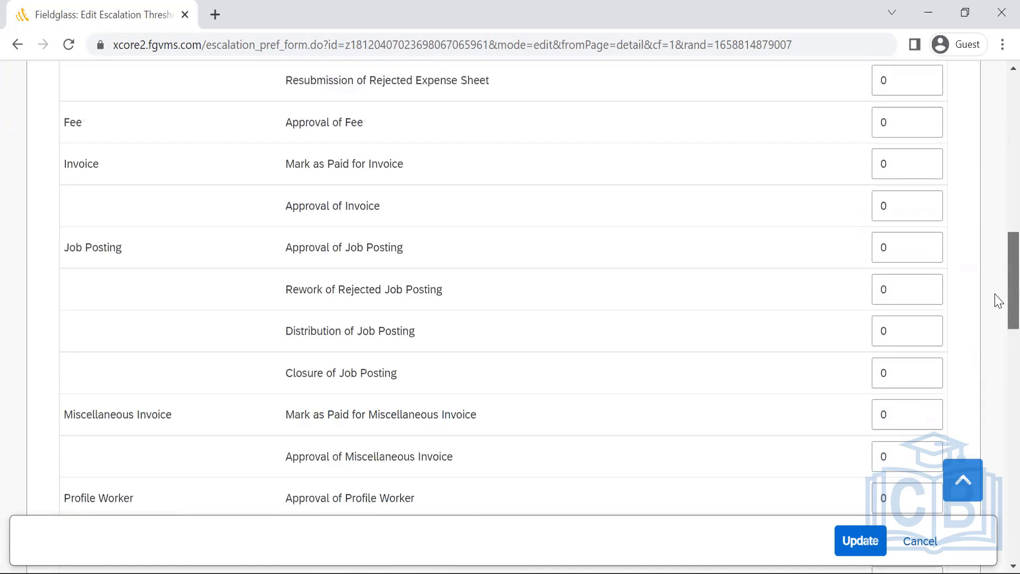
pyautogui.scroll(-3)
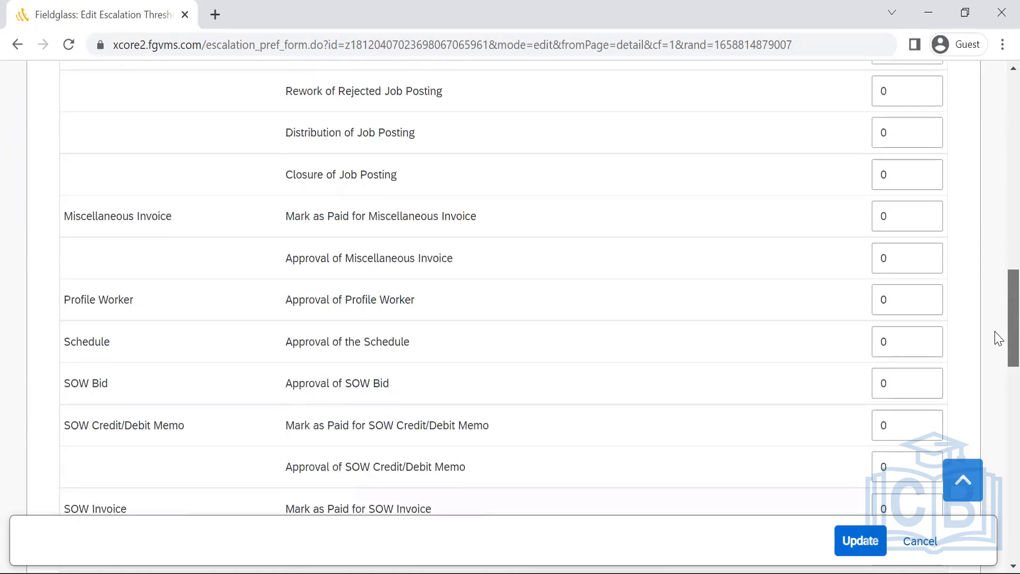
pyautogui.scroll(-3)
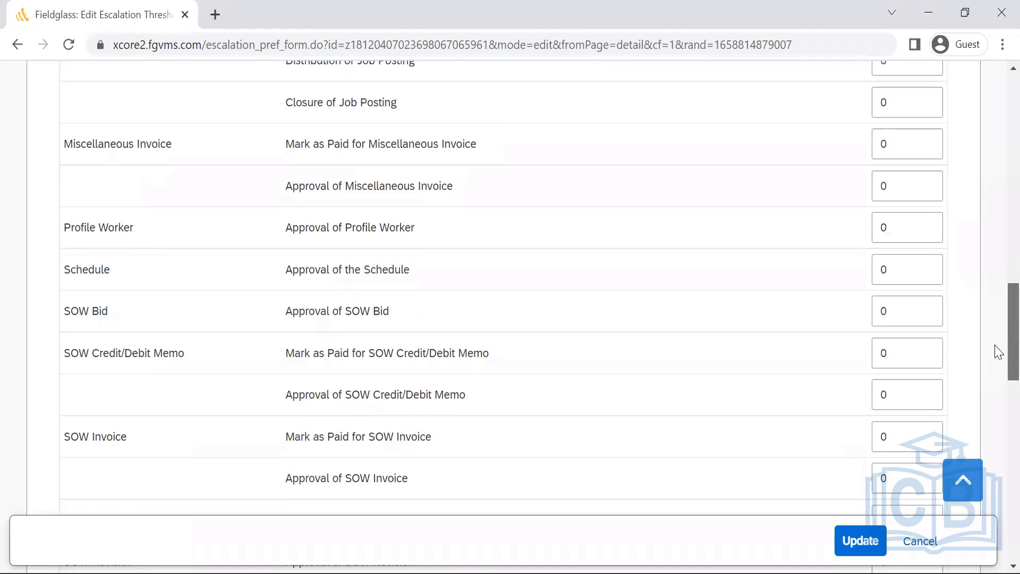
pyautogui.scroll(-3)
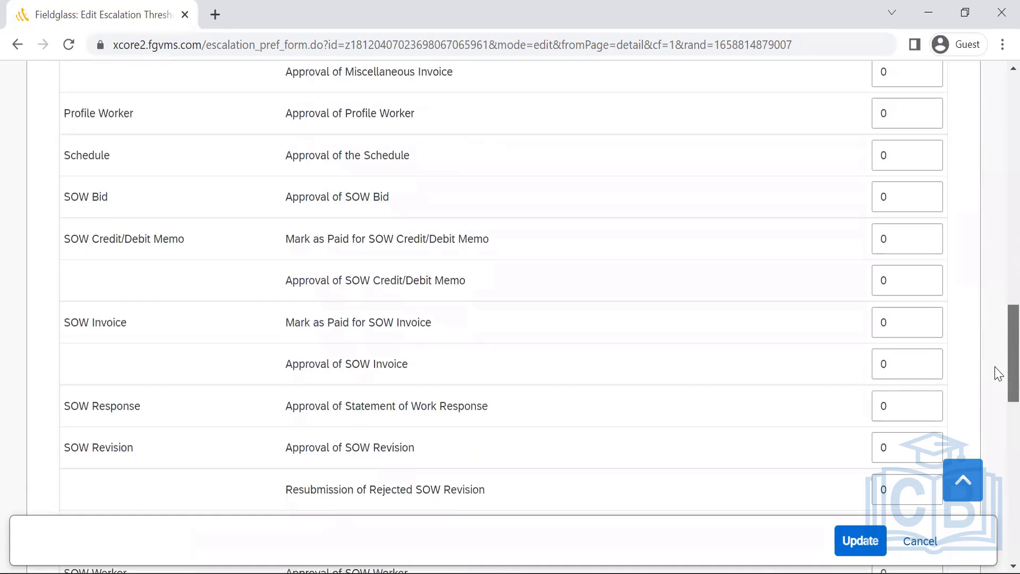
pyautogui.scroll(-3)
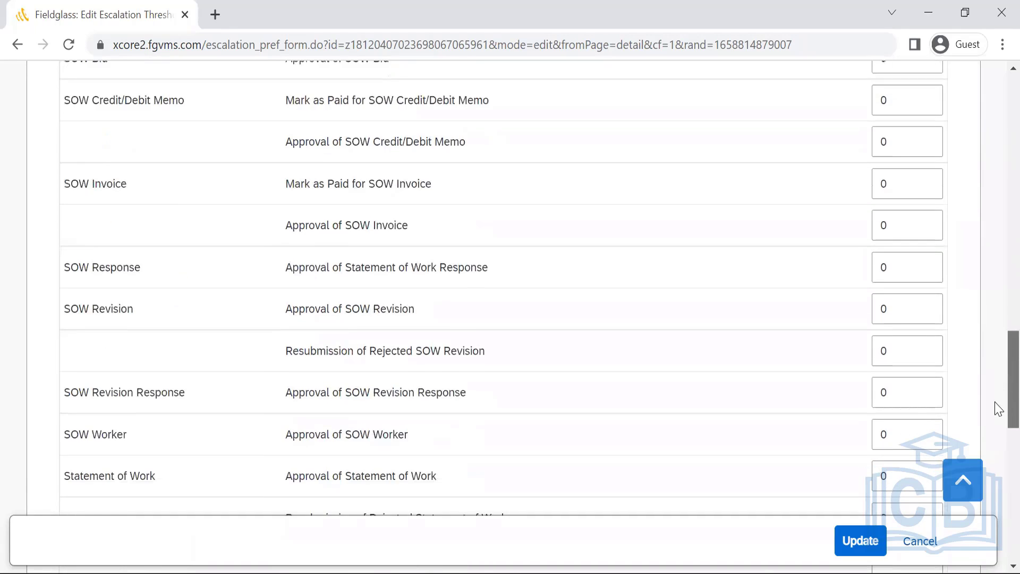
pyautogui.scroll(-3)
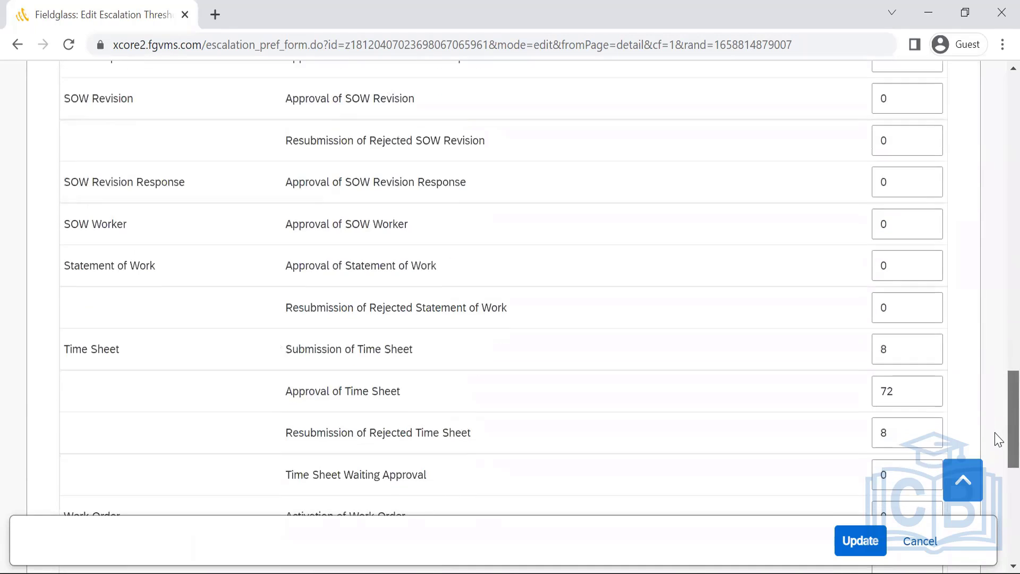
pyautogui.scroll(-3)
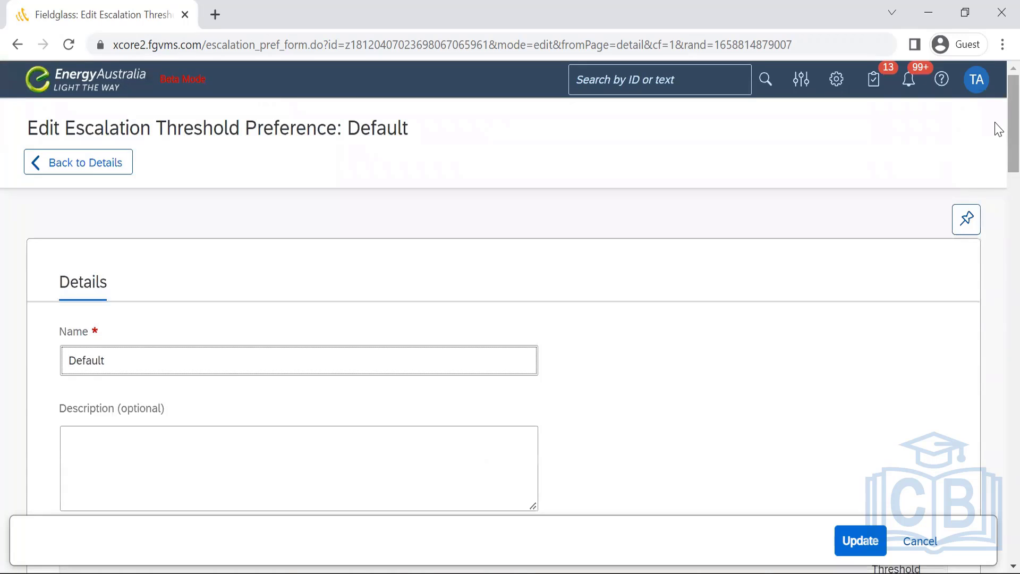
pyautogui.scroll(-3)
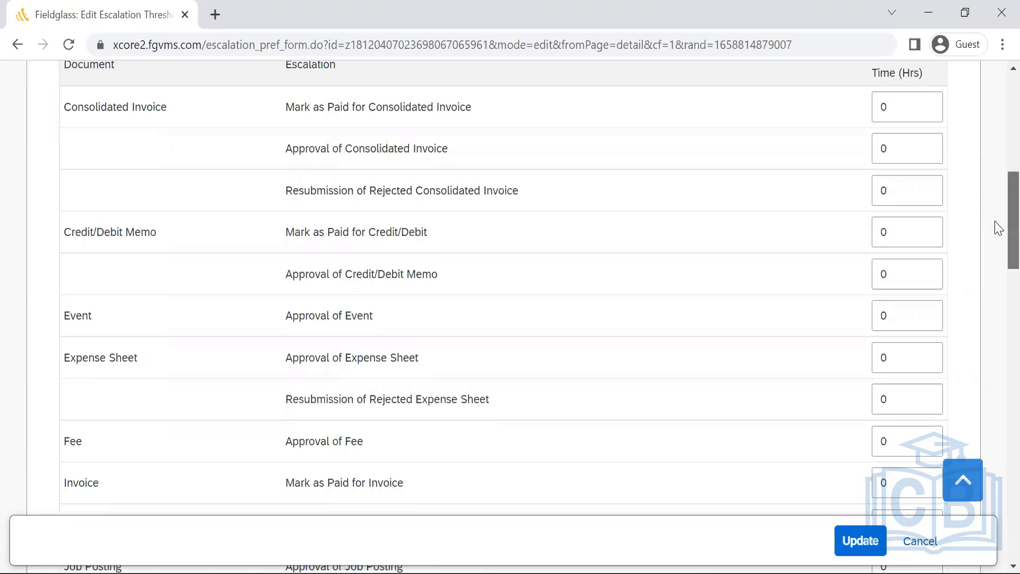
pyautogui.scroll(-3)
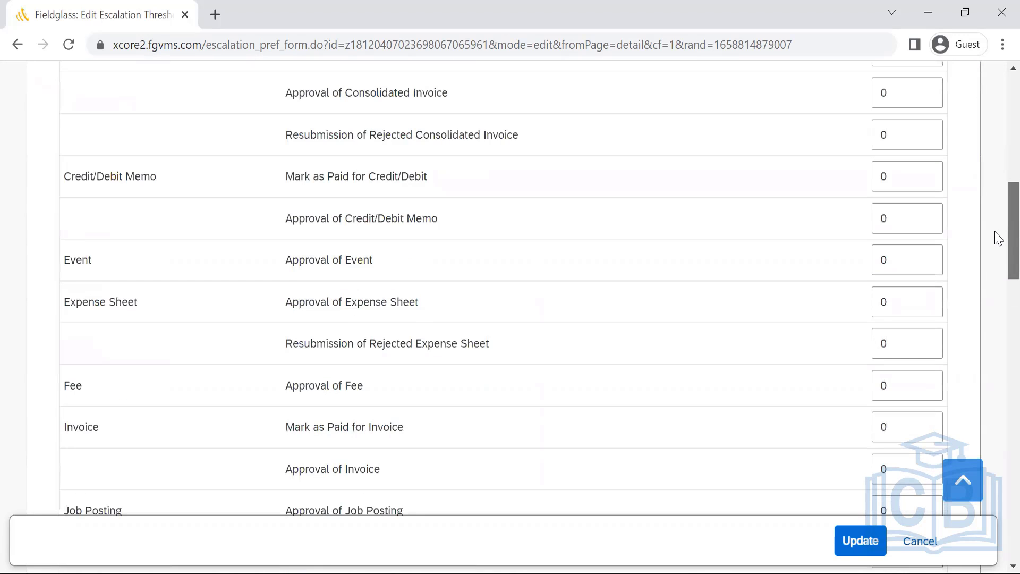
pyautogui.scroll(-3)
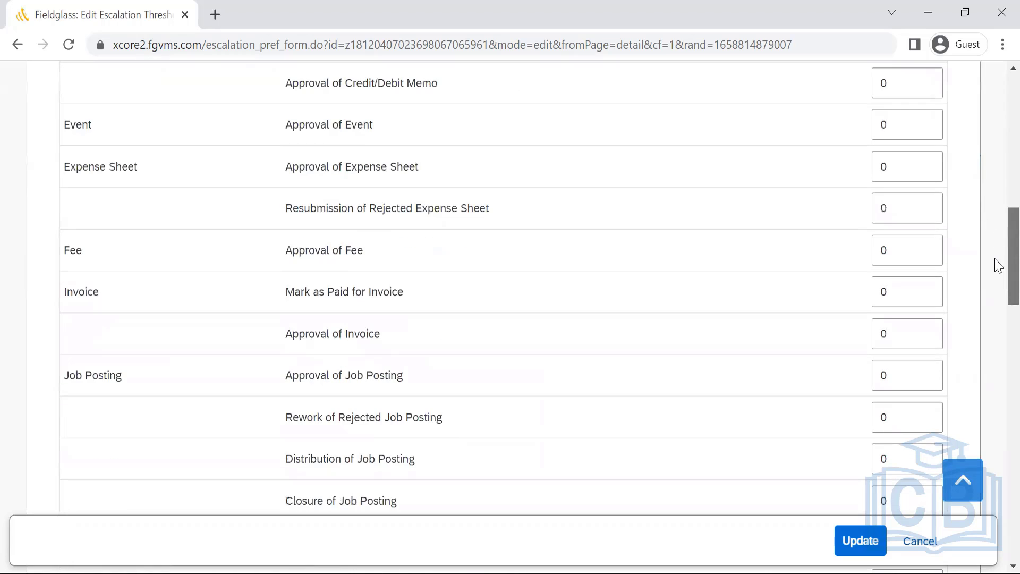
pyautogui.scroll(-3)
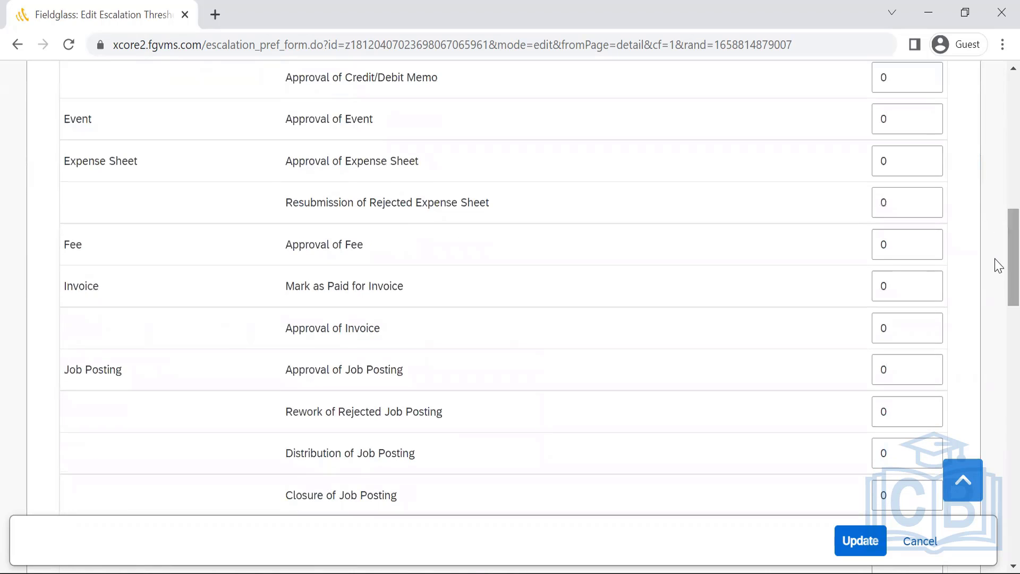
pyautogui.moveTo(756, 296)
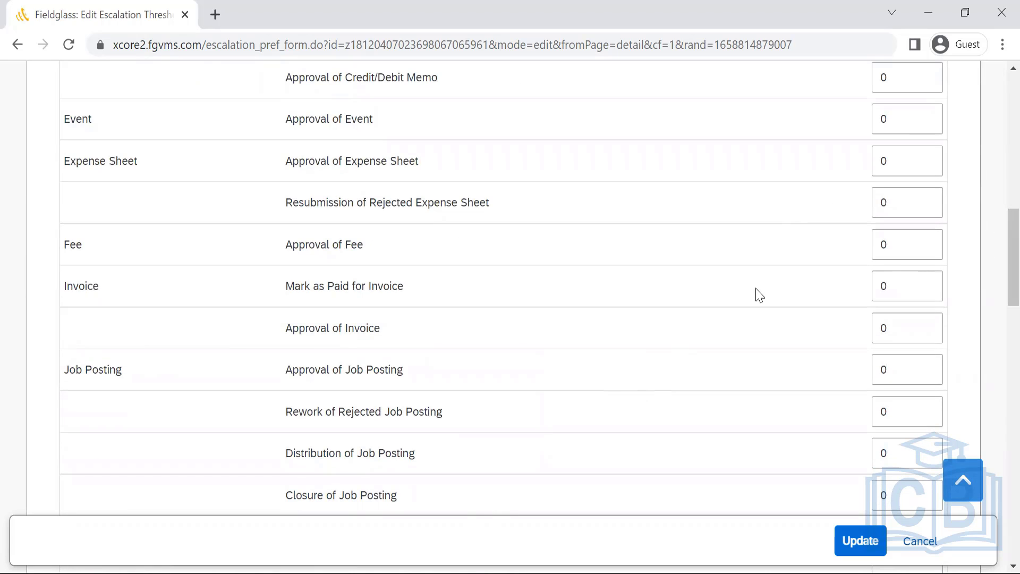
pyautogui.scroll(-3)
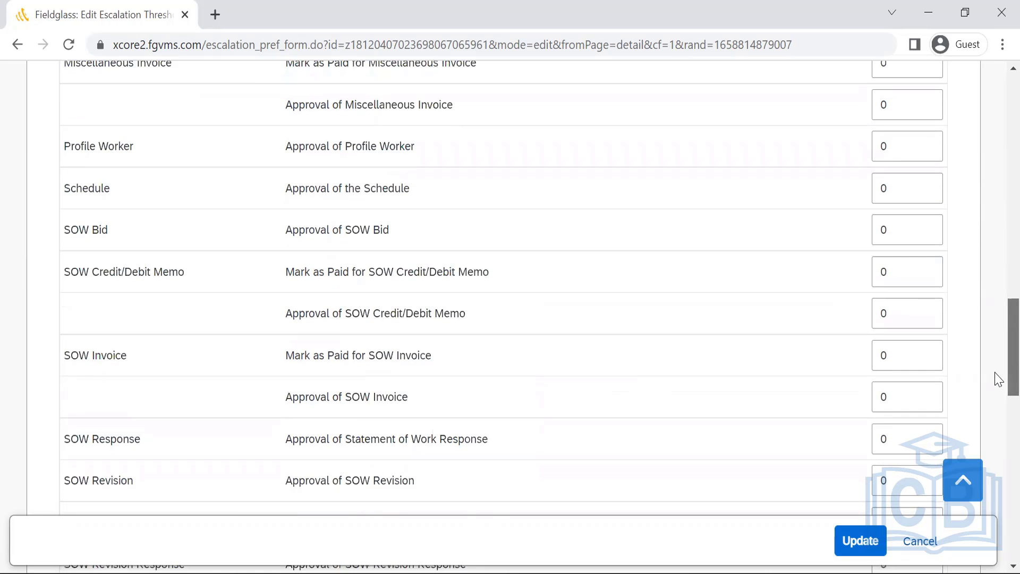
pyautogui.scroll(-3)
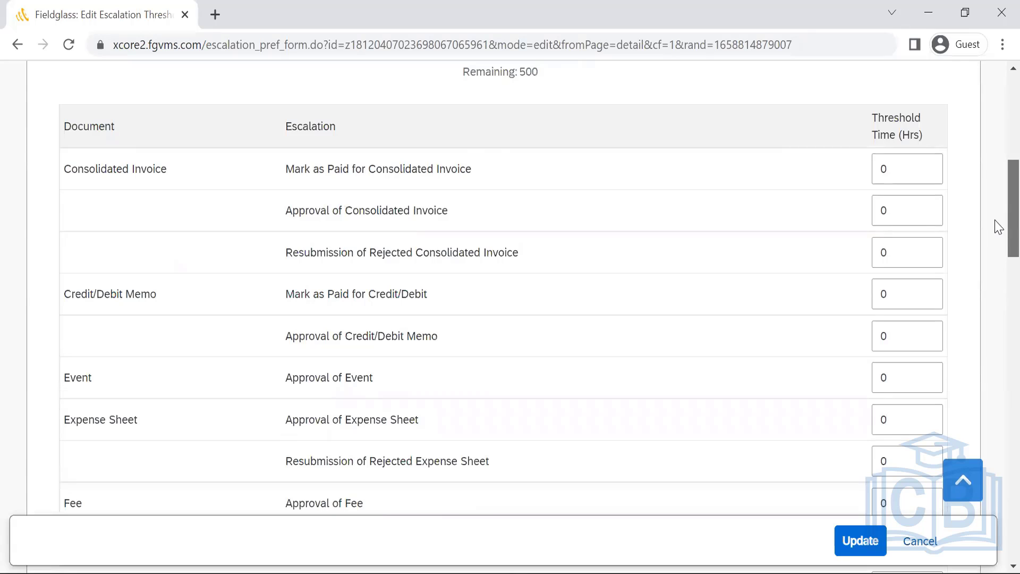
pyautogui.scroll(-3)
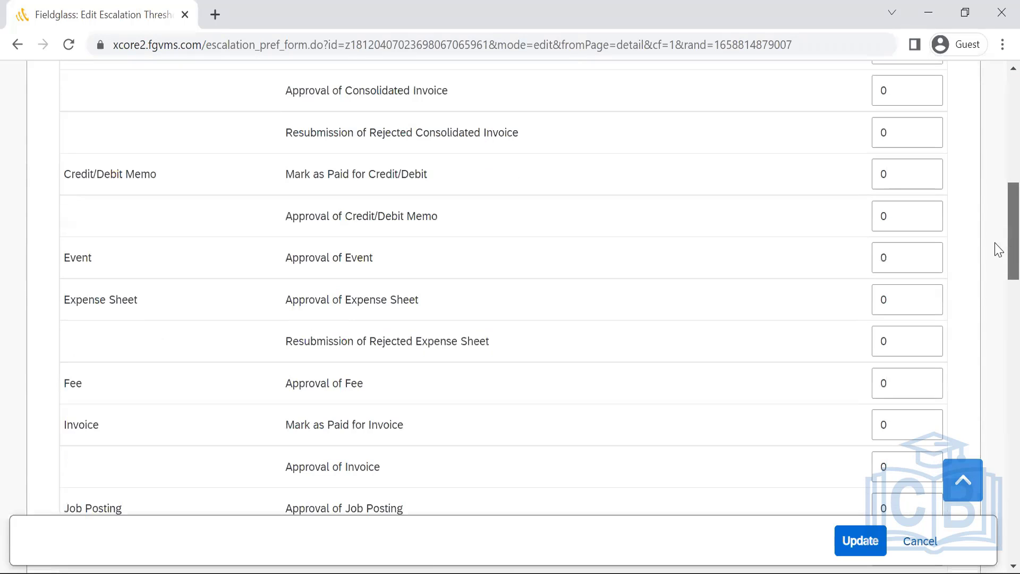
pyautogui.scroll(-3)
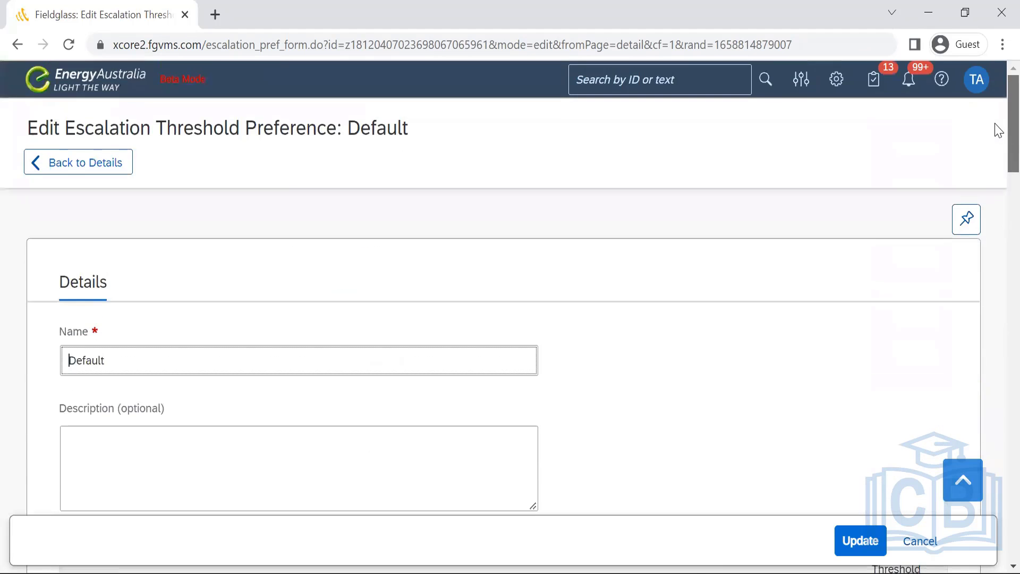
pyautogui.scroll(-3)
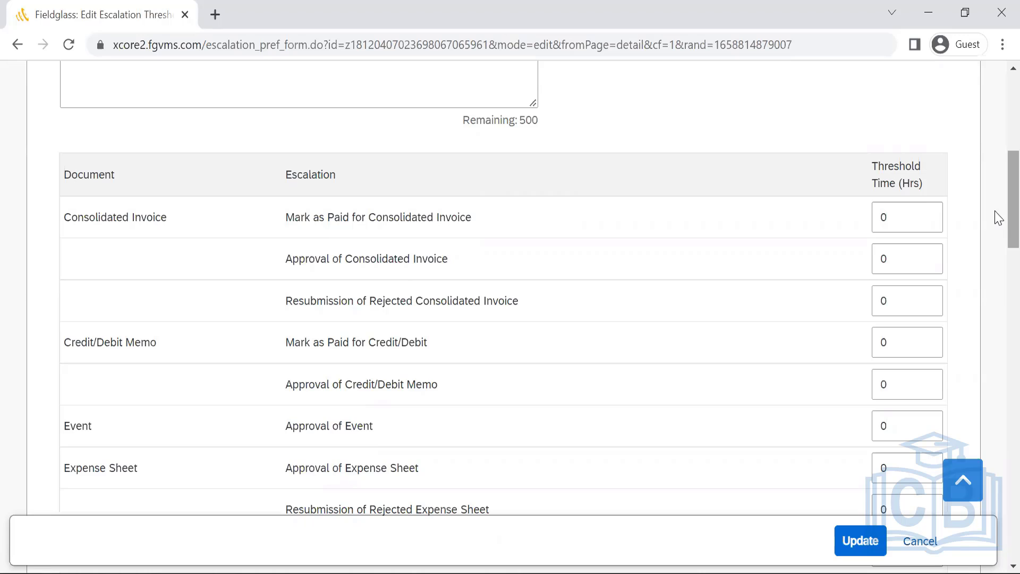
pyautogui.moveTo(366, 276)
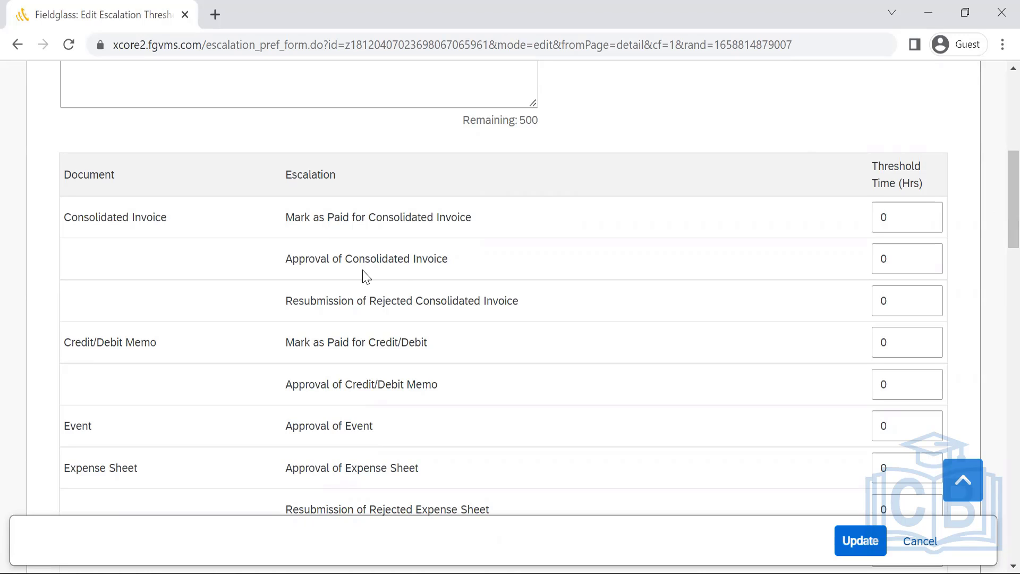
pyautogui.moveTo(453, 268)
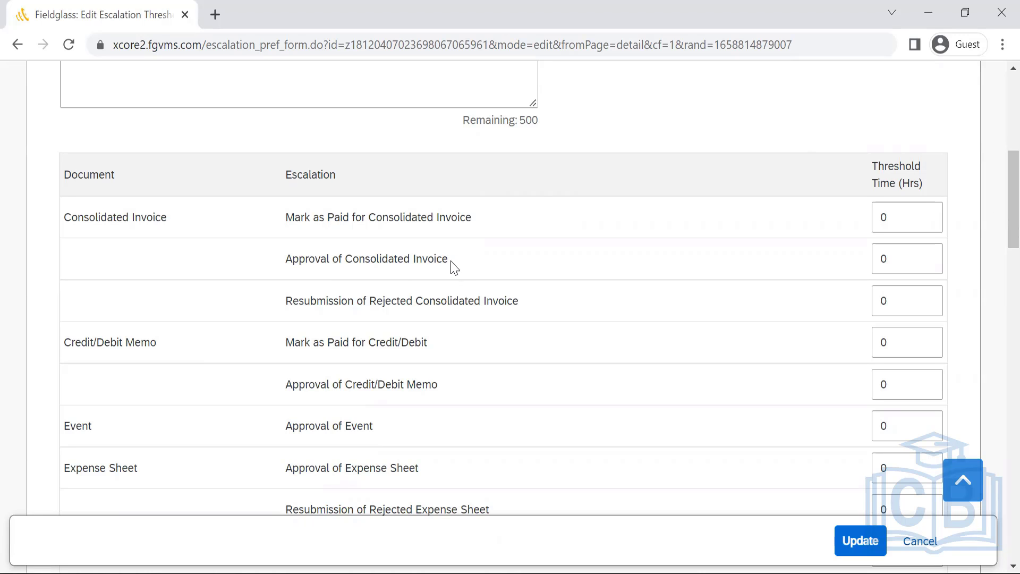
pyautogui.doubleClick(366, 258)
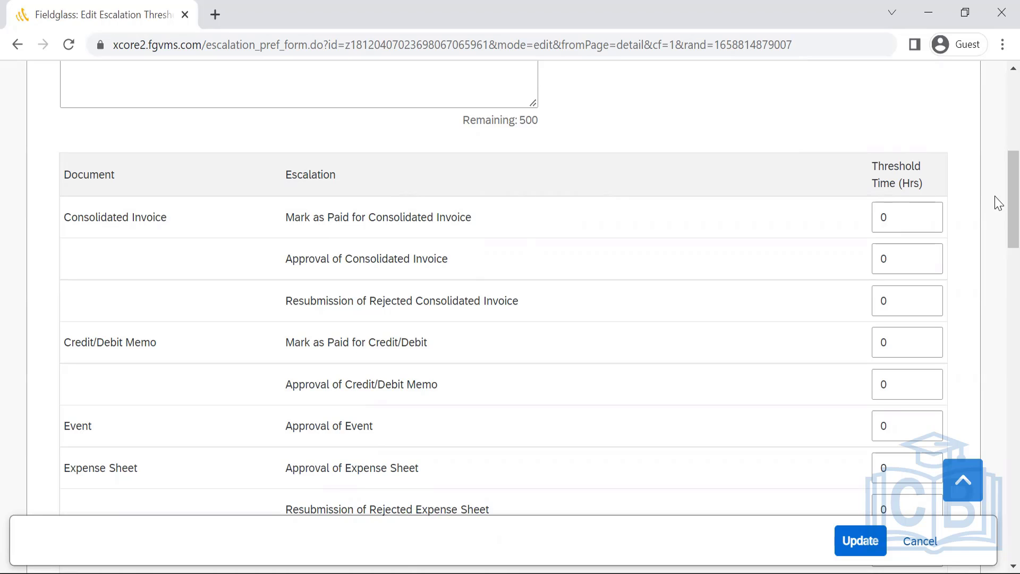
pyautogui.scroll(-3)
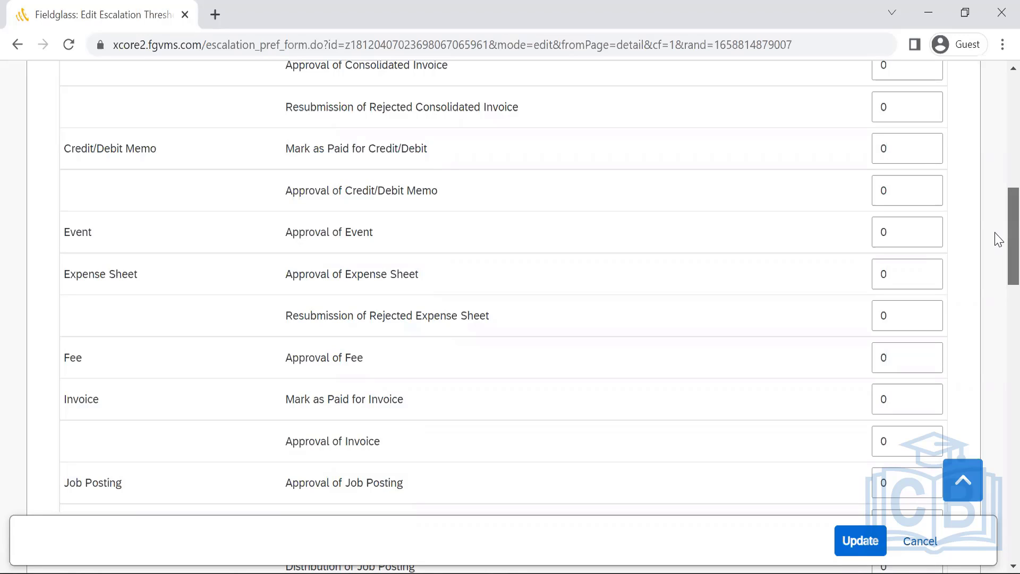
pyautogui.scroll(-3)
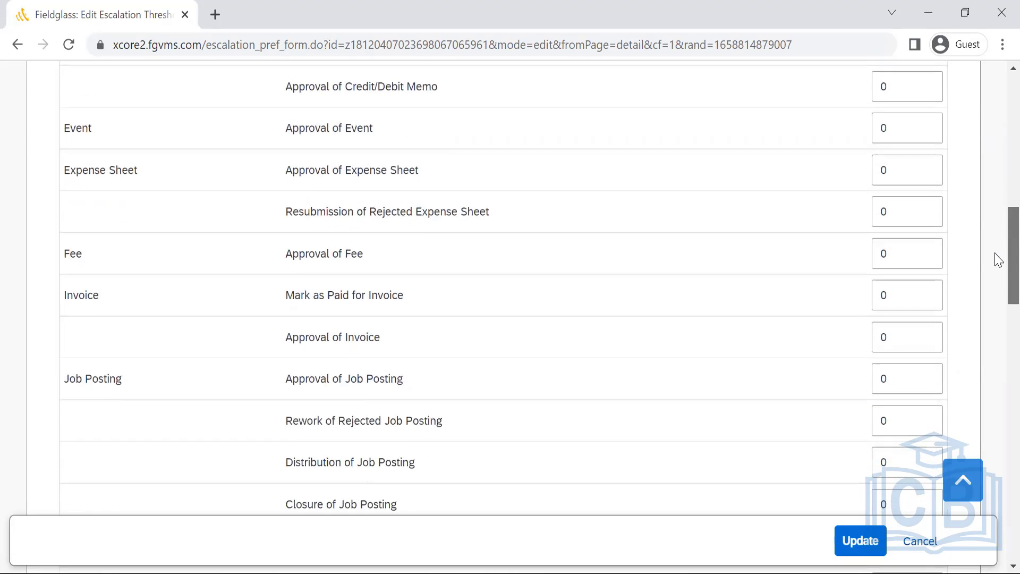
pyautogui.scroll(-3)
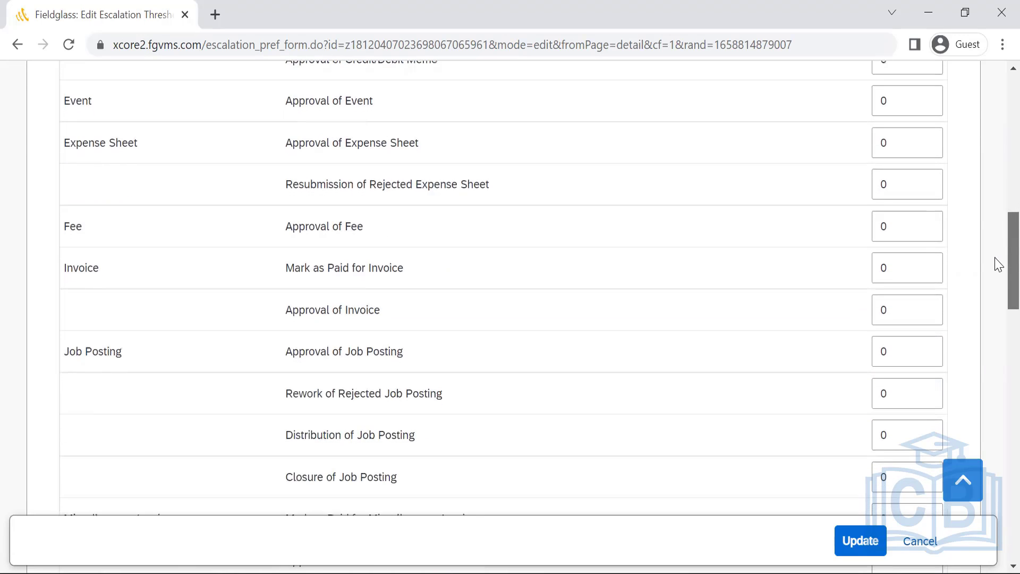
pyautogui.scroll(-3)
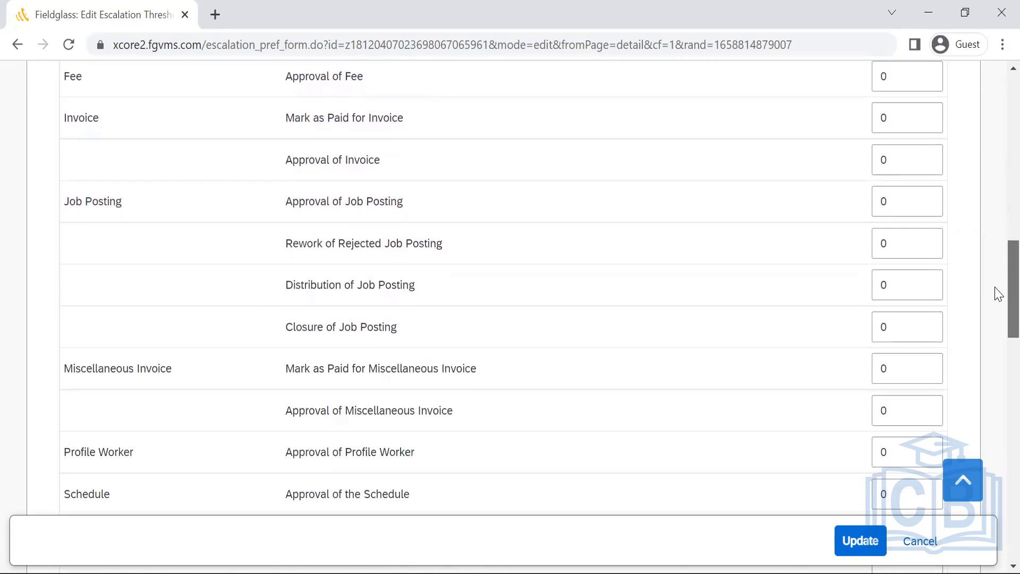
pyautogui.scroll(-3)
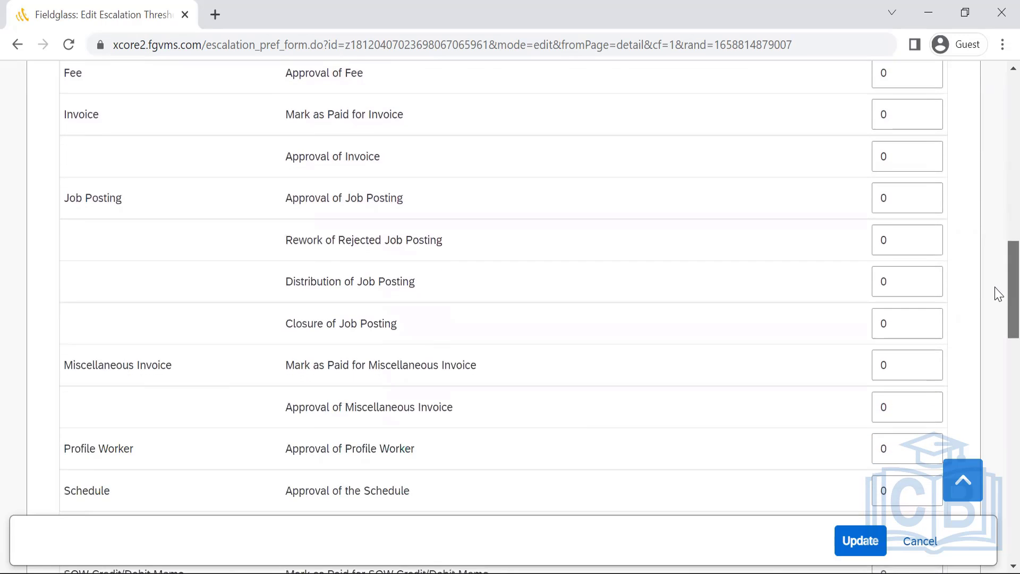
pyautogui.moveTo(63, 144)
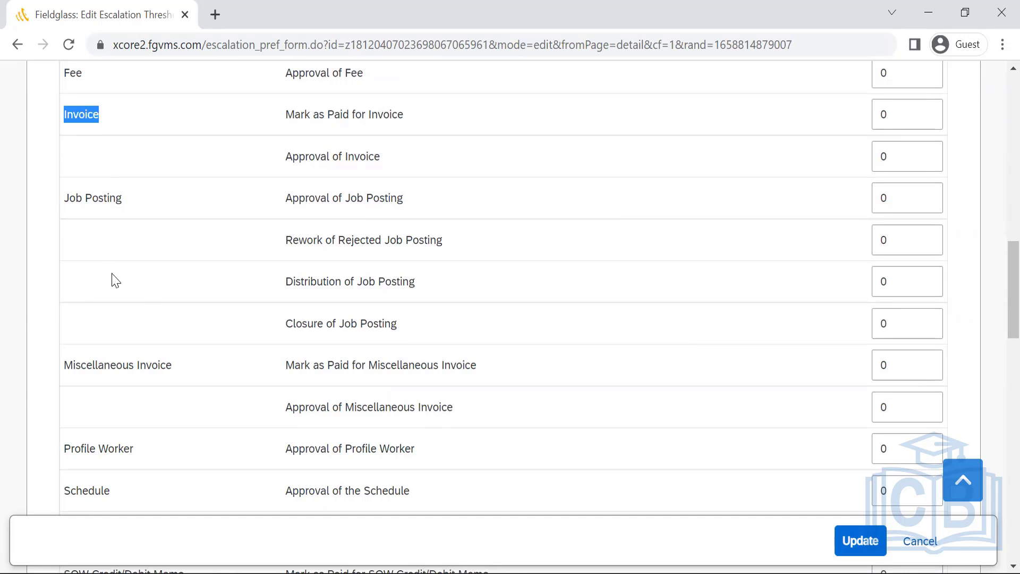
pyautogui.doubleClick(102, 198)
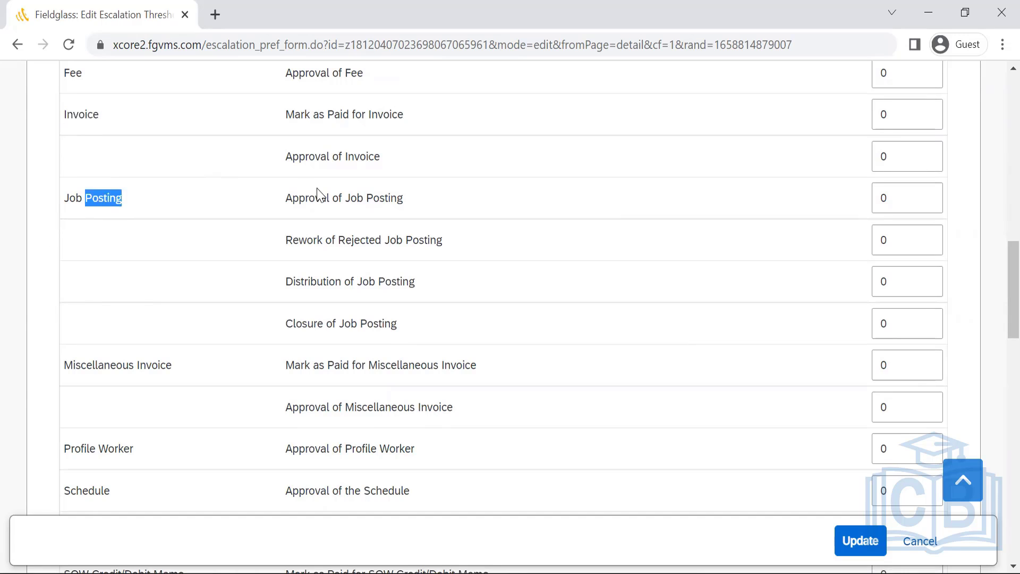
pyautogui.moveTo(178, 284)
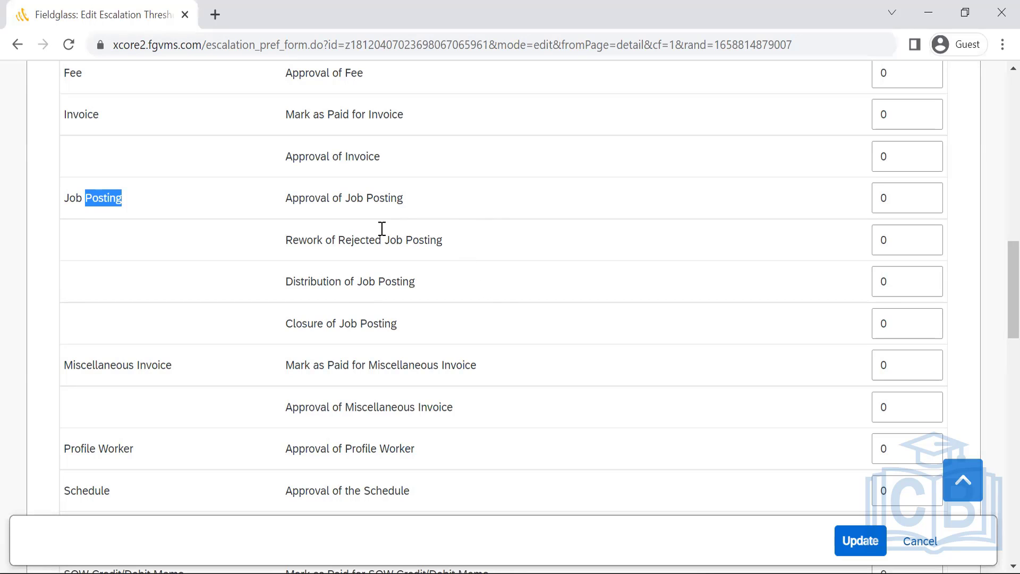
pyautogui.moveTo(285, 423)
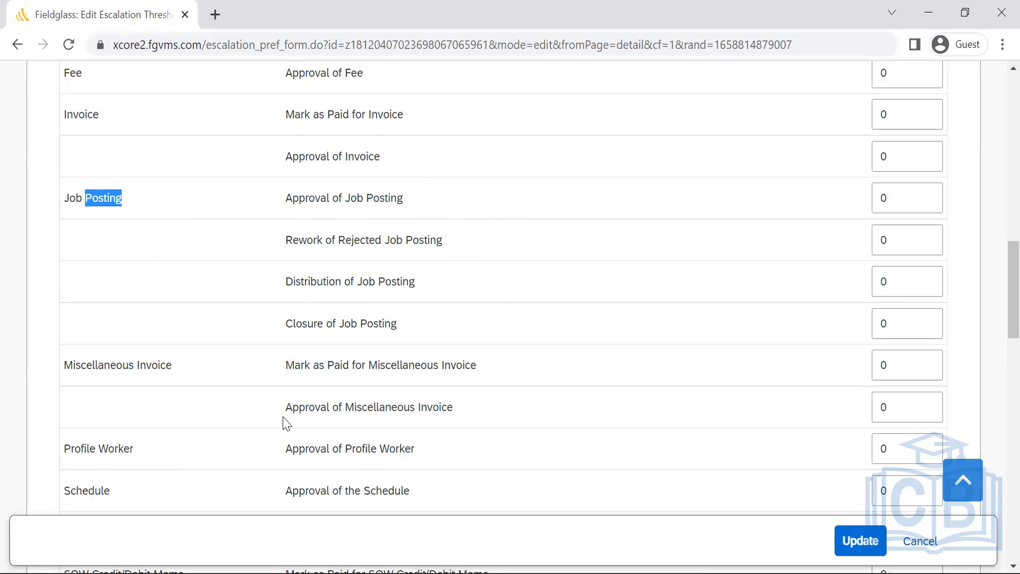
pyautogui.moveTo(417, 563)
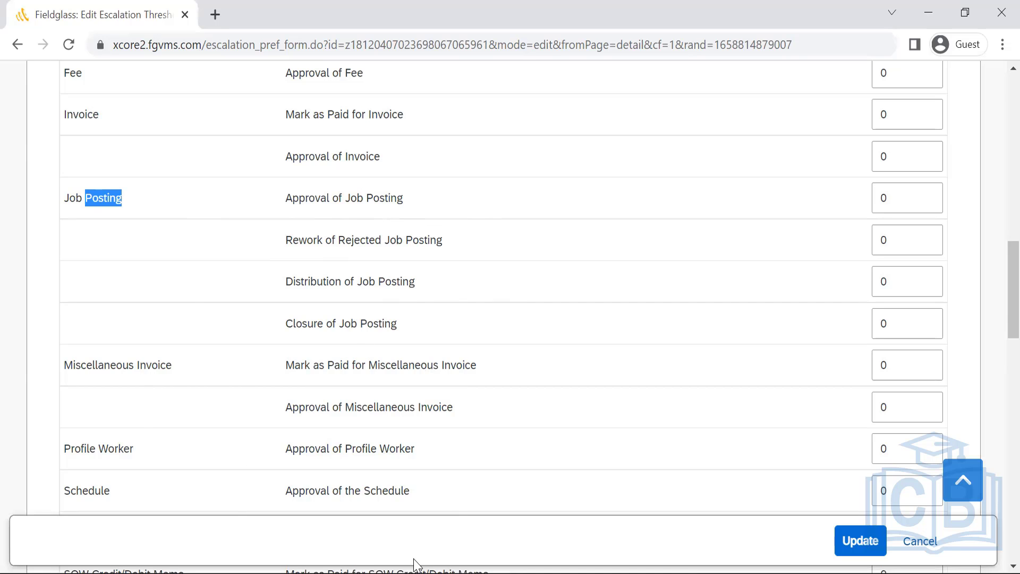
pyautogui.moveTo(999, 293)
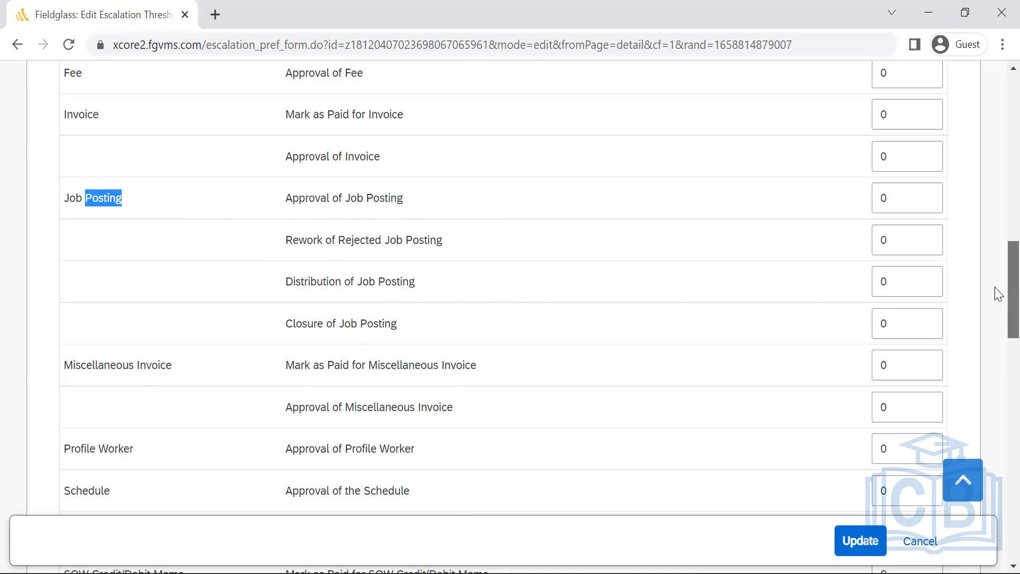
pyautogui.scroll(-3)
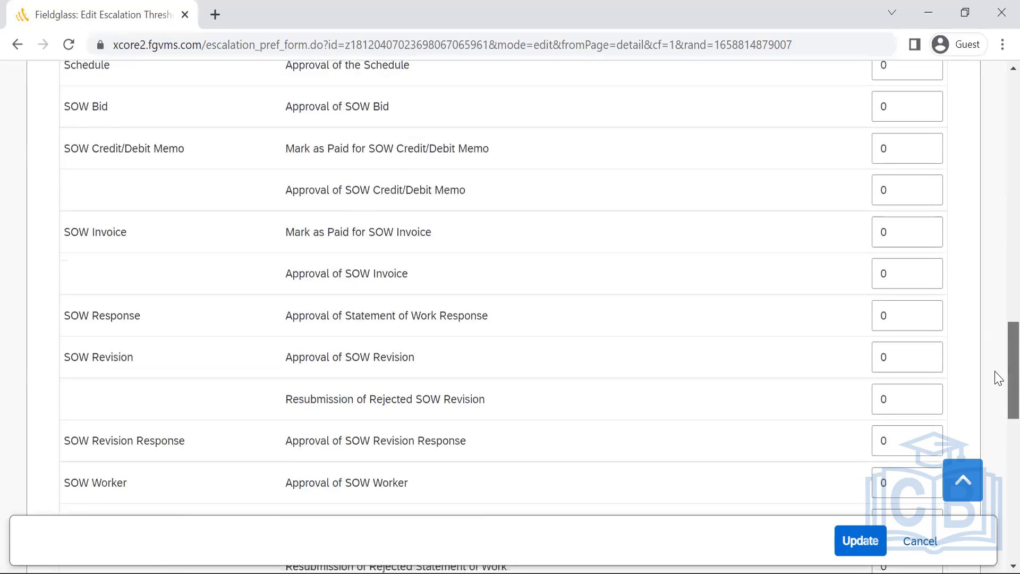
pyautogui.scroll(-3)
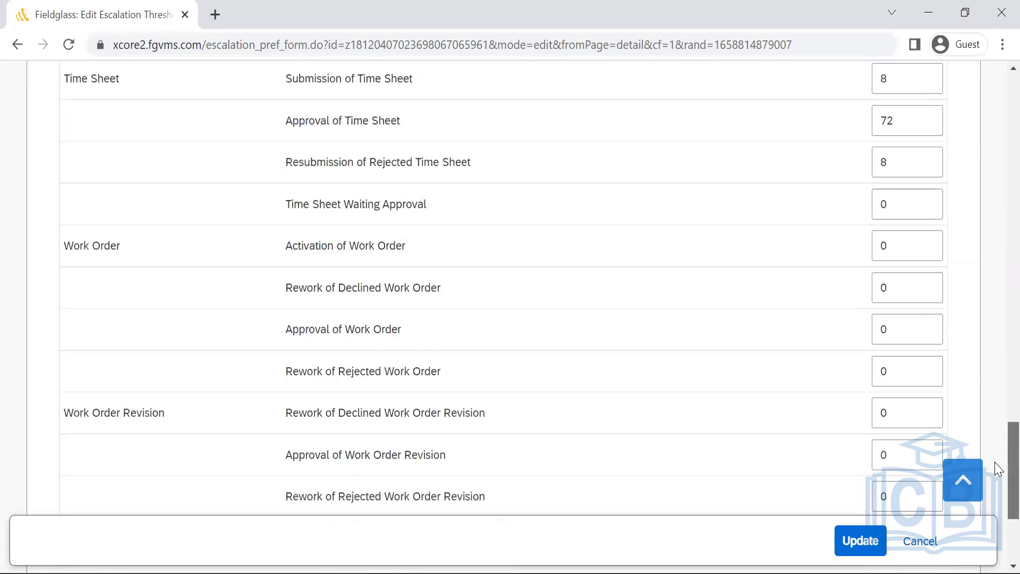
pyautogui.scroll(-3)
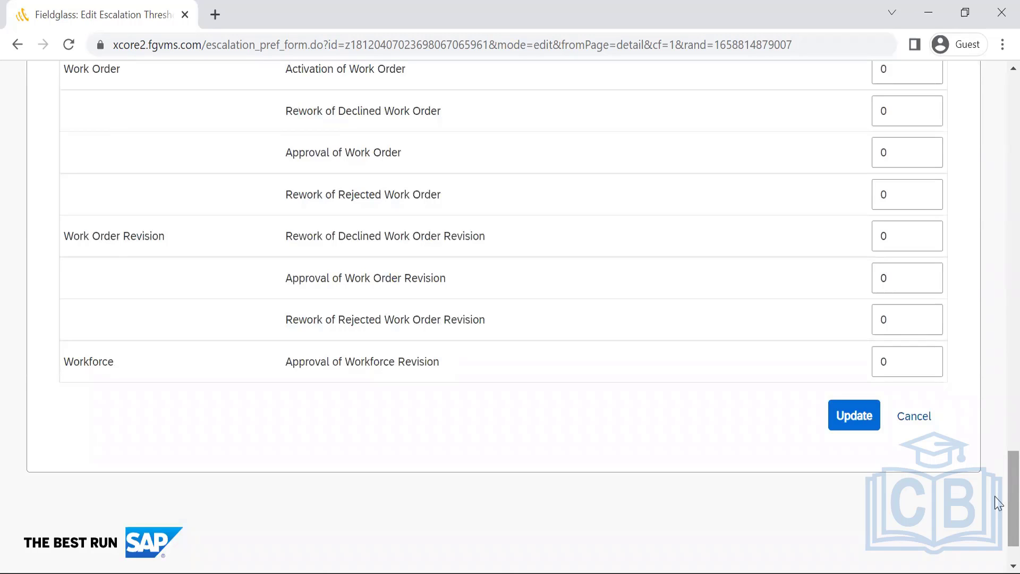
pyautogui.moveTo(904, 425)
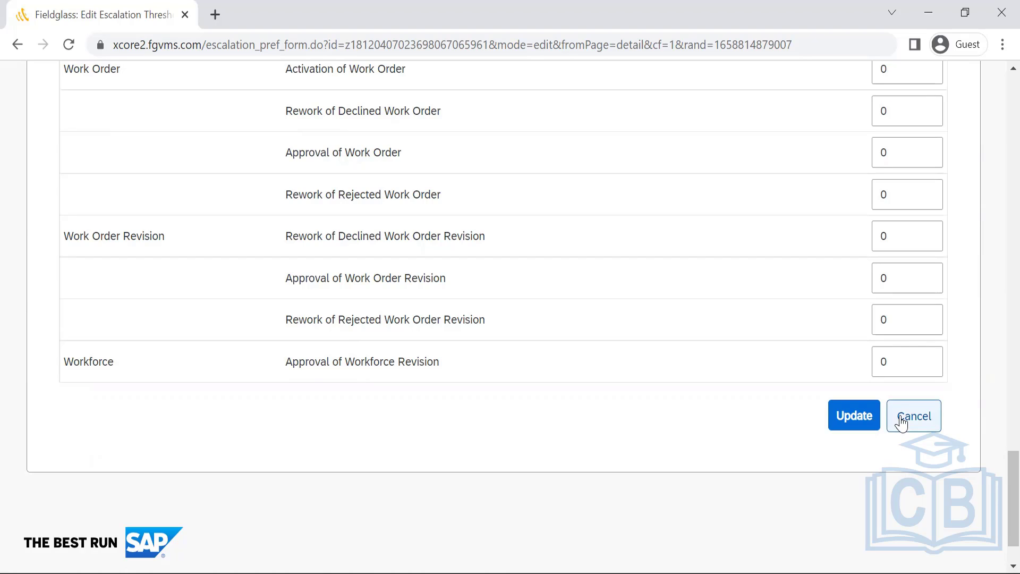
# - Cancel the escalation threshold edits and return to the Escalation Threshold Preference List
pyautogui.click(914, 415)
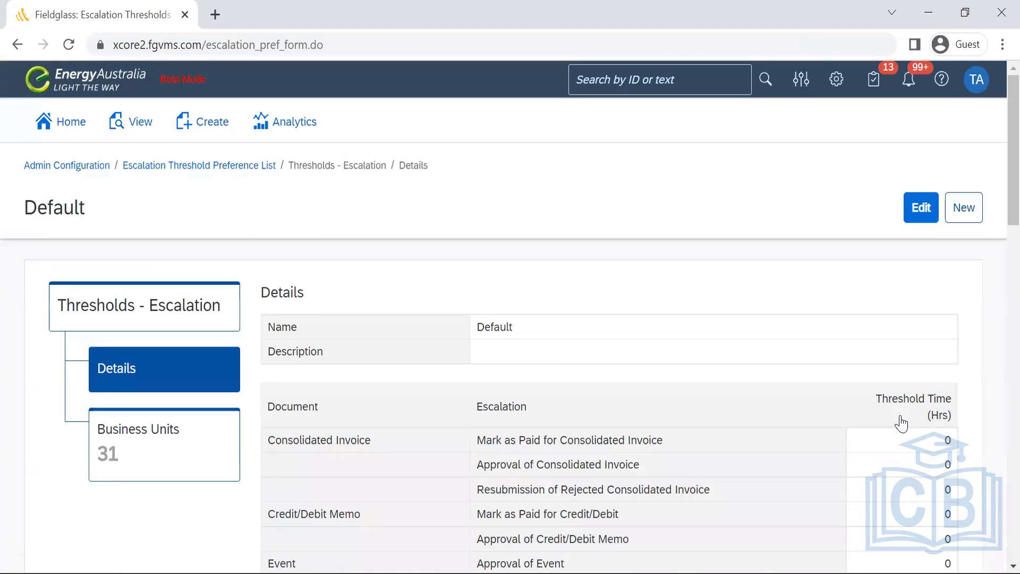
pyautogui.moveTo(183, 169)
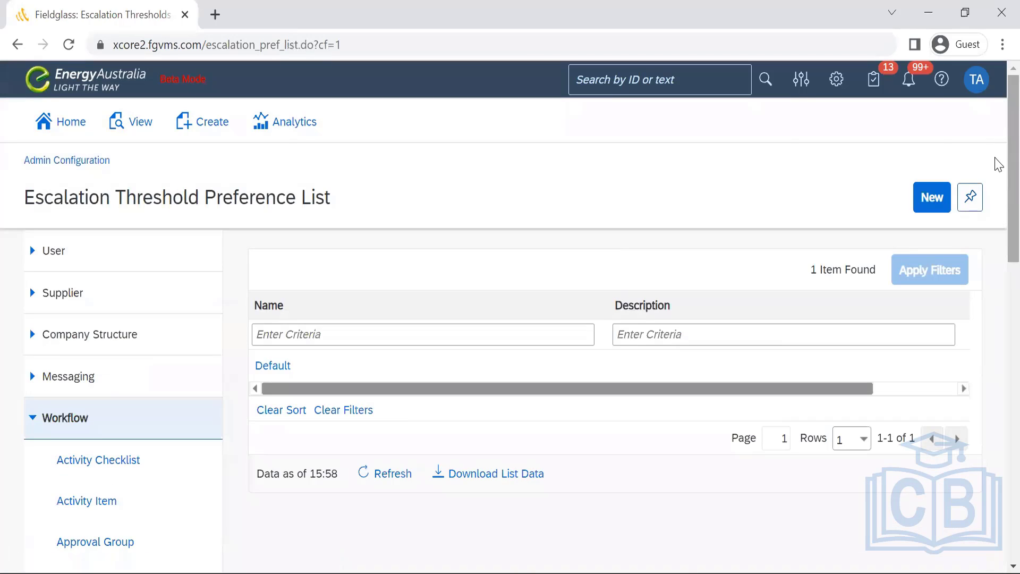
pyautogui.scroll(-3)
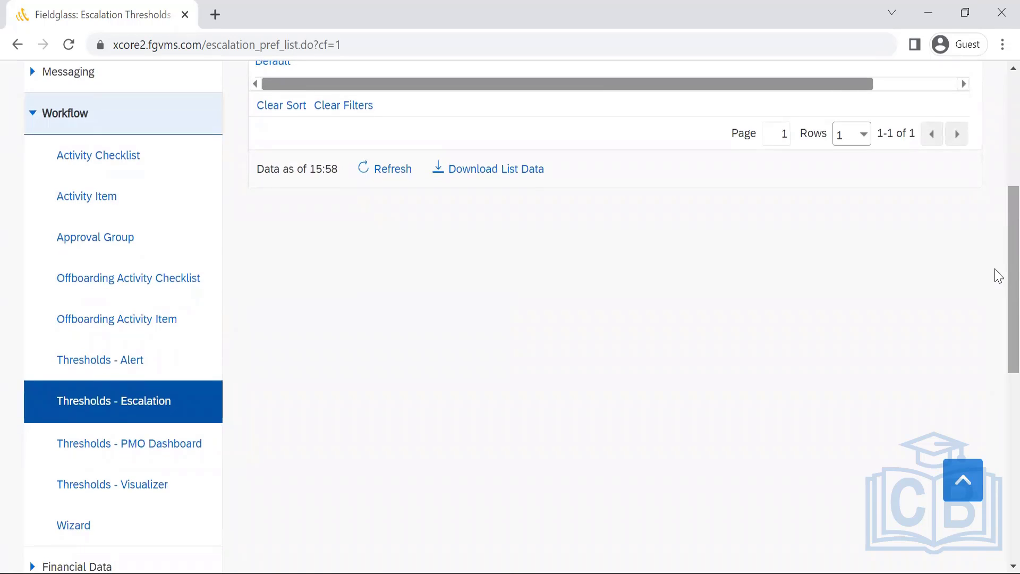
pyautogui.moveTo(998, 303)
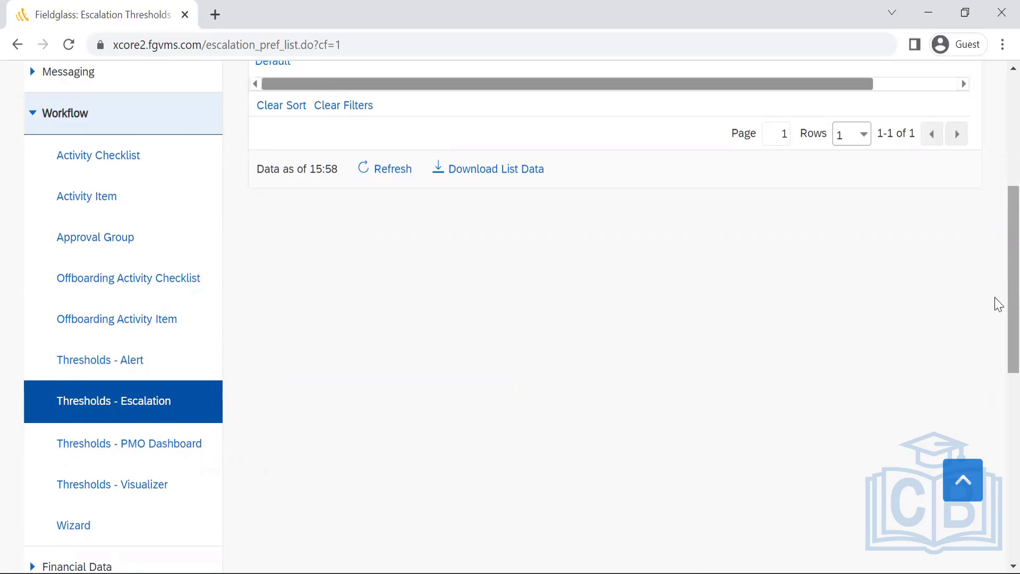
pyautogui.scroll(-3)
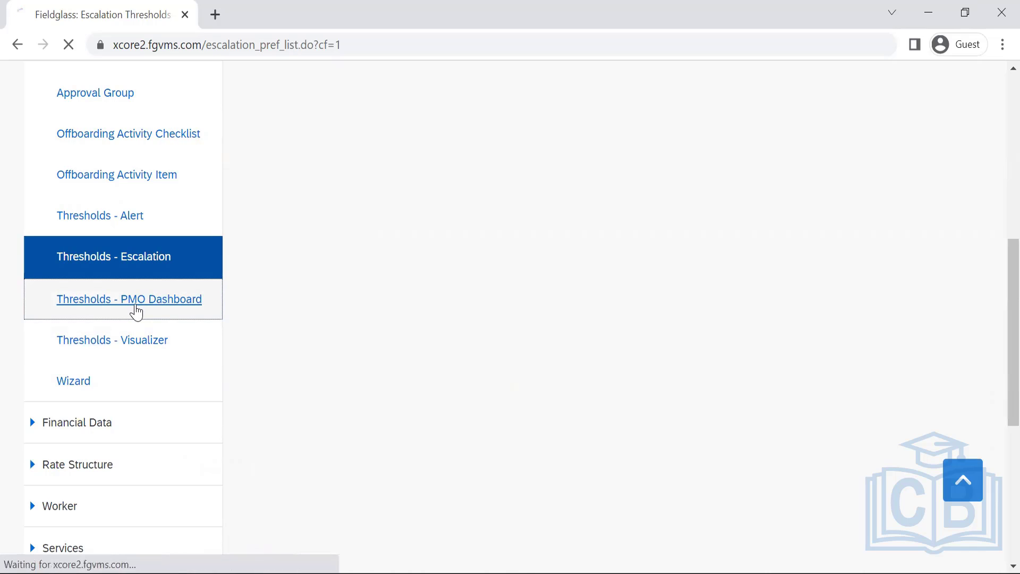
pyautogui.click(130, 299)
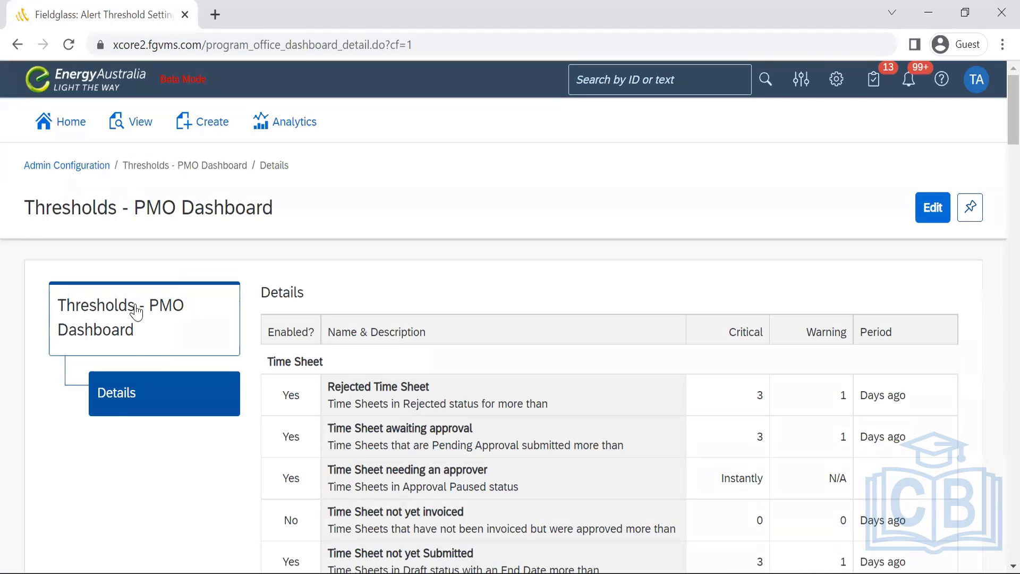
pyautogui.scroll(-3)
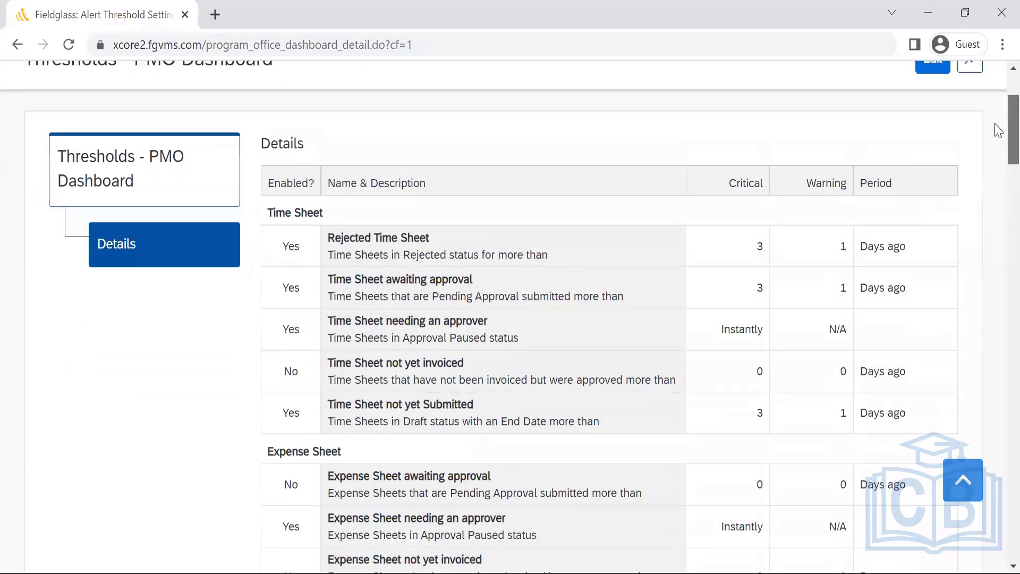
pyautogui.scroll(-3)
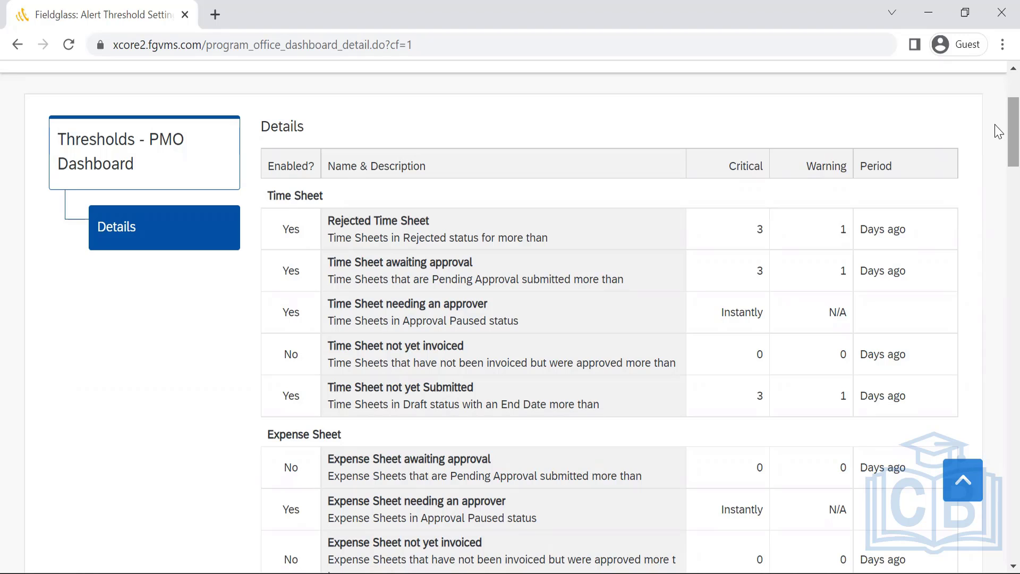
pyautogui.scroll(-3)
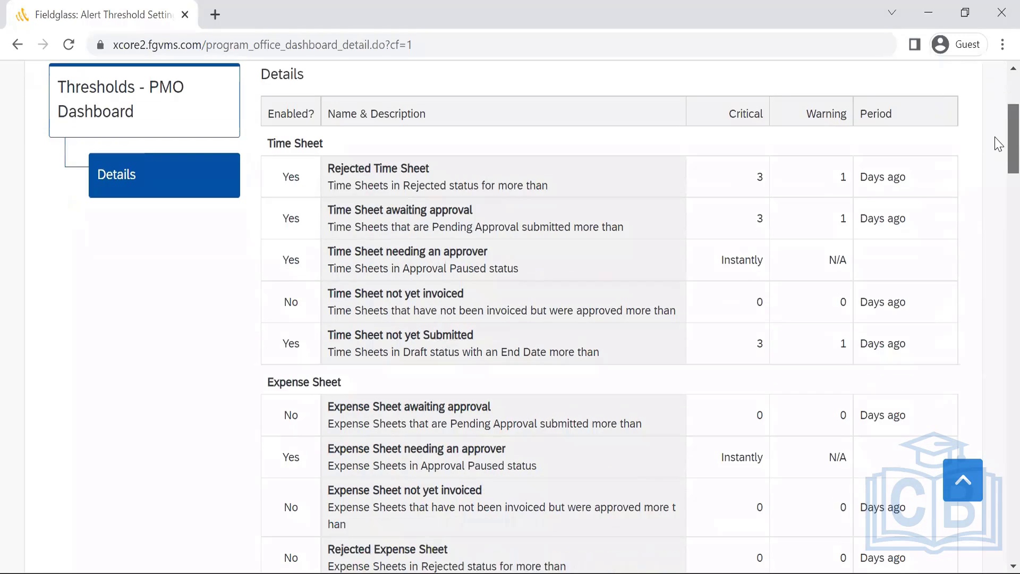
pyautogui.scroll(-3)
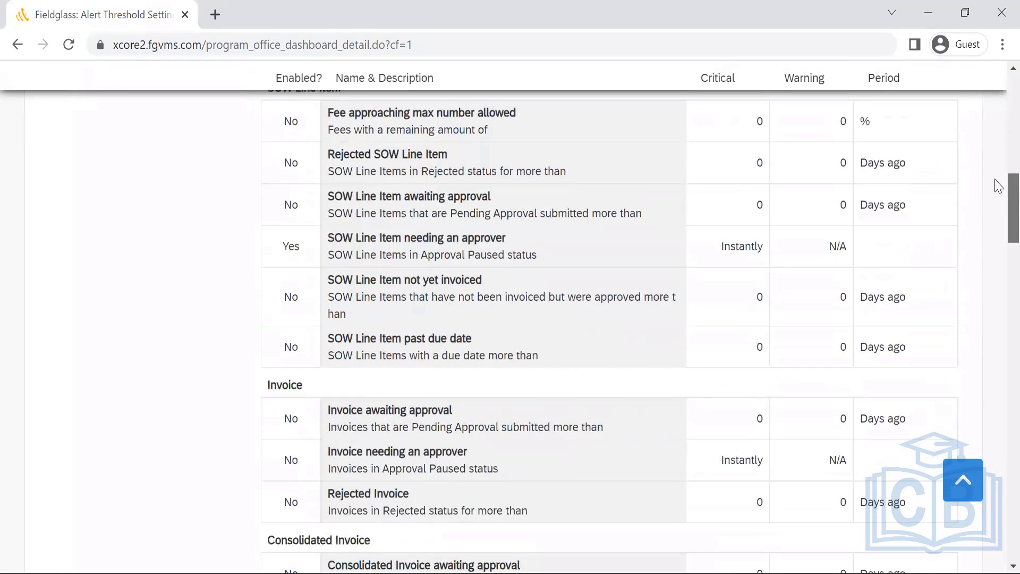
pyautogui.scroll(-3)
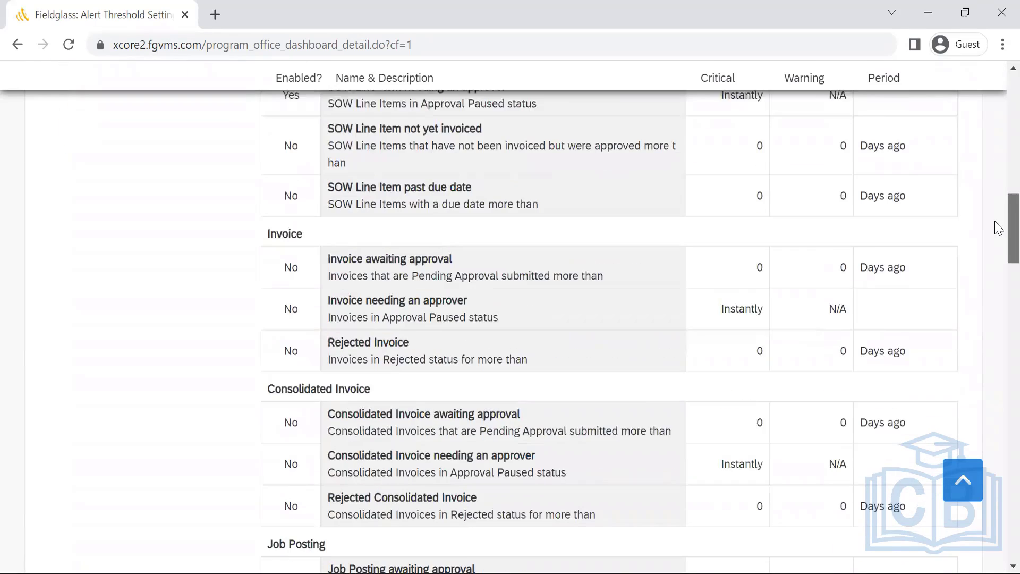
pyautogui.scroll(3)
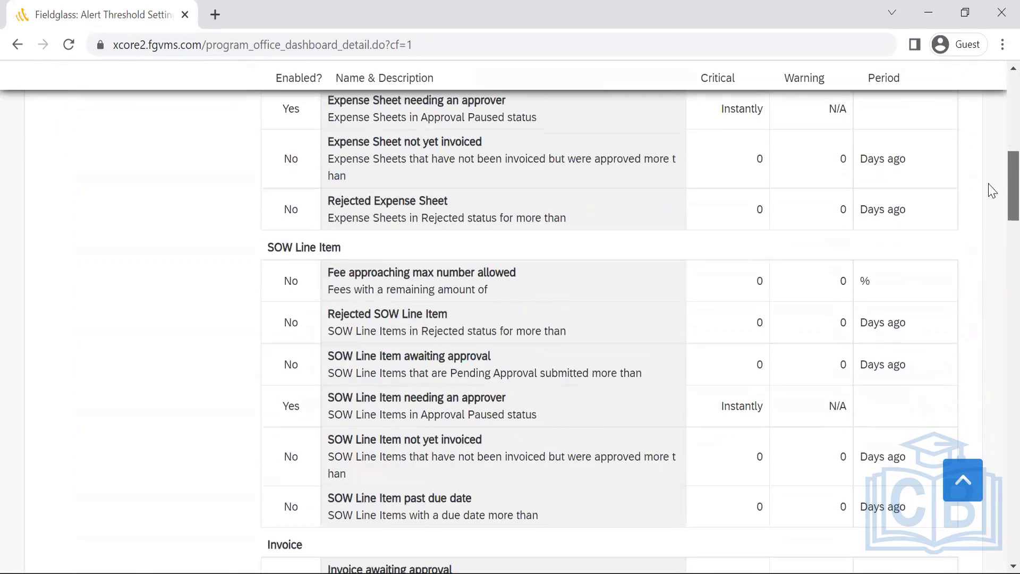
pyautogui.moveTo(438, 412)
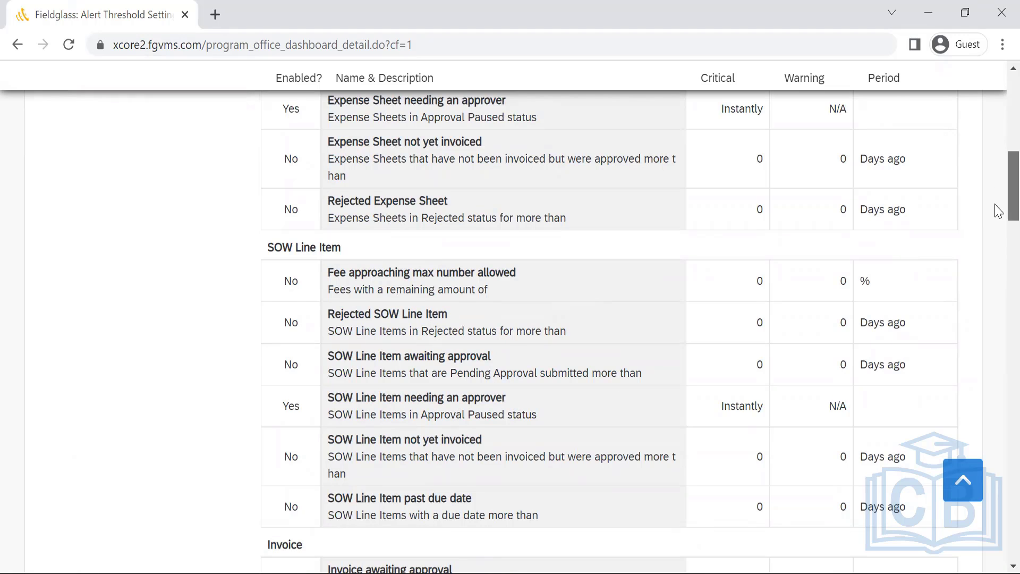
pyautogui.scroll(-3)
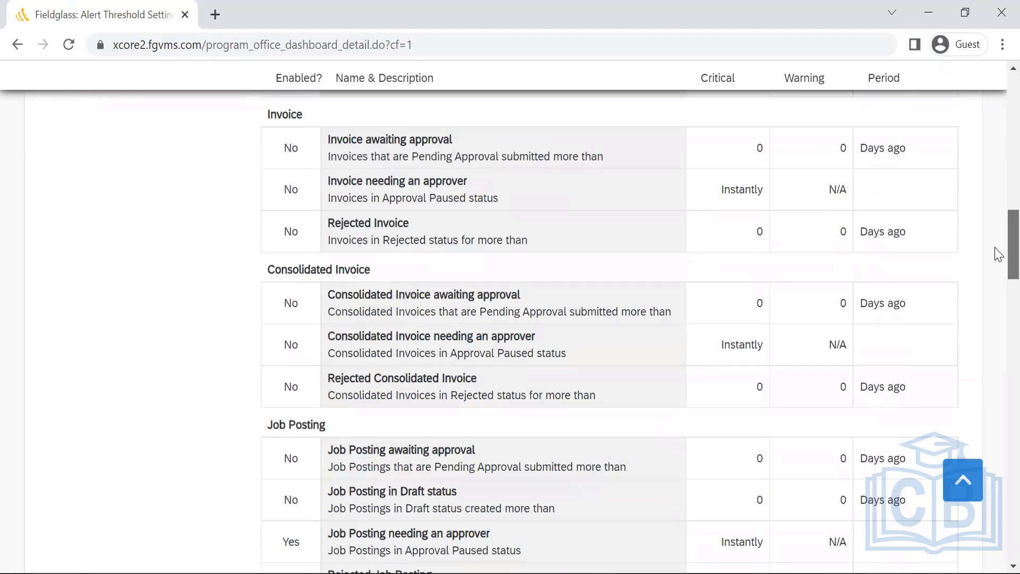
pyautogui.scroll(-3)
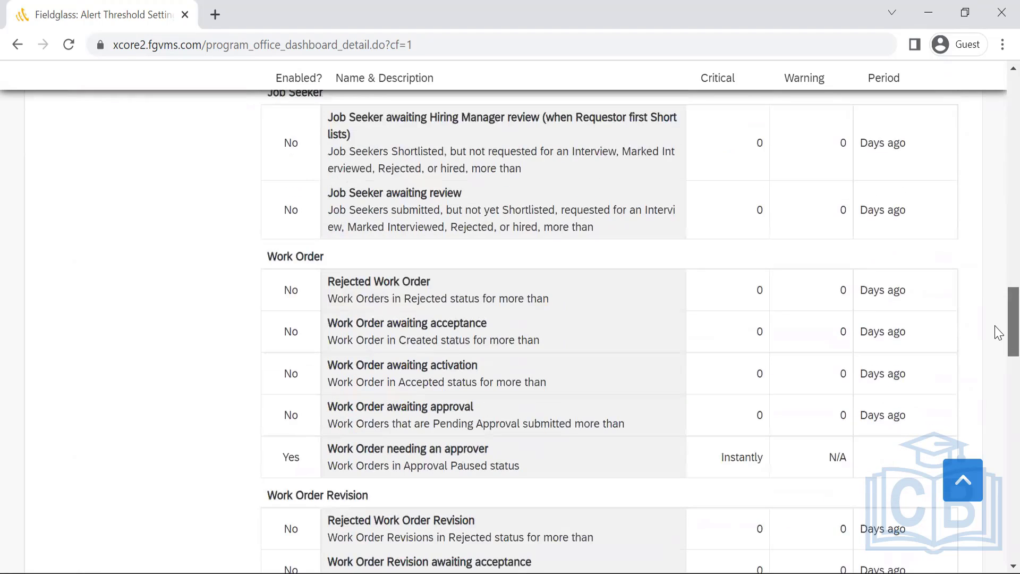
pyautogui.scroll(-3)
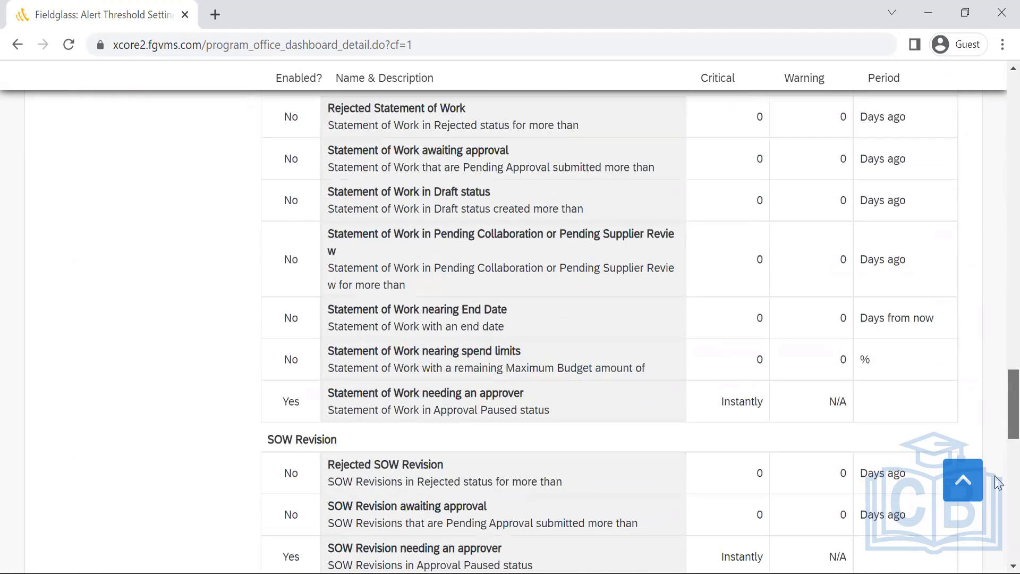
pyautogui.scroll(-3)
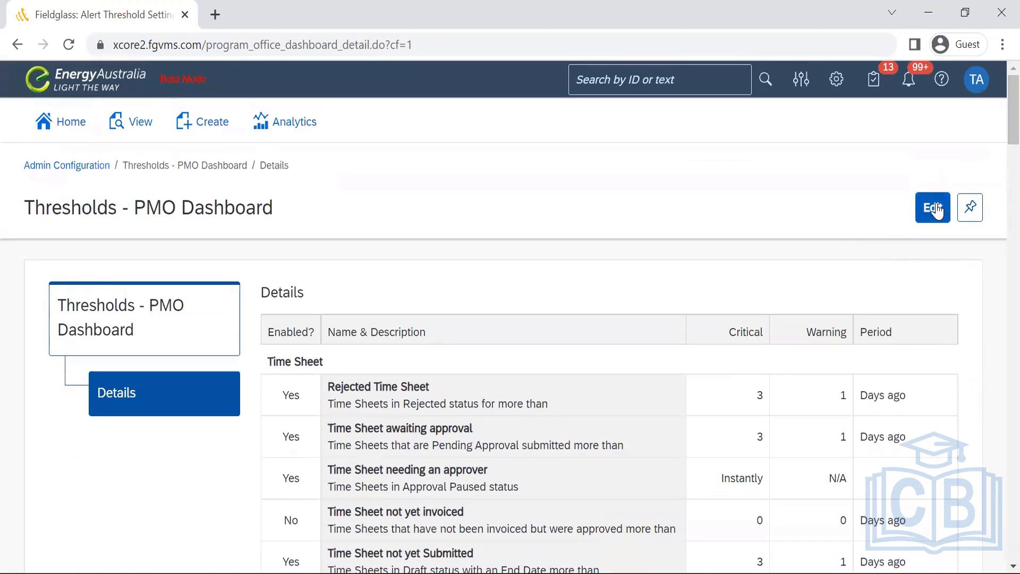
pyautogui.click(932, 208)
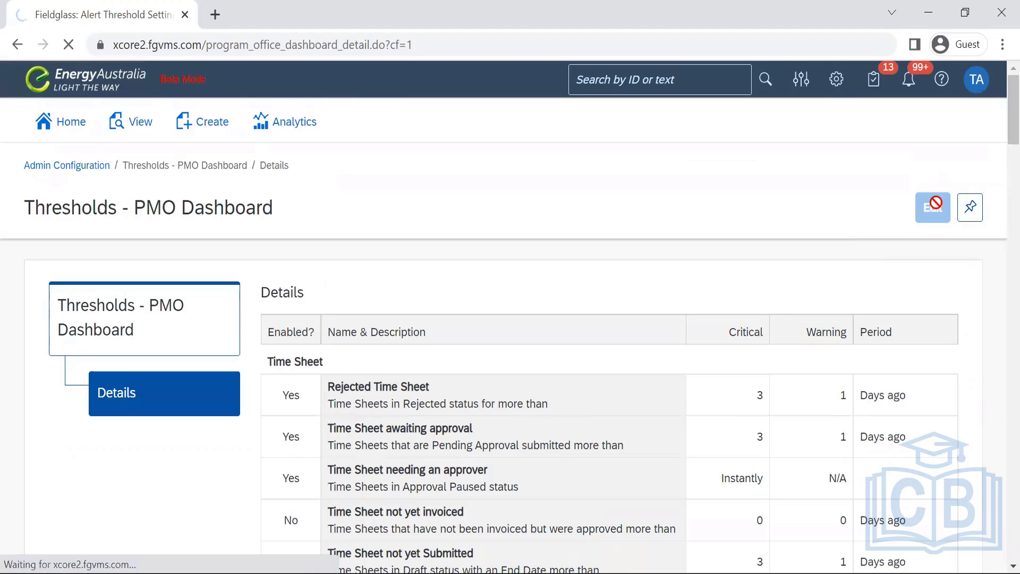
pyautogui.click(933, 208)
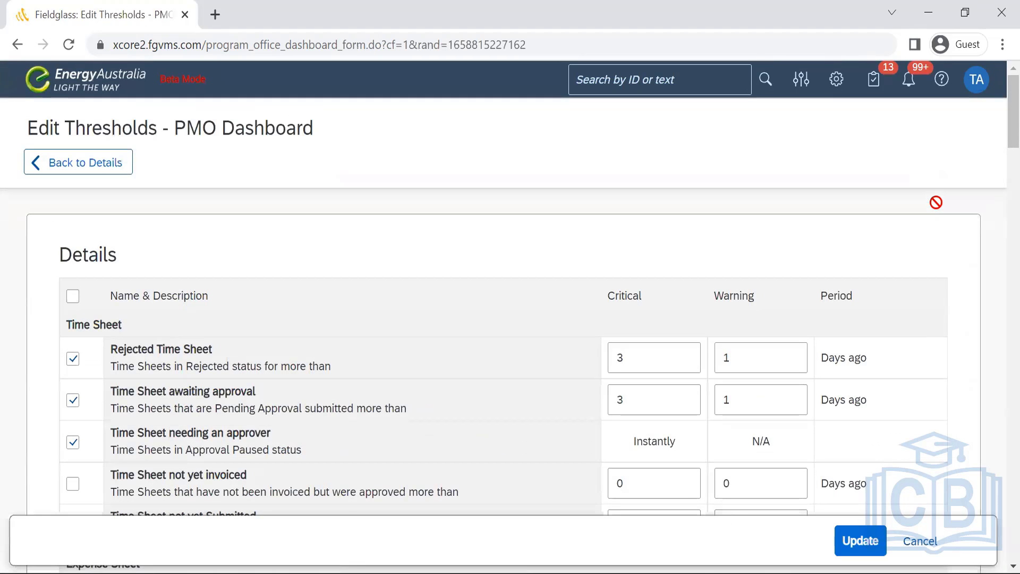
pyautogui.scroll(-3)
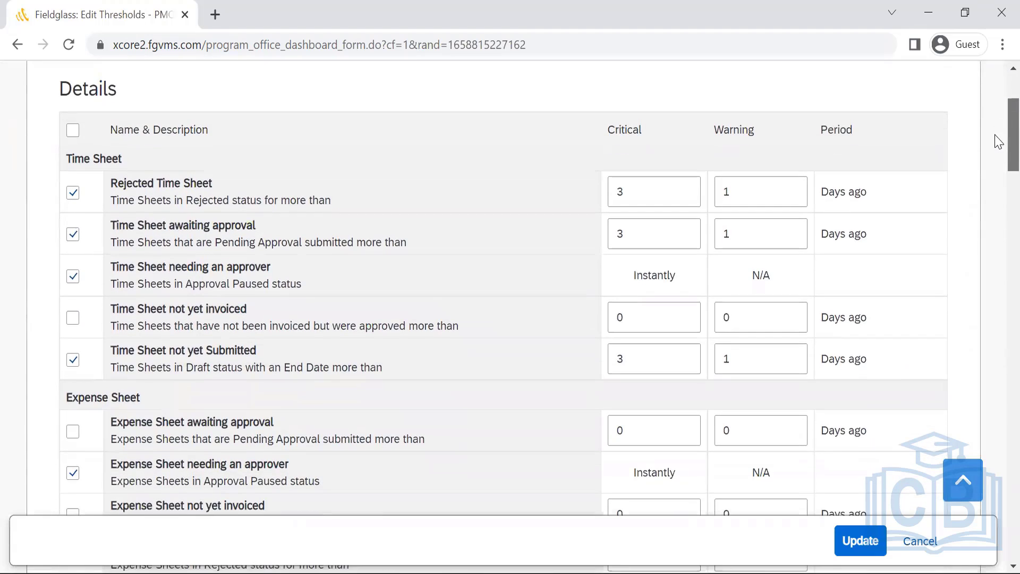
pyautogui.scroll(-3)
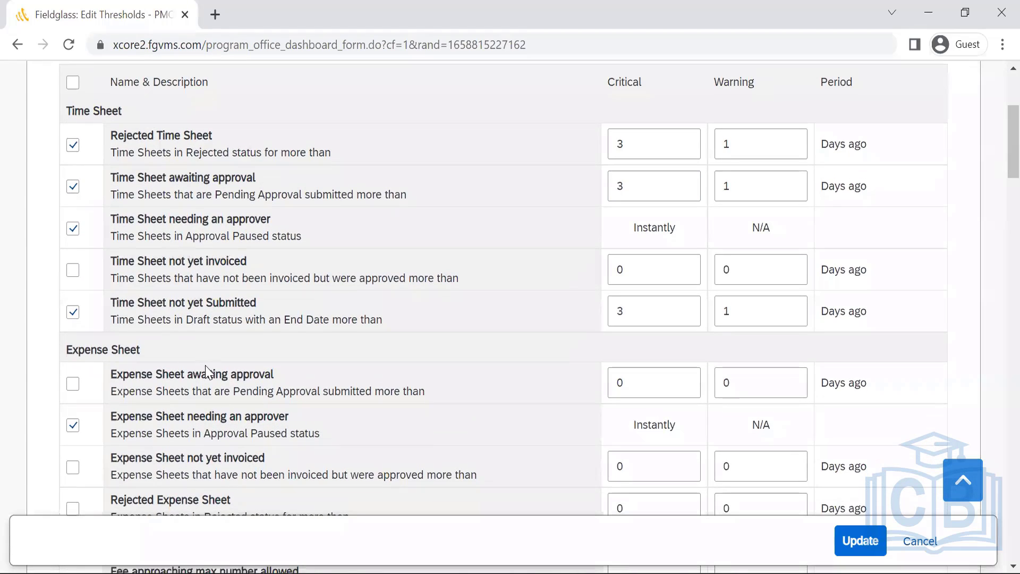
pyautogui.moveTo(999, 149)
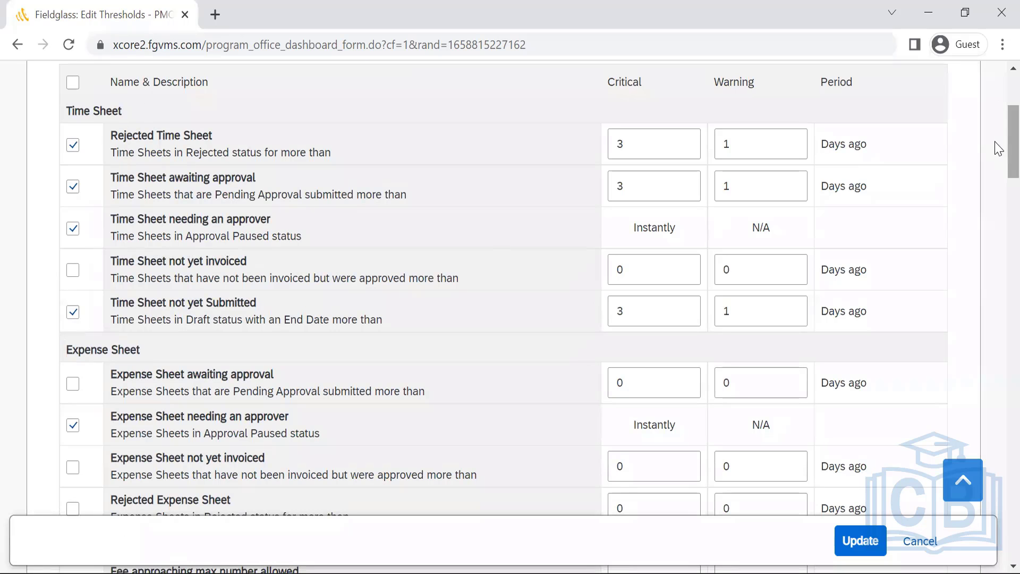
pyautogui.scroll(-3)
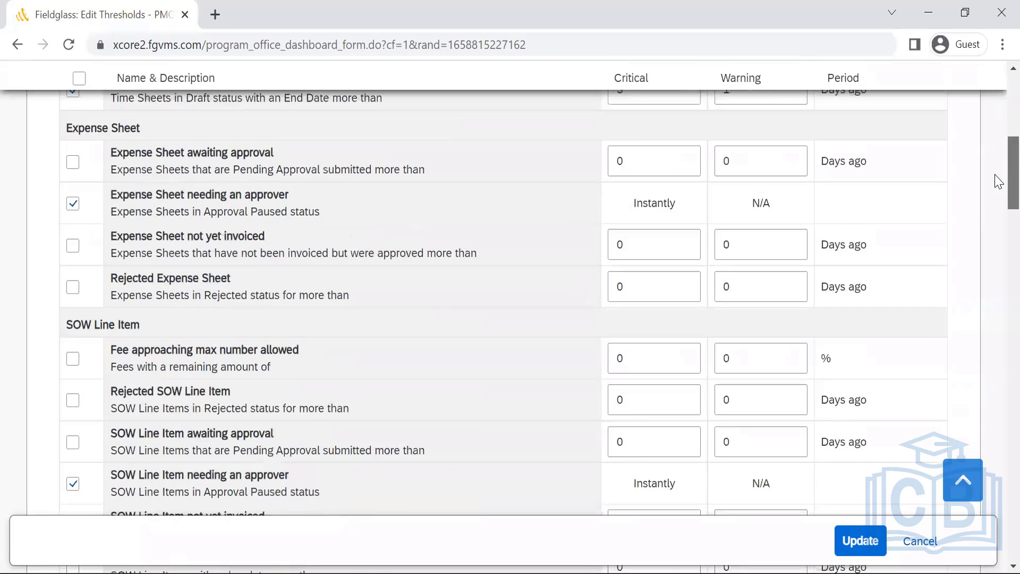
pyautogui.scroll(-3)
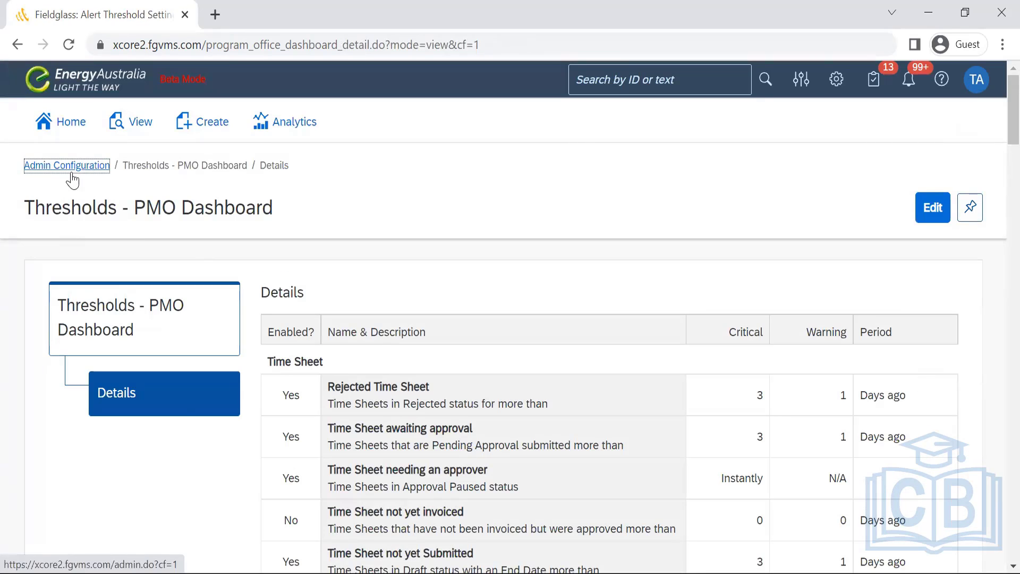
# - From Admin Configuration, show the Thresholds - Visualizer details with all spend and headcount thresholds disabled
pyautogui.click(66, 165)
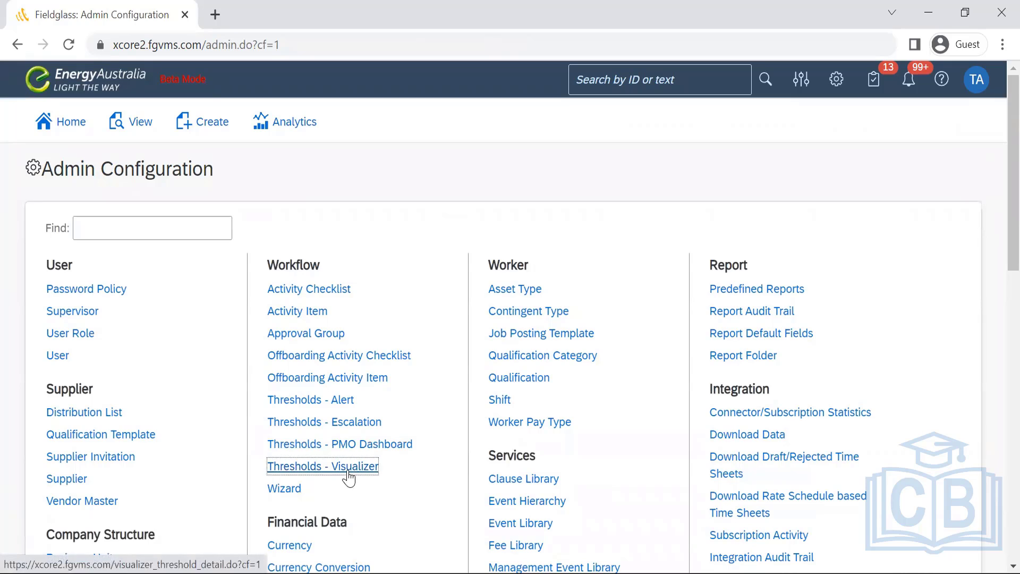
pyautogui.click(322, 466)
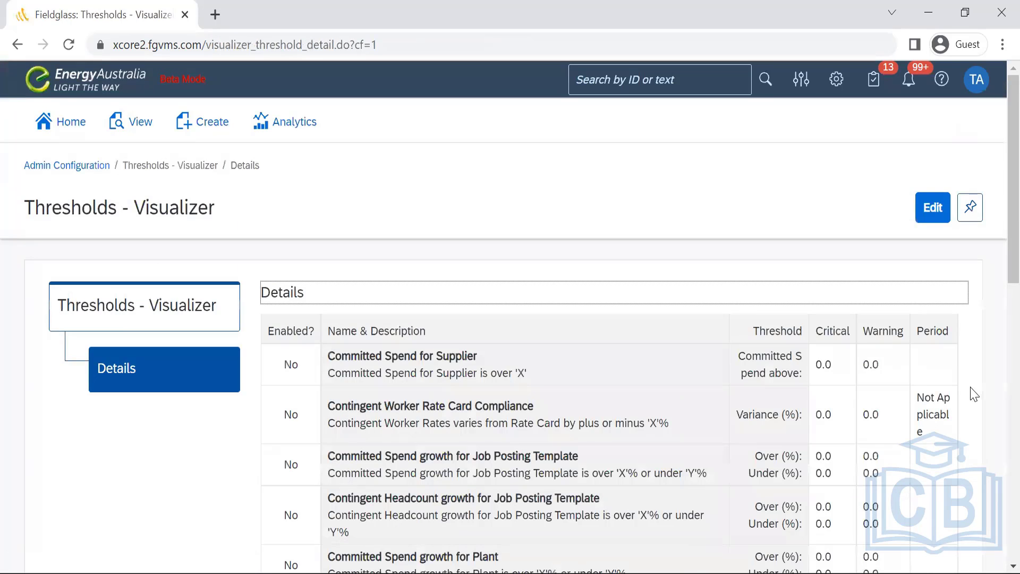
pyautogui.scroll(-3)
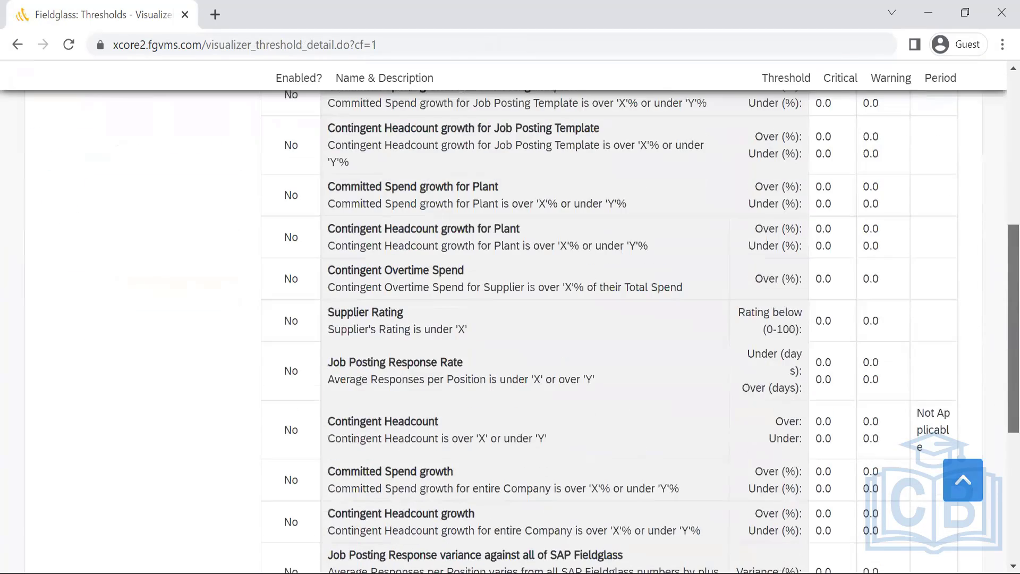
pyautogui.scroll(3)
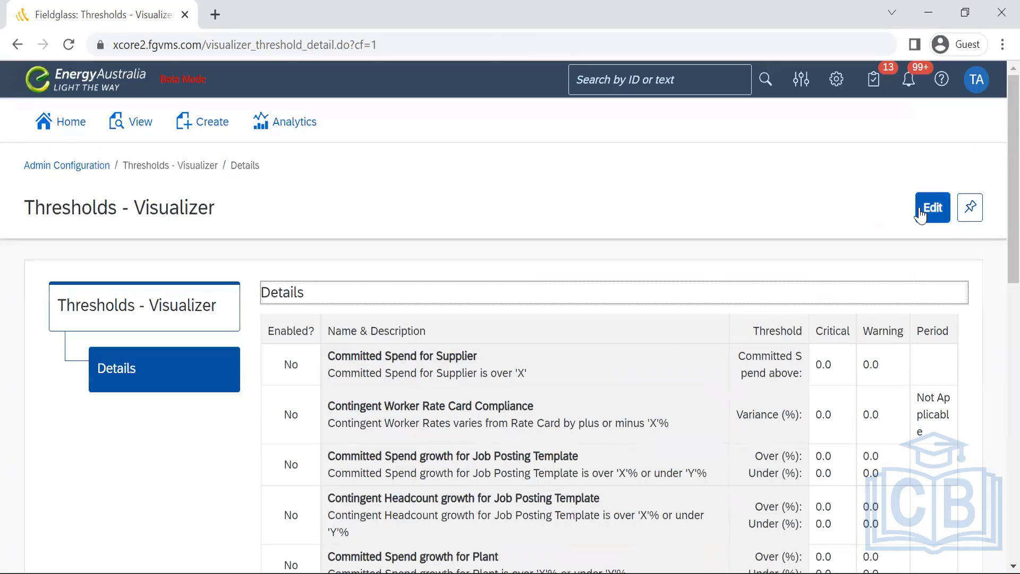
# - Edit the Visualizer thresholds and enable Committed Spend for Supplier
pyautogui.click(933, 208)
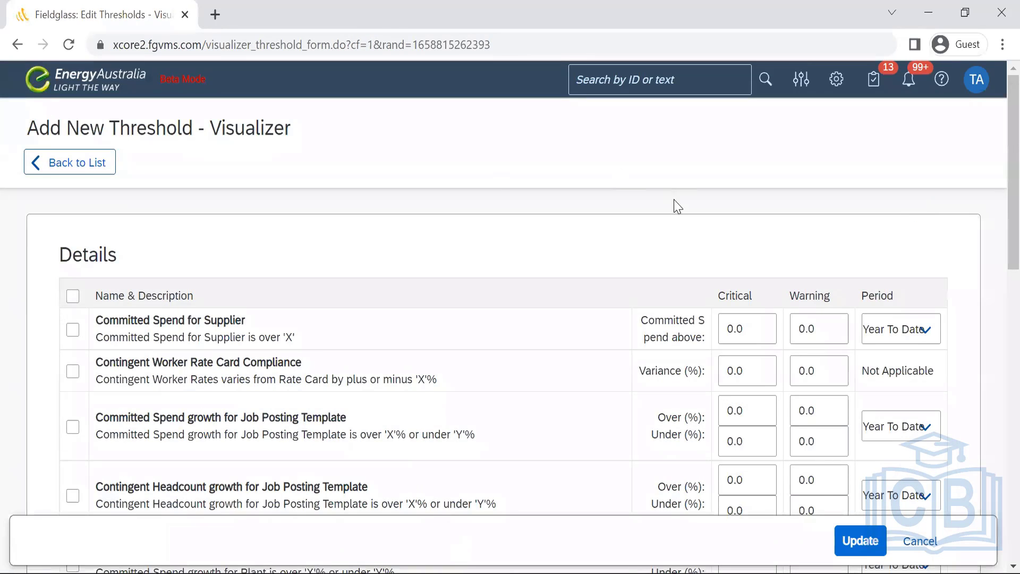
pyautogui.click(747, 328)
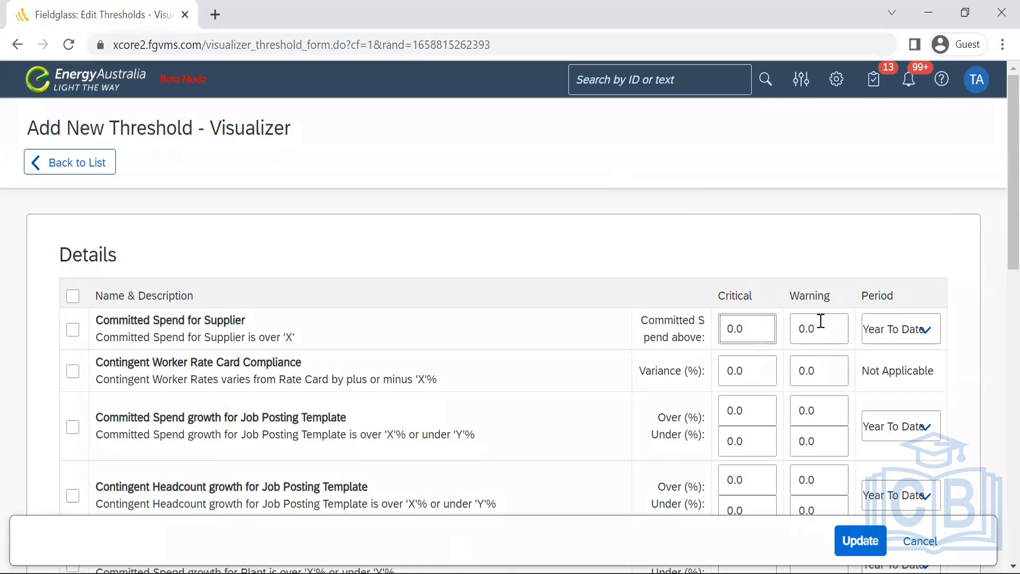
pyautogui.click(818, 328)
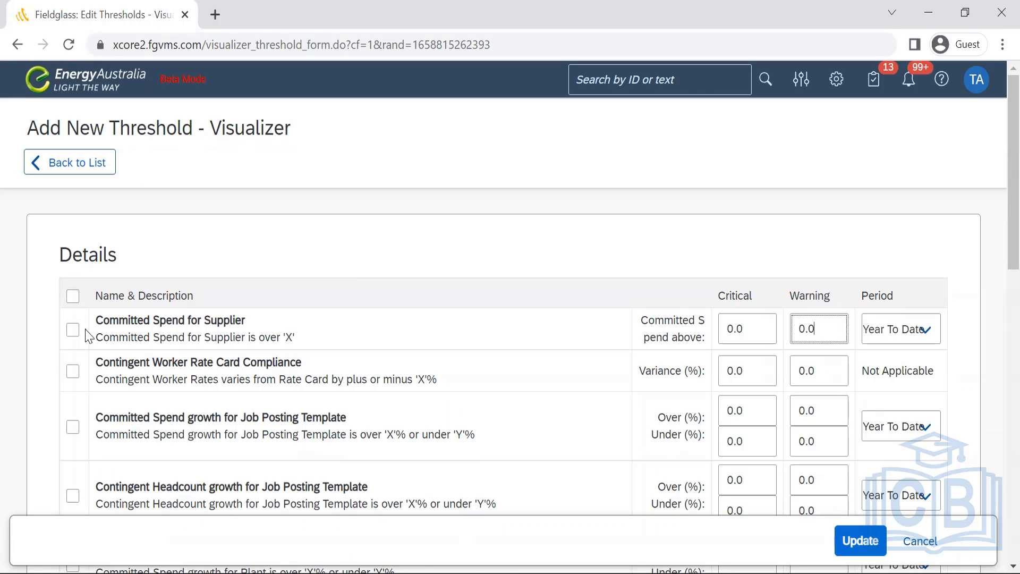
pyautogui.click(73, 329)
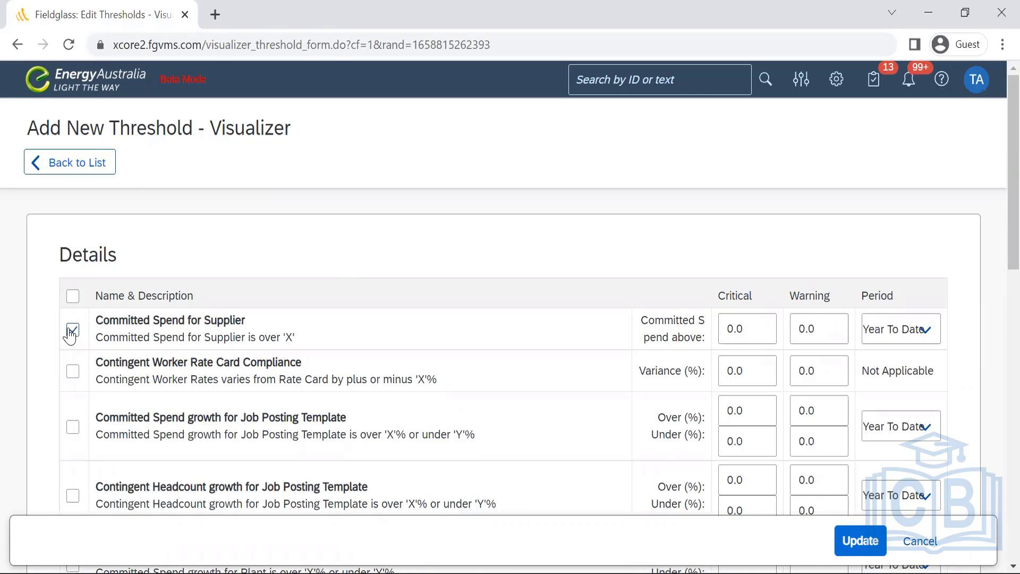
pyautogui.click(72, 329)
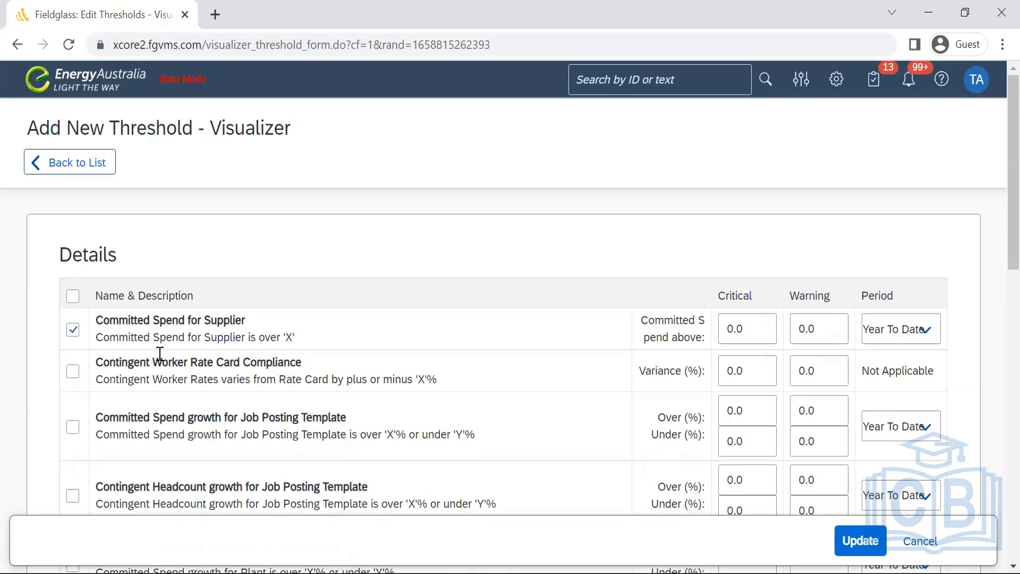
pyautogui.moveTo(367, 424)
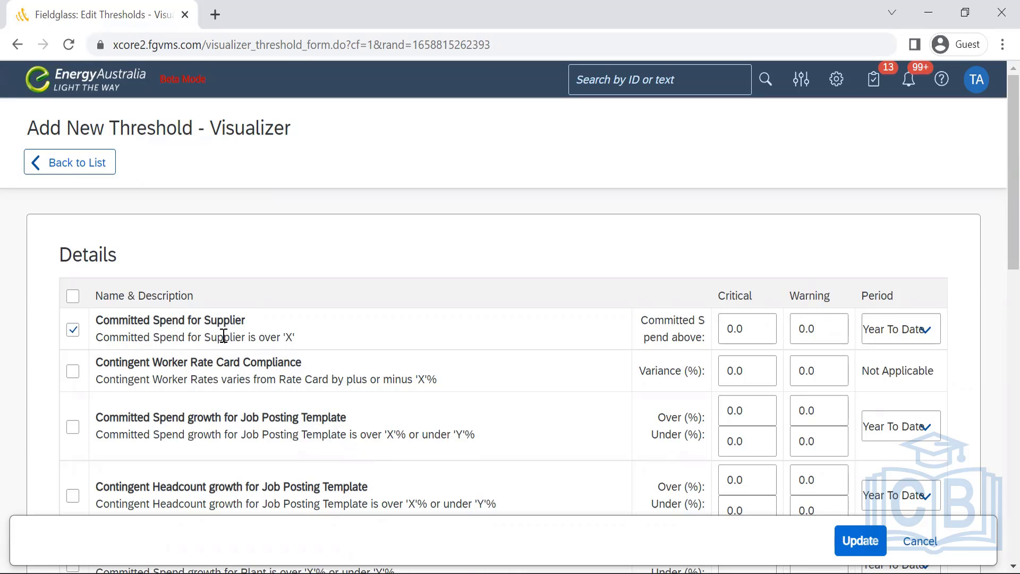
pyautogui.moveTo(648, 376)
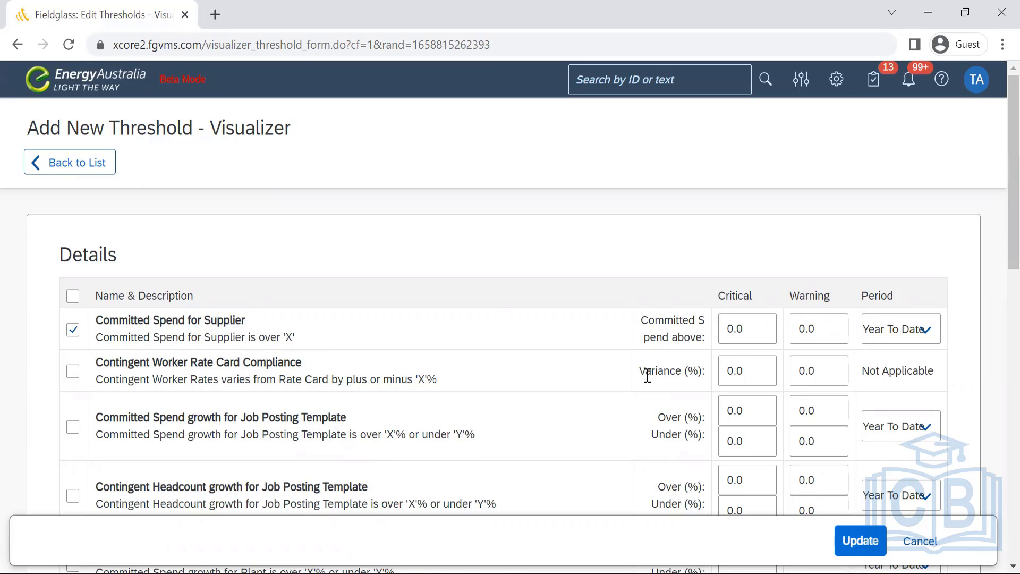
# - Set Committed Spend for Supplier to critical 75% and warning 95%
pyautogui.click(747, 329)
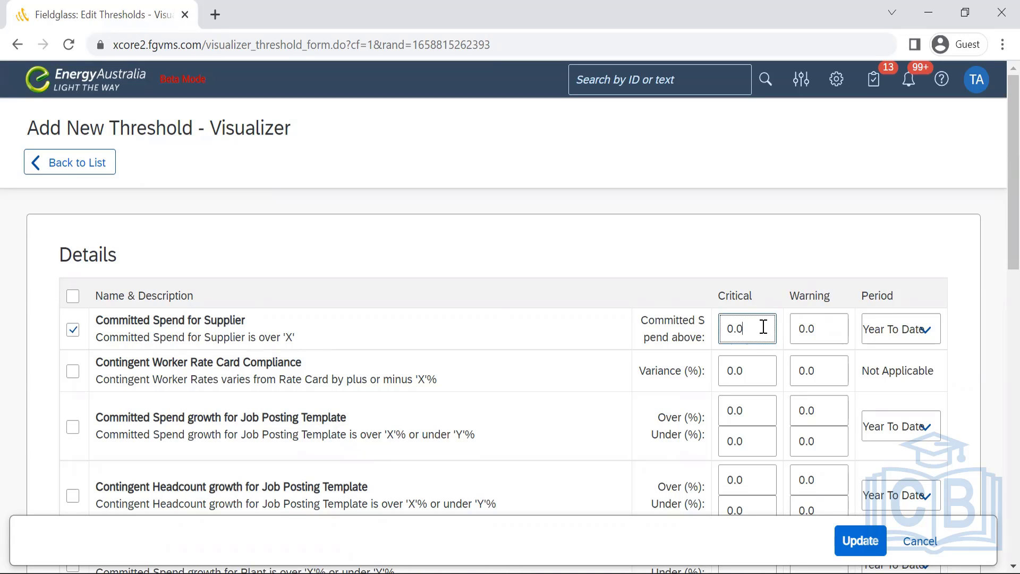
pyautogui.press('Backspace')
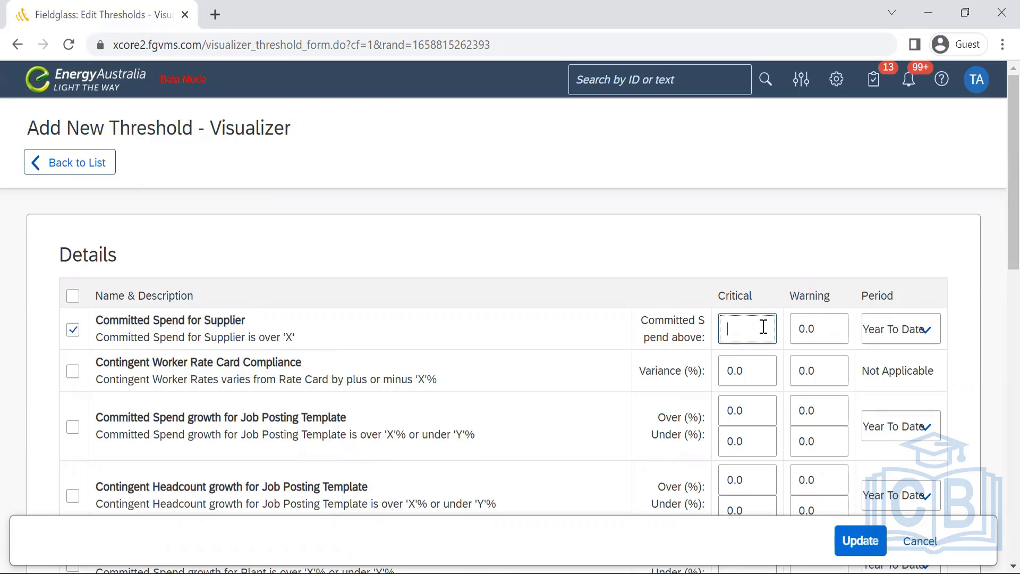
pyautogui.write('15')
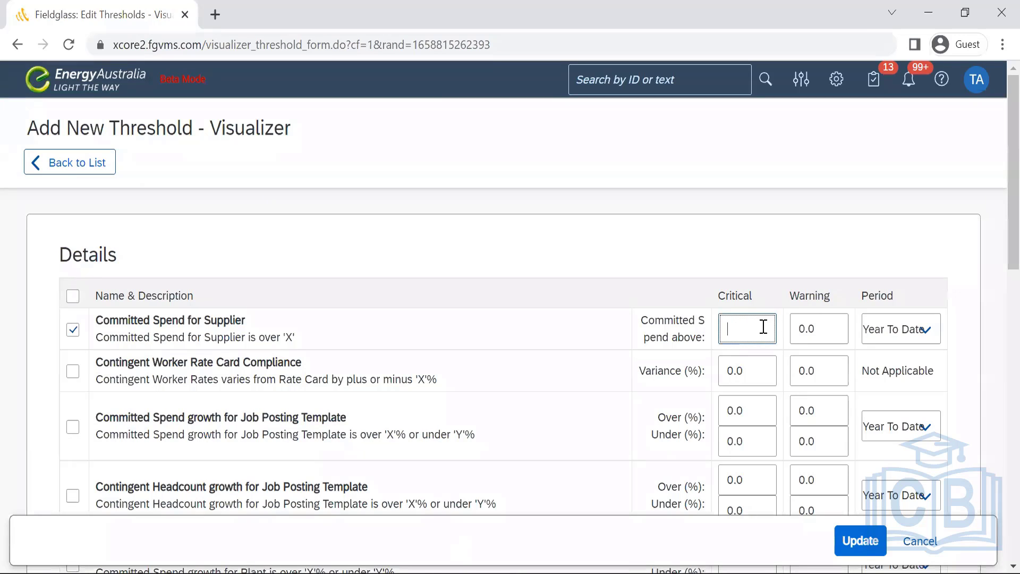
pyautogui.write('75%')
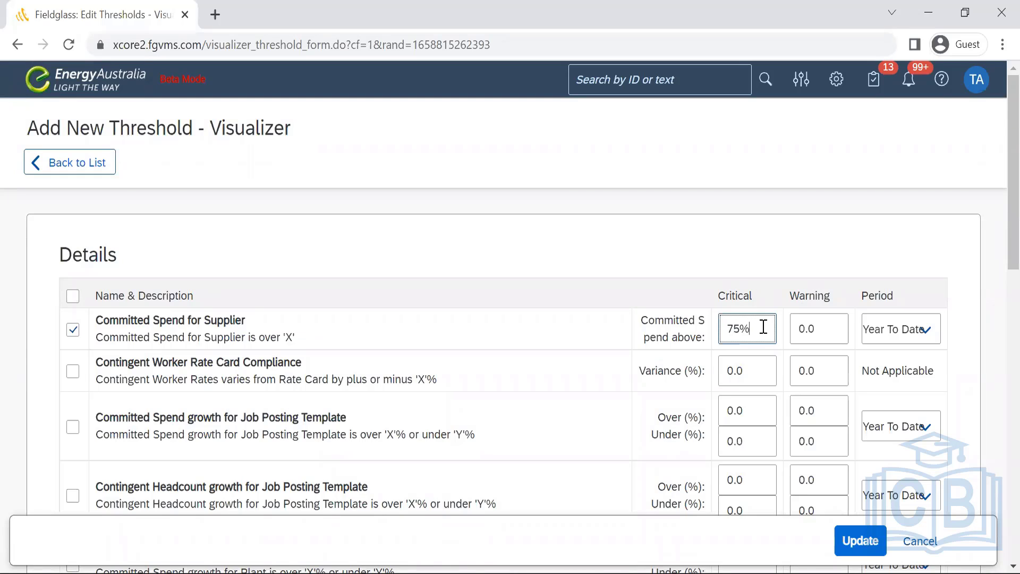
pyautogui.click(818, 328)
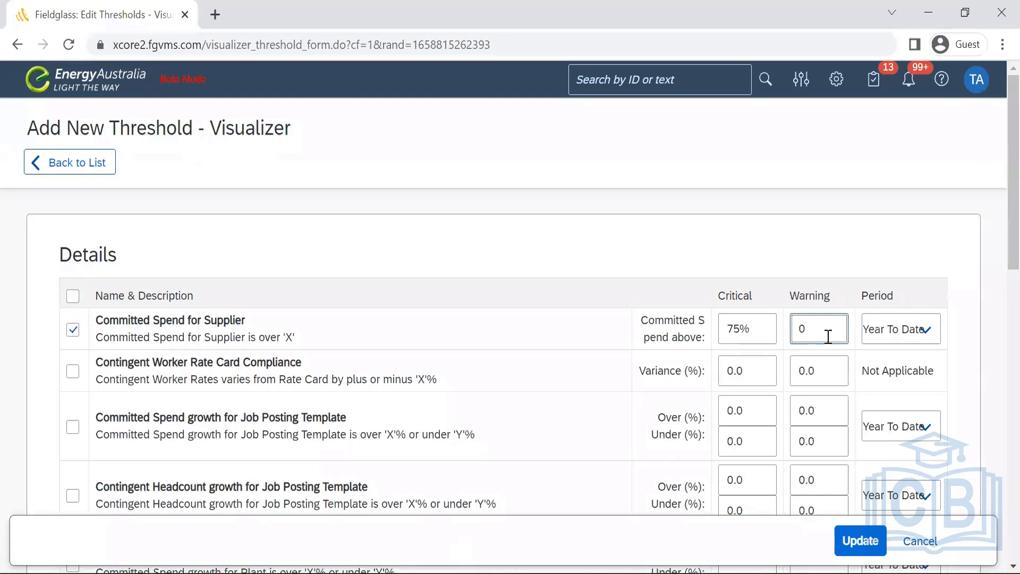
pyautogui.write('9')
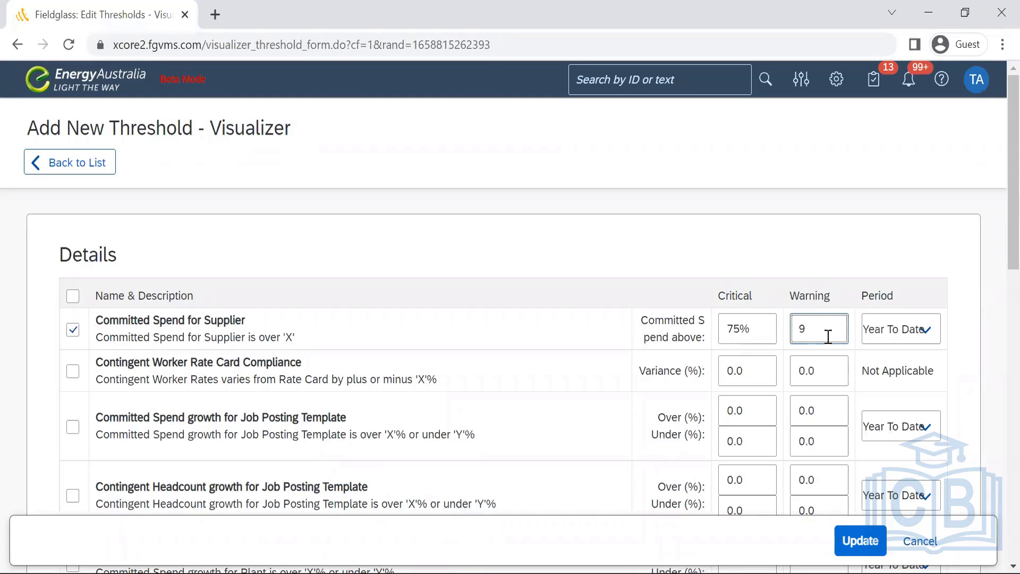
pyautogui.write('95%')
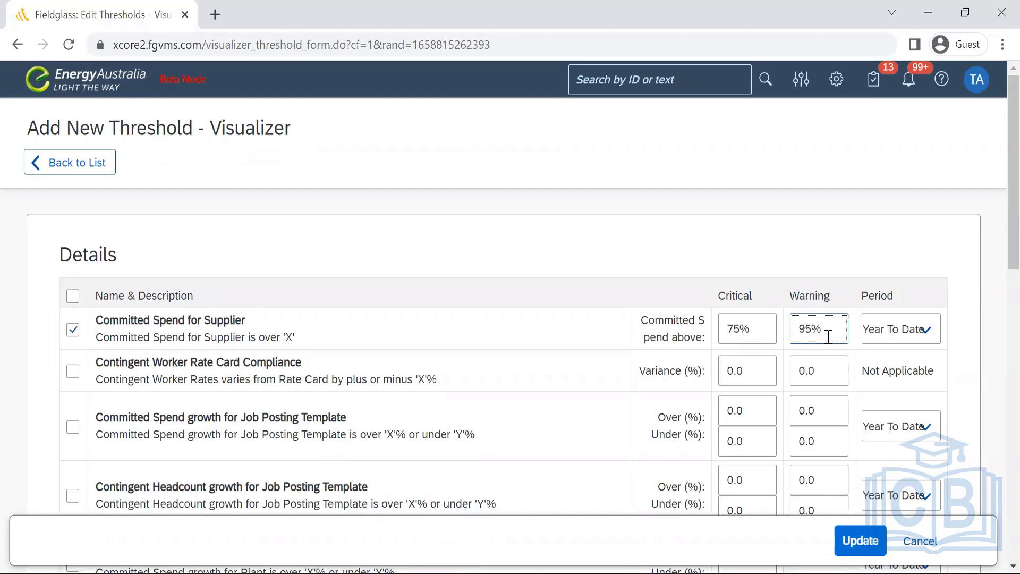
pyautogui.click(928, 329)
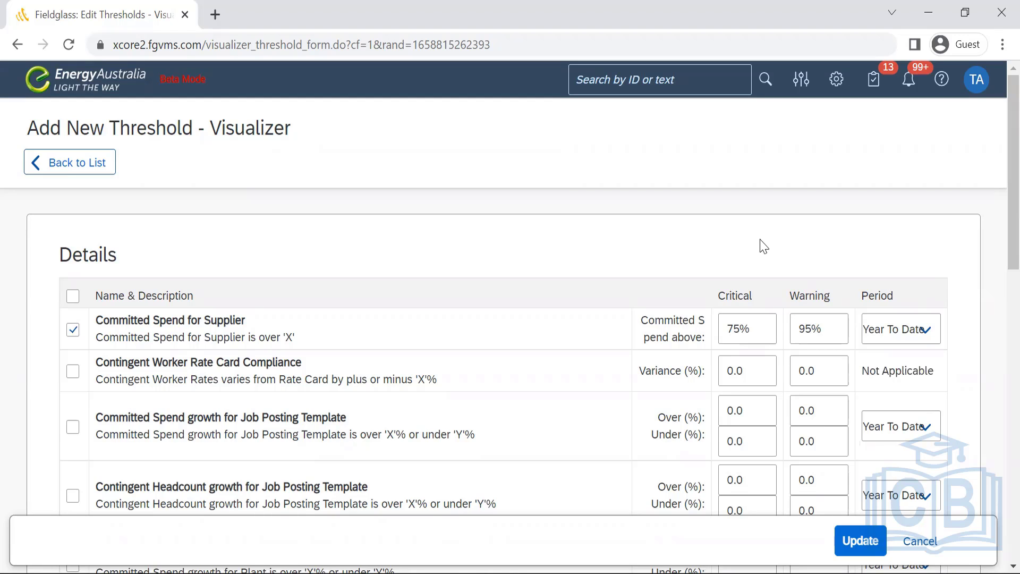
# - Enable Contingent Headcount growth for Plant and focus its critical under-percentage field
pyautogui.scroll(-3)
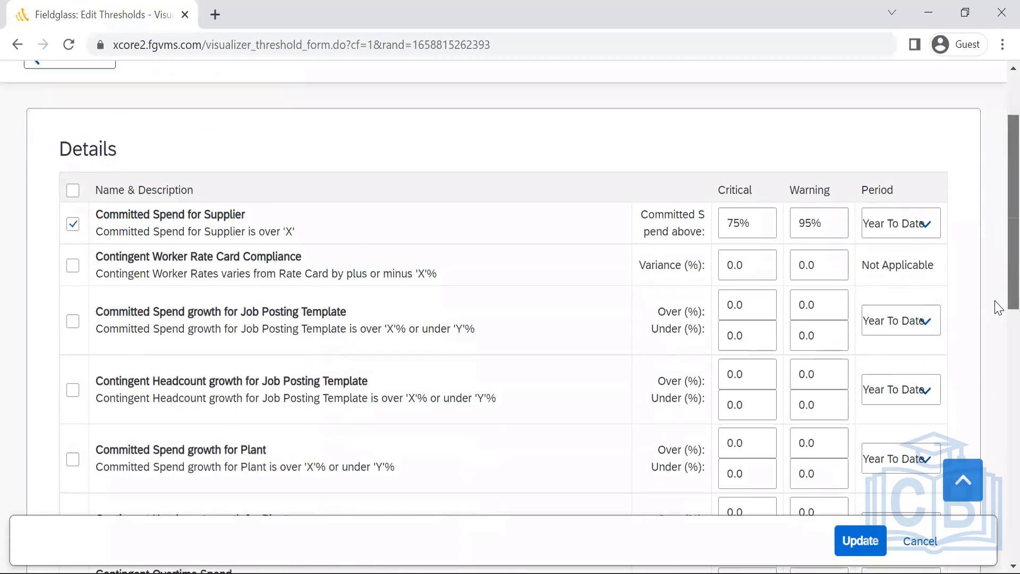
pyautogui.scroll(-3)
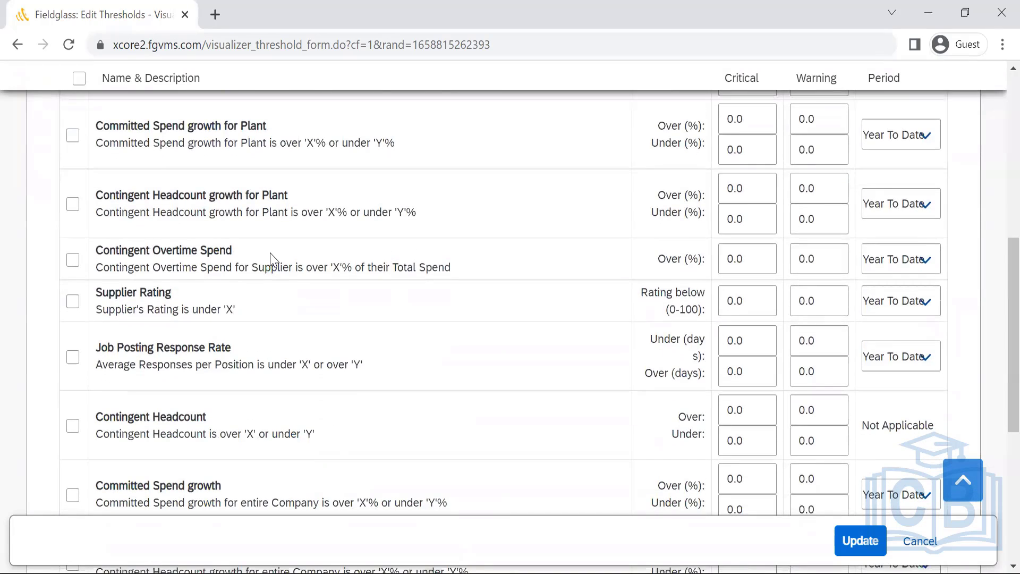
pyautogui.click(73, 204)
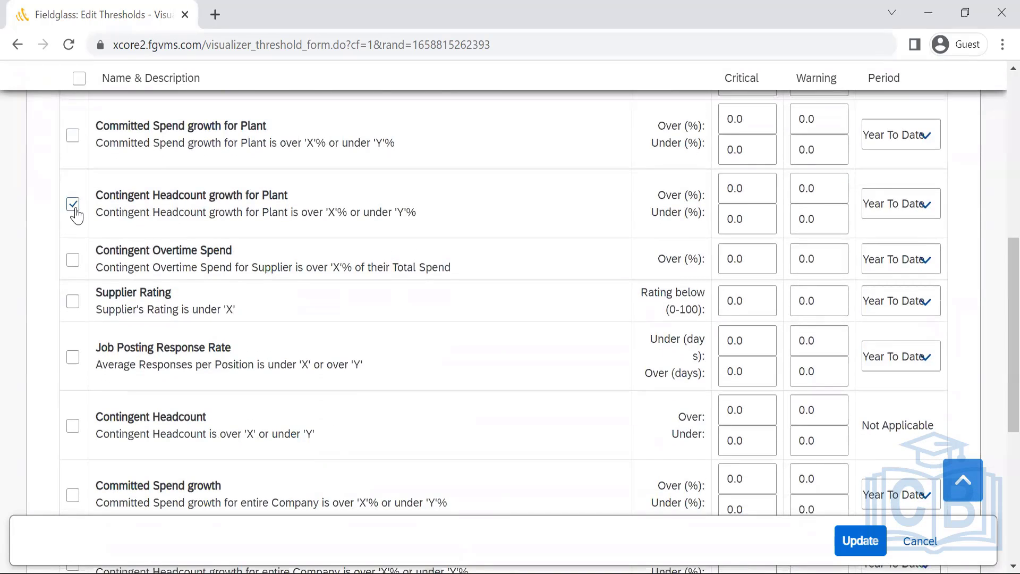
pyautogui.moveTo(336, 211)
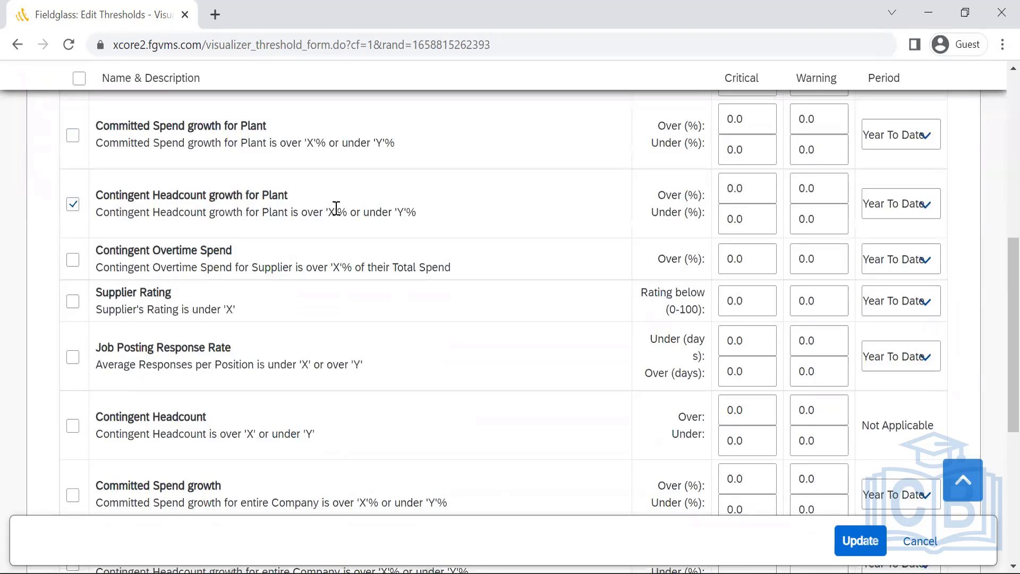
pyautogui.click(747, 189)
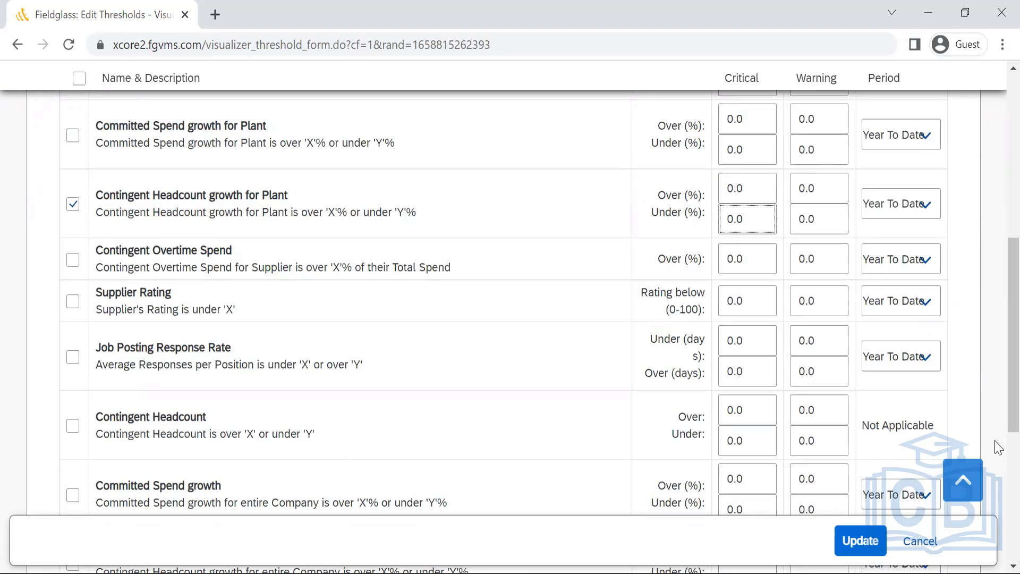
pyautogui.click(746, 219)
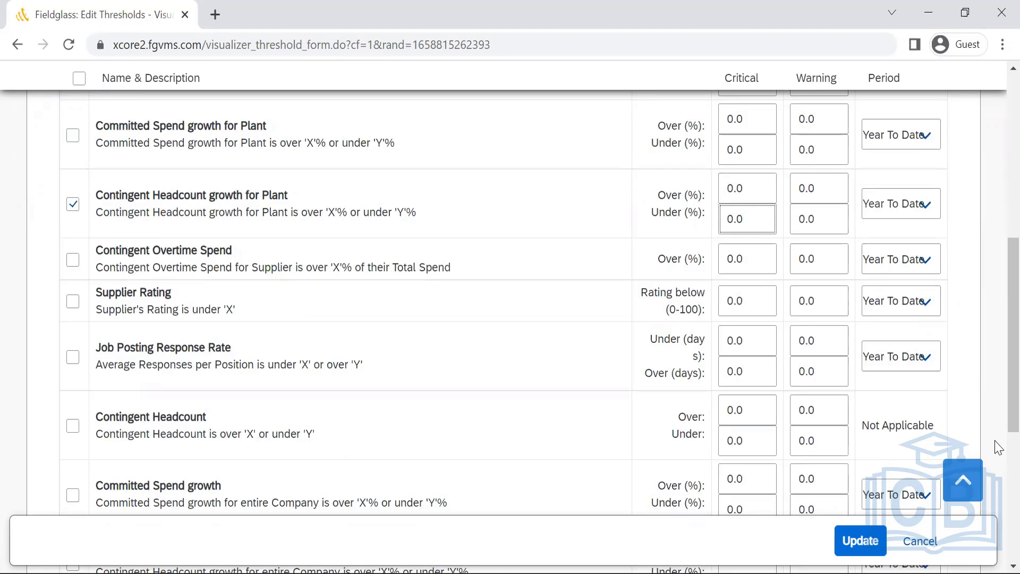
pyautogui.click(746, 219)
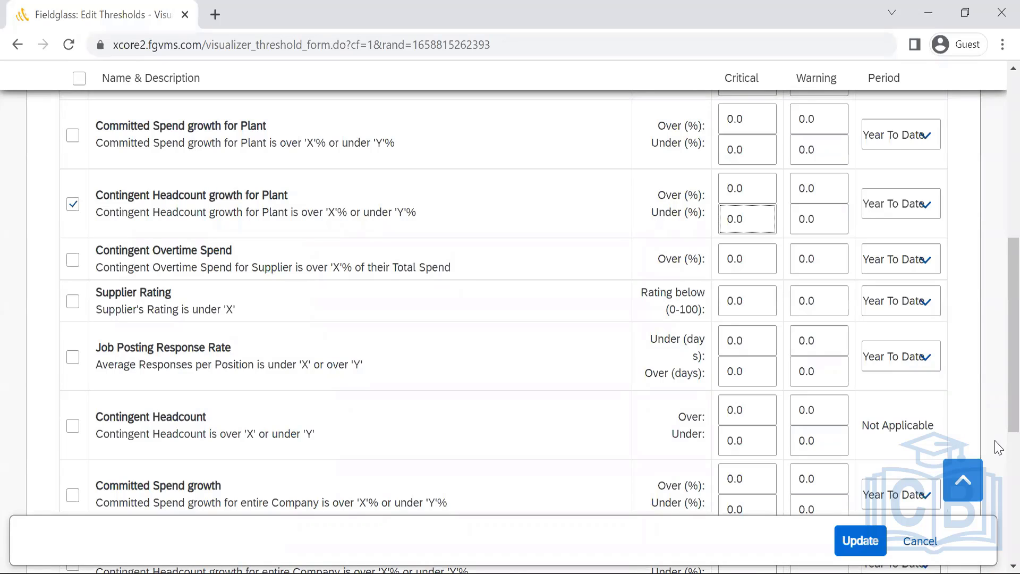
pyautogui.click(747, 219)
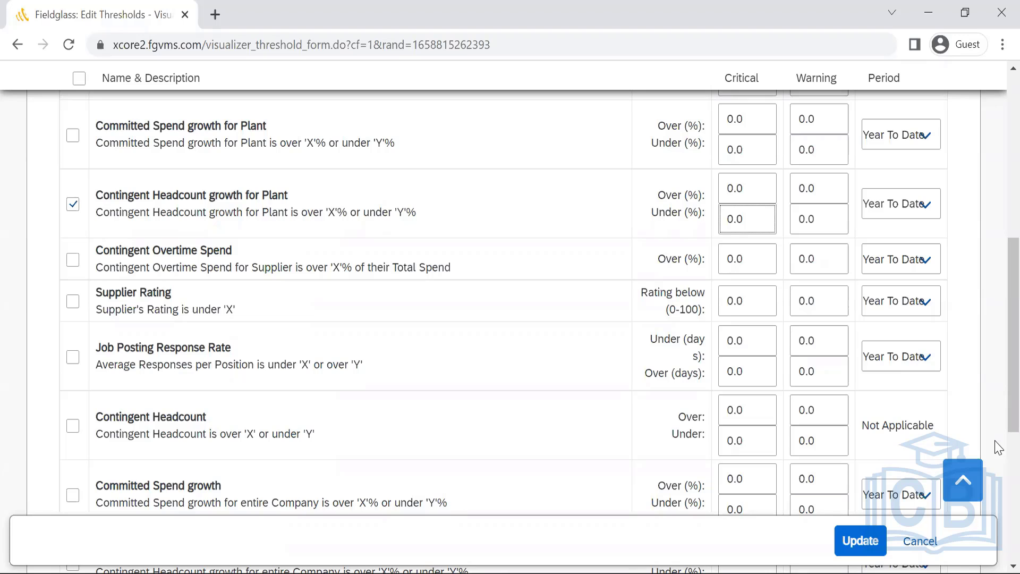
# - Cancel the Visualizer threshold edits, leaving Committed Spend for Supplier disabled at 0.0
pyautogui.scroll(-3)
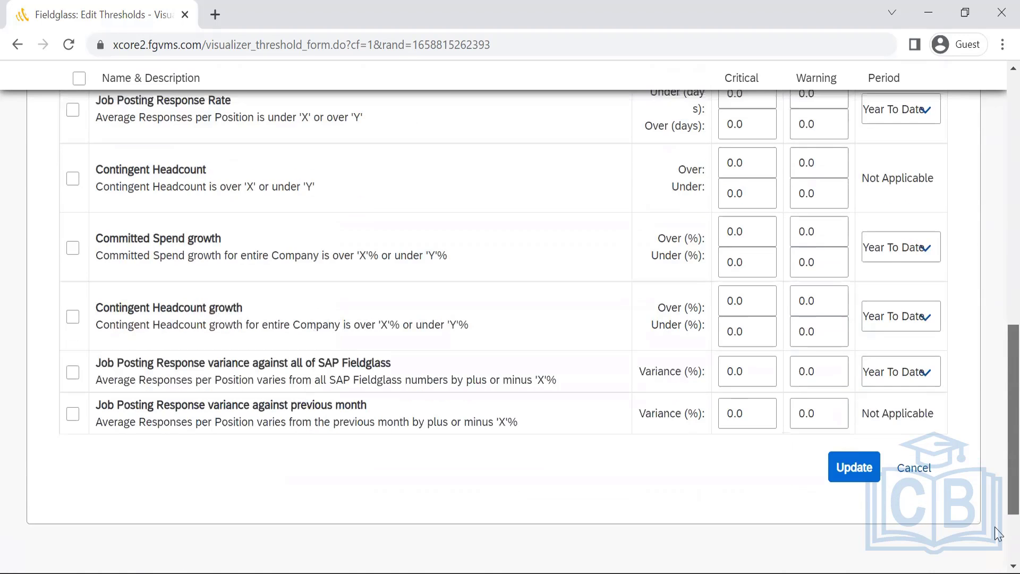
pyautogui.scroll(-3)
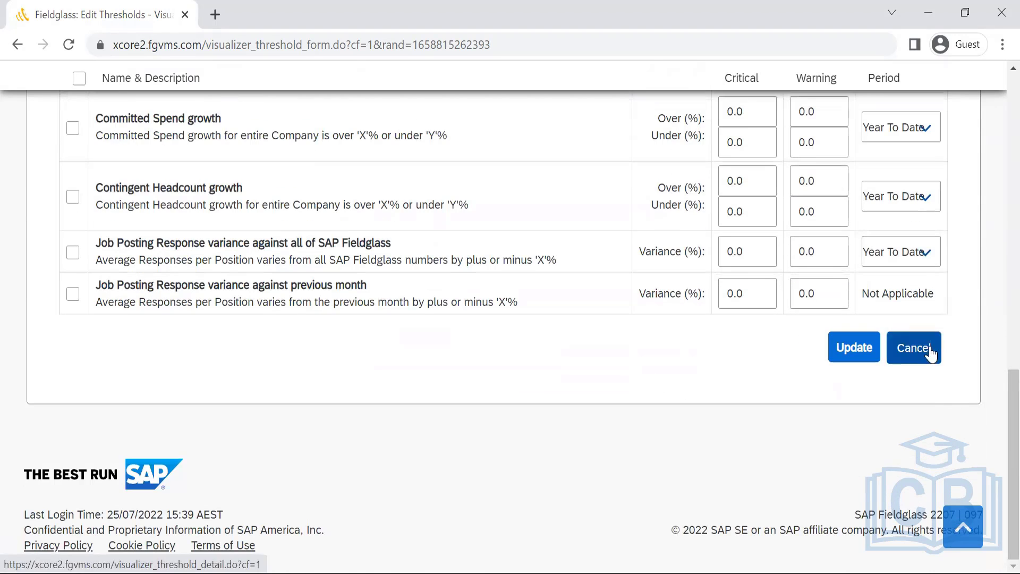
pyautogui.click(914, 348)
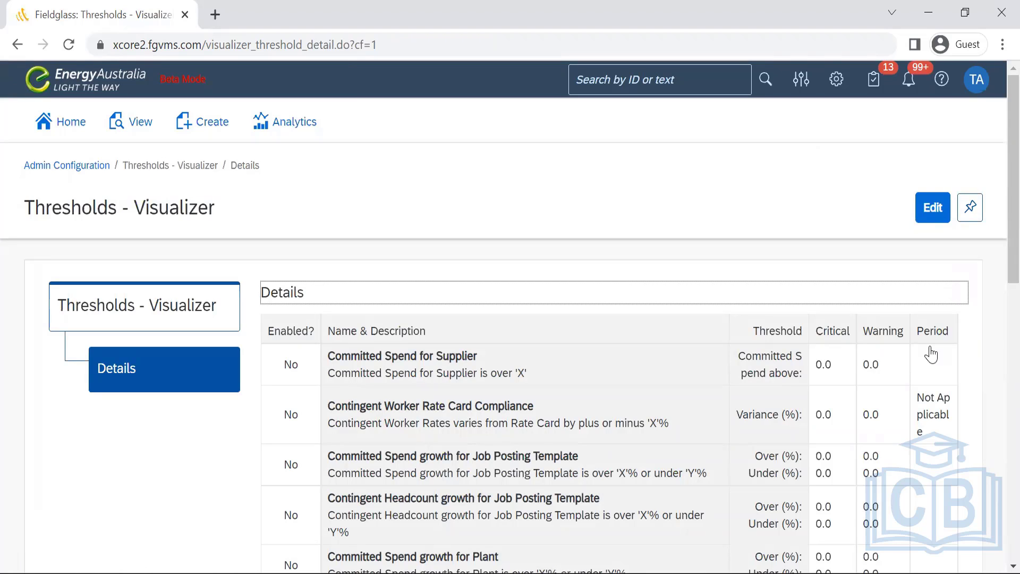
pyautogui.moveTo(75, 172)
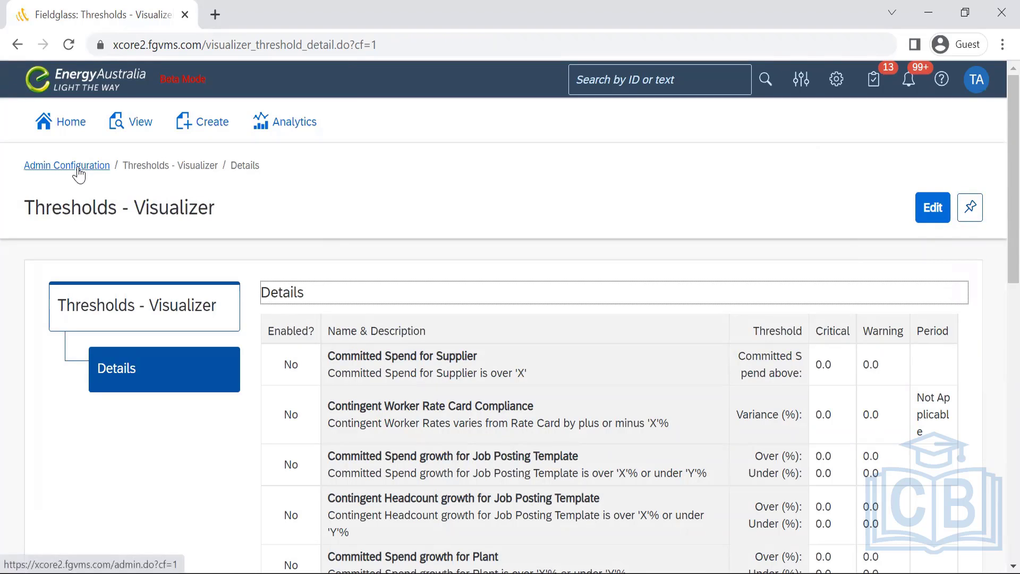
# - From the Admin Configuration overview, reach the Wizard List and view the Evaluation wizard's satisfaction questions
pyautogui.click(66, 164)
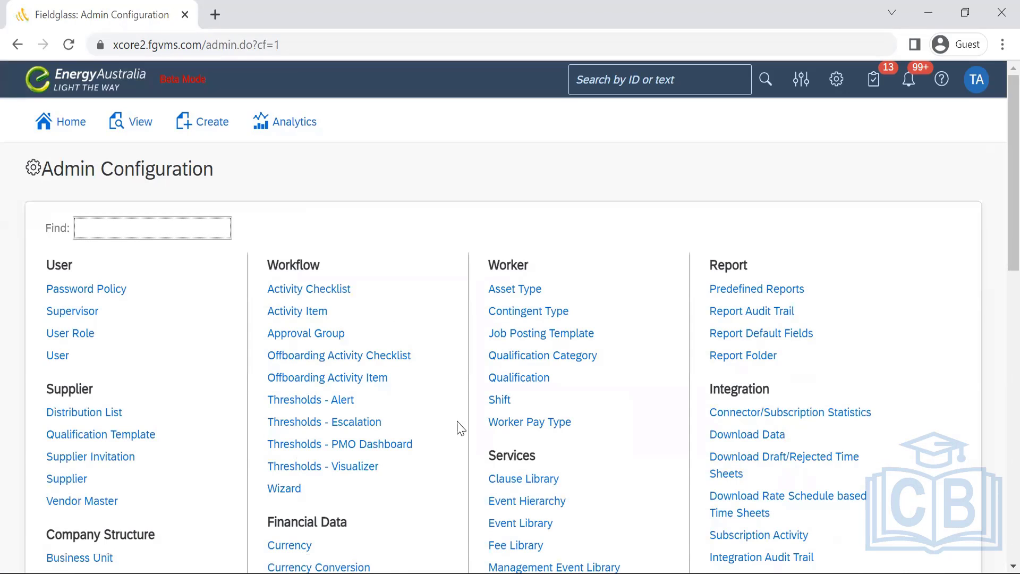
pyautogui.moveTo(996, 136)
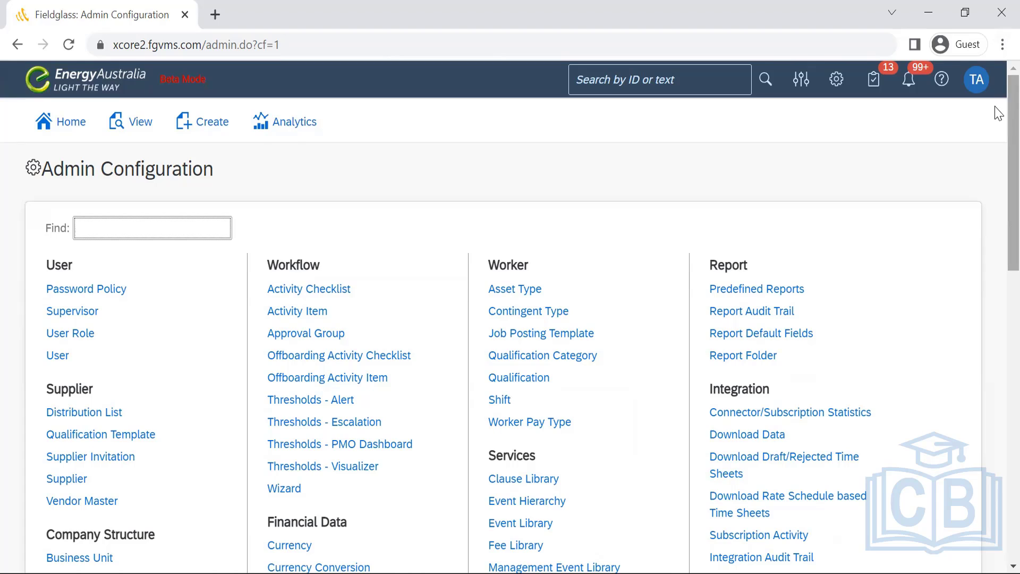
pyautogui.scroll(-3)
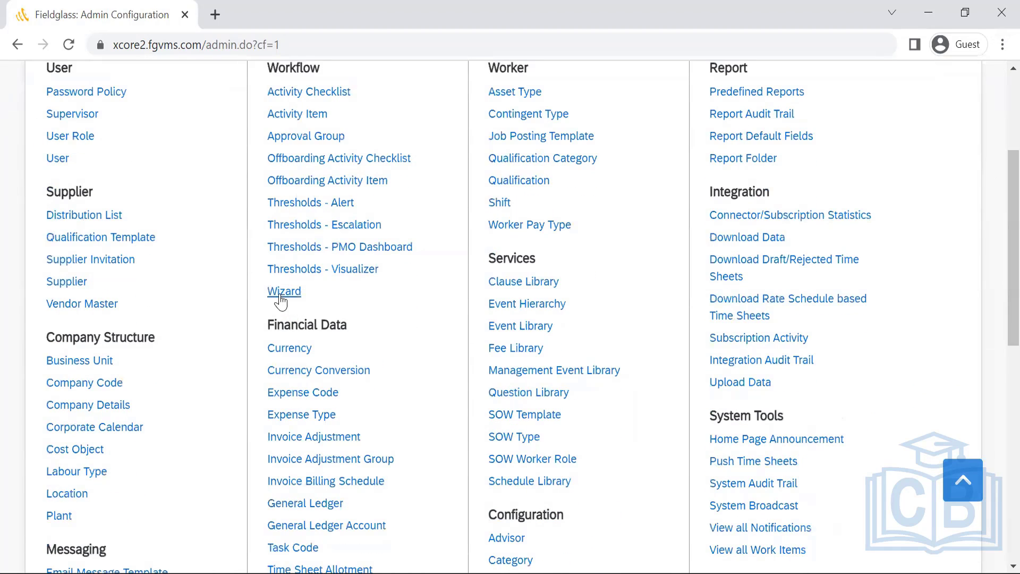
pyautogui.click(284, 291)
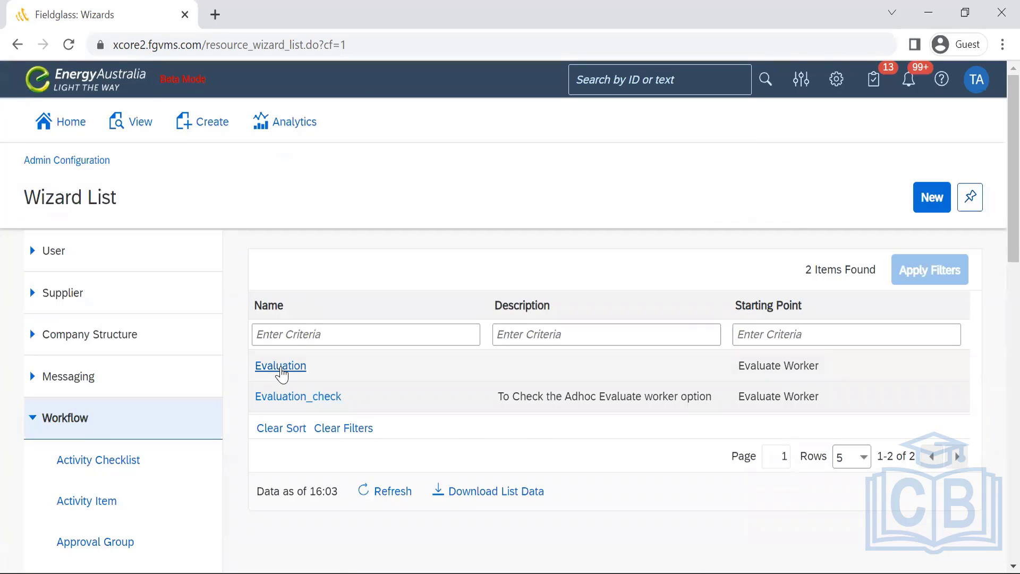
pyautogui.click(281, 365)
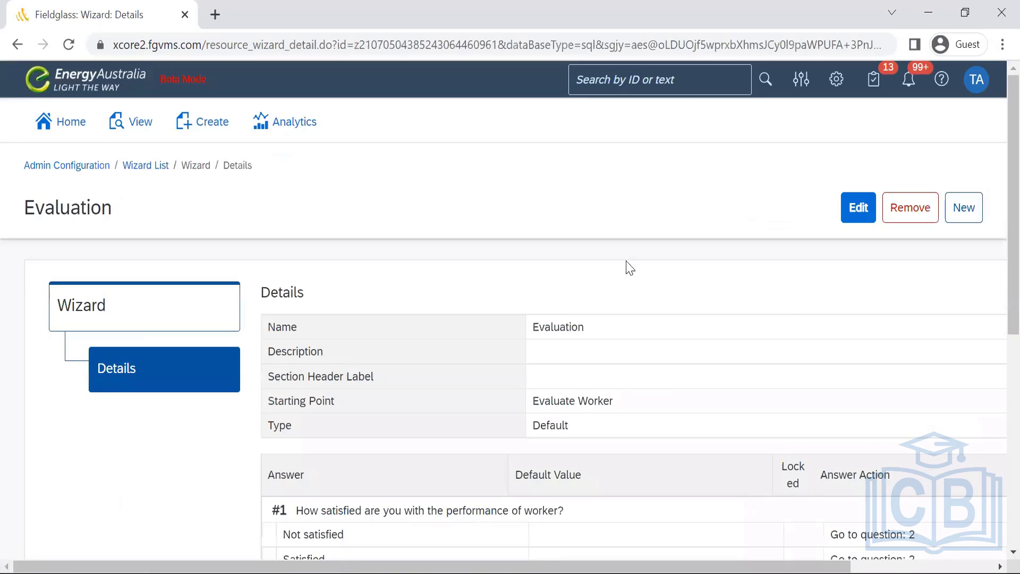
# - Review the Evaluation question text, then begin a blank Add New Wizard form with empty Name and Description
pyautogui.scroll(-3)
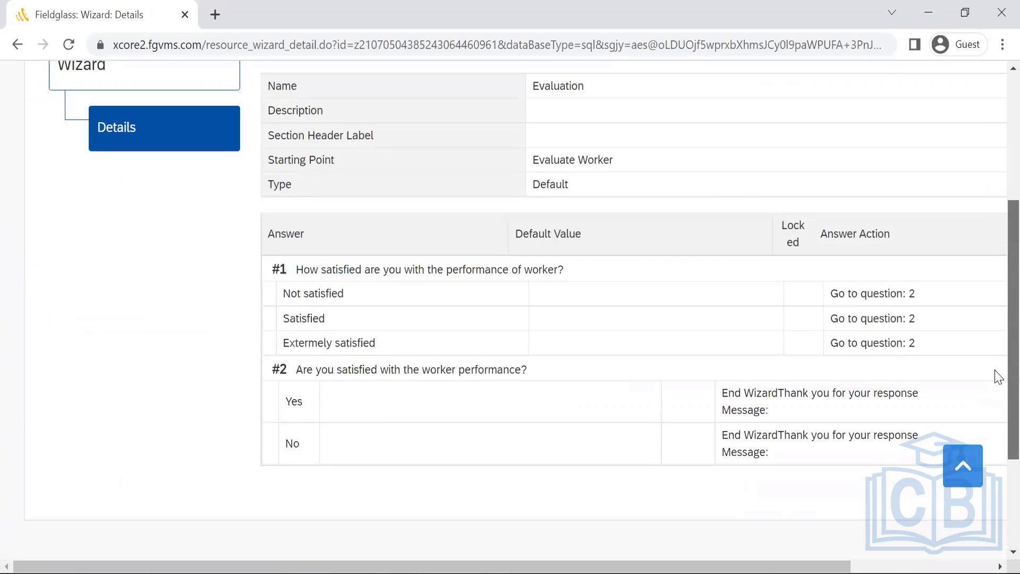
pyautogui.moveTo(567, 264)
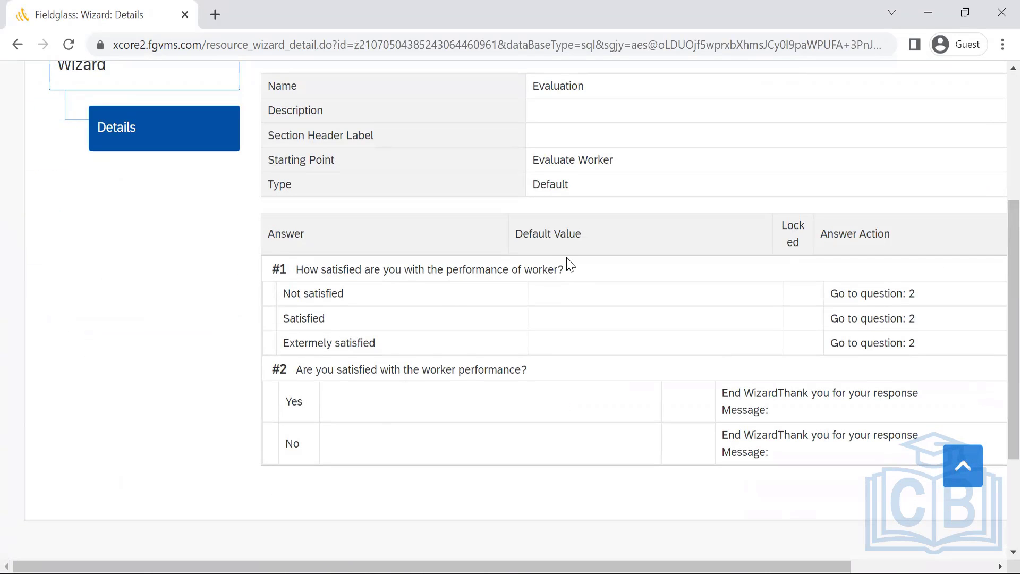
pyautogui.doubleClick(428, 269)
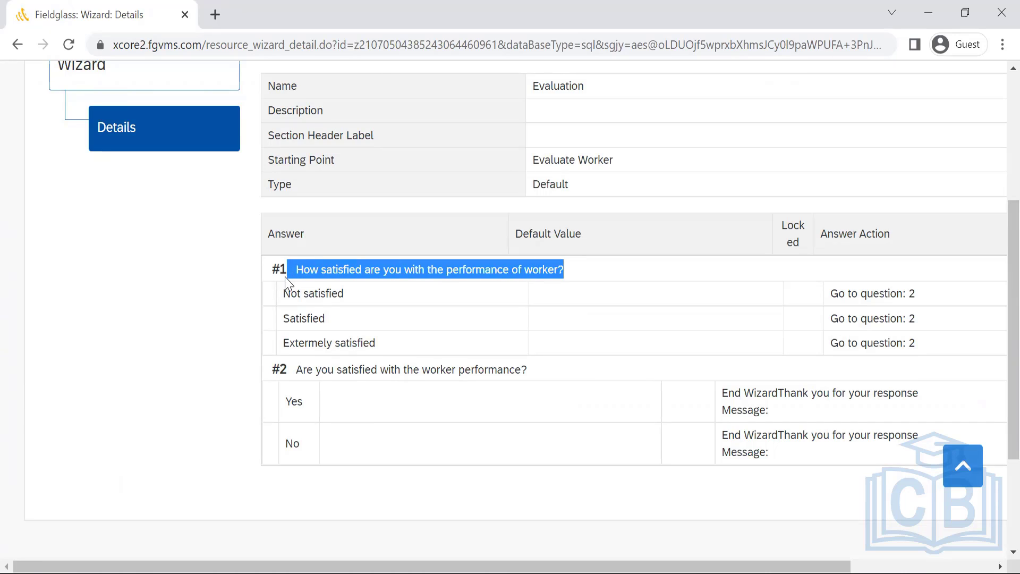
pyautogui.moveTo(450, 390)
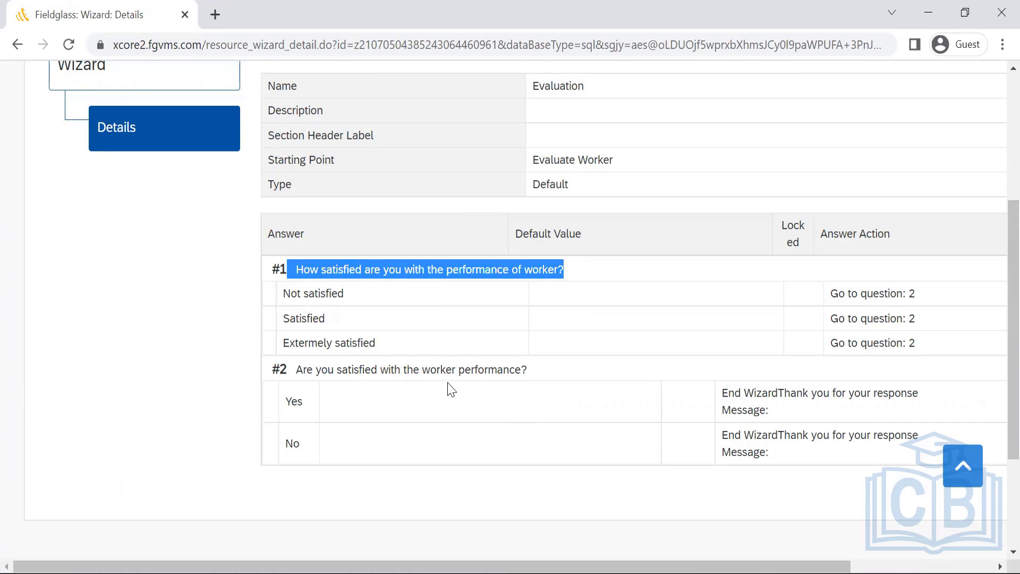
pyautogui.moveTo(535, 376)
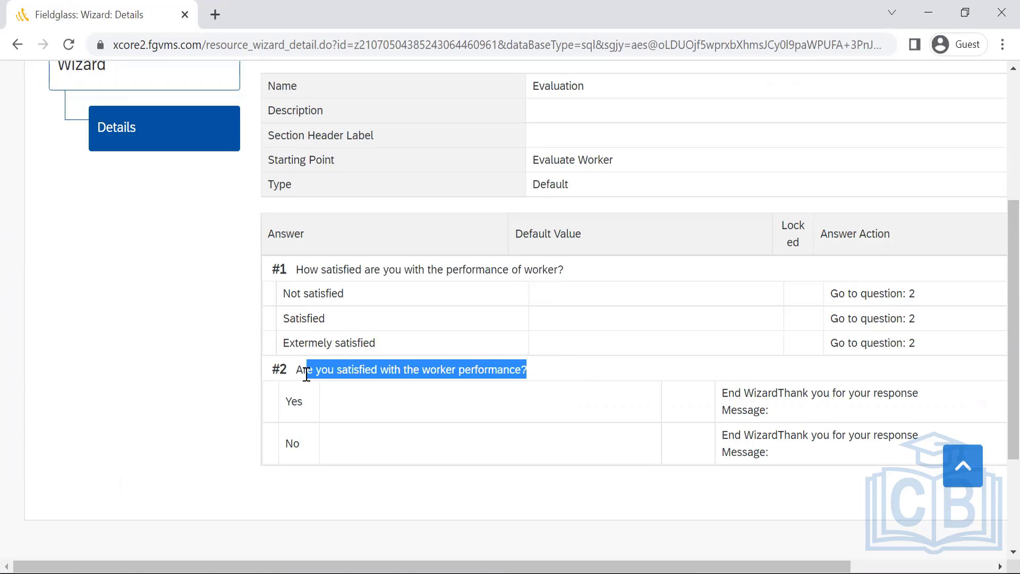
pyautogui.moveTo(997, 194)
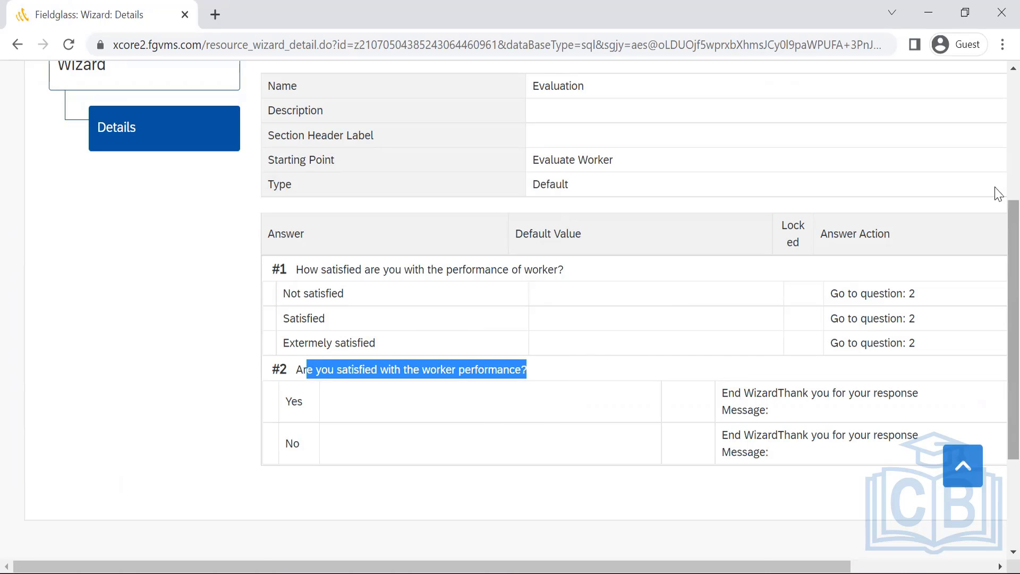
pyautogui.scroll(3)
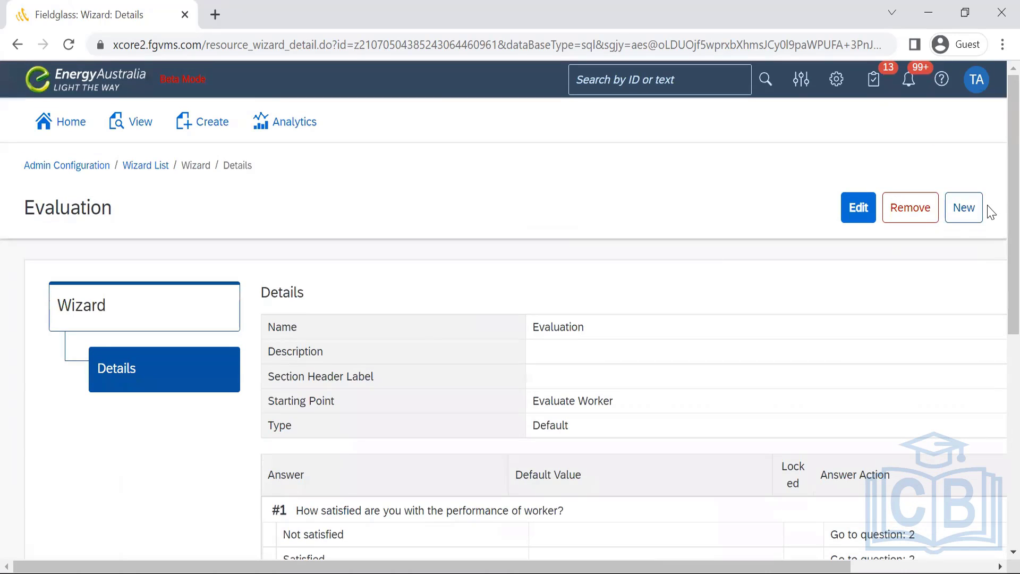
pyautogui.click(964, 208)
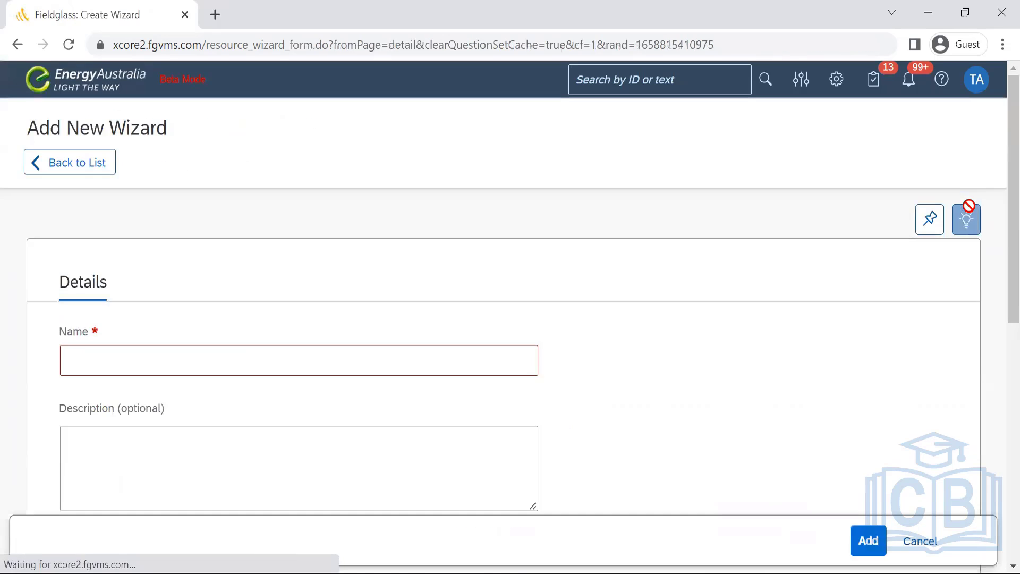
# - Inspect the Starting Point options, then cancel the Add New Wizard form back to Admin Configuration
pyautogui.scroll(-3)
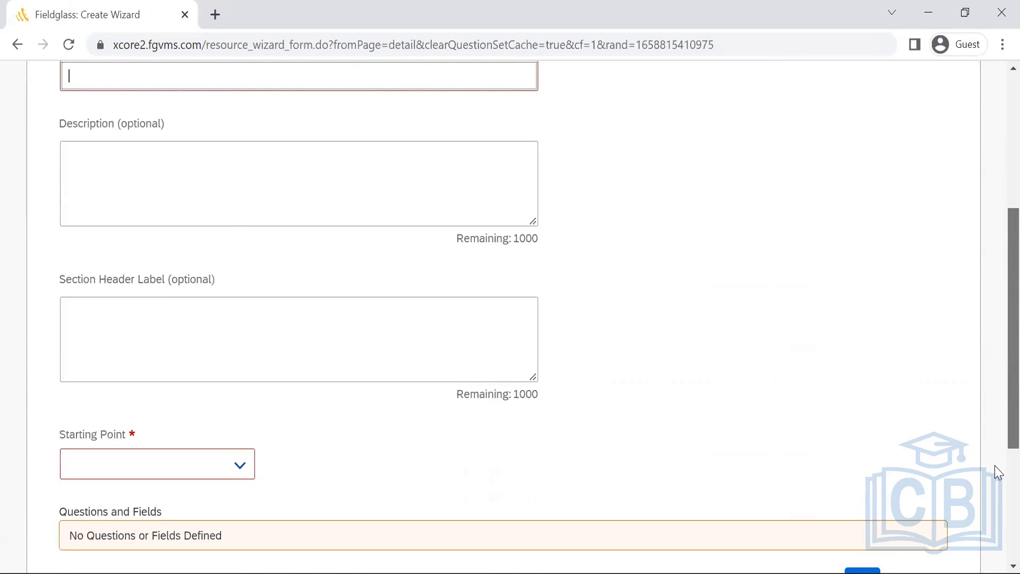
pyautogui.click(241, 464)
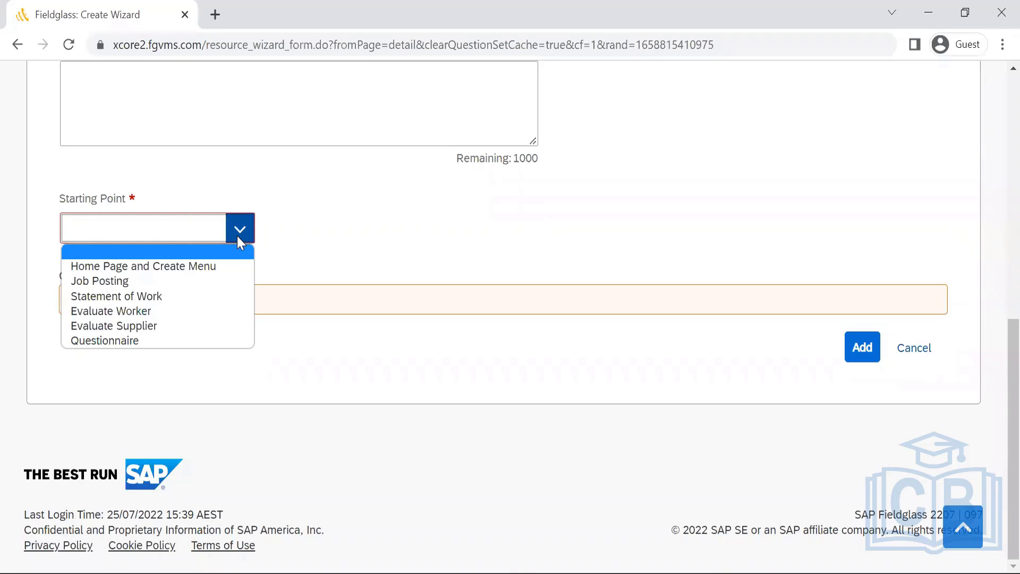
pyautogui.moveTo(299, 237)
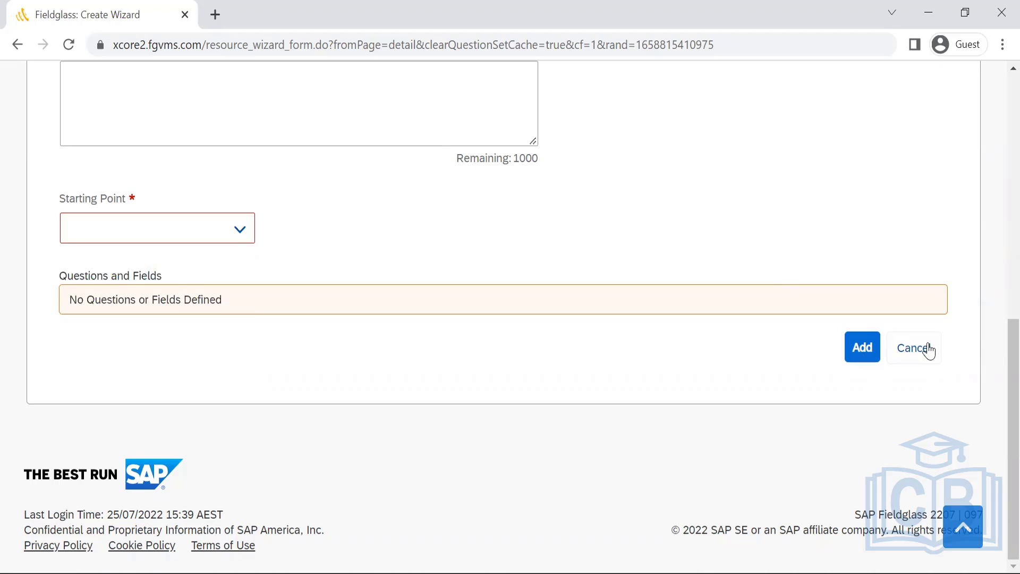
pyautogui.click(914, 347)
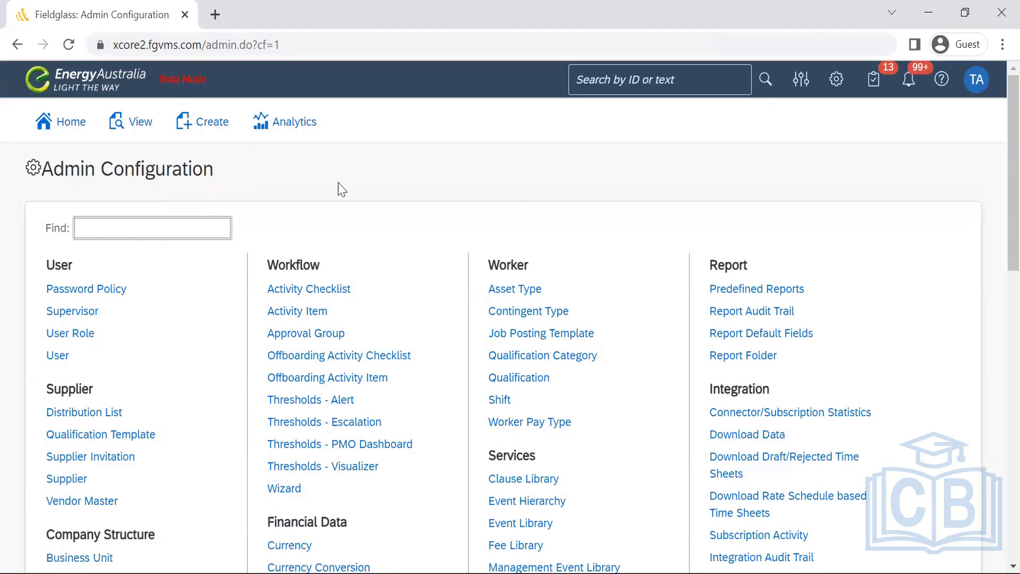
pyautogui.moveTo(518, 205)
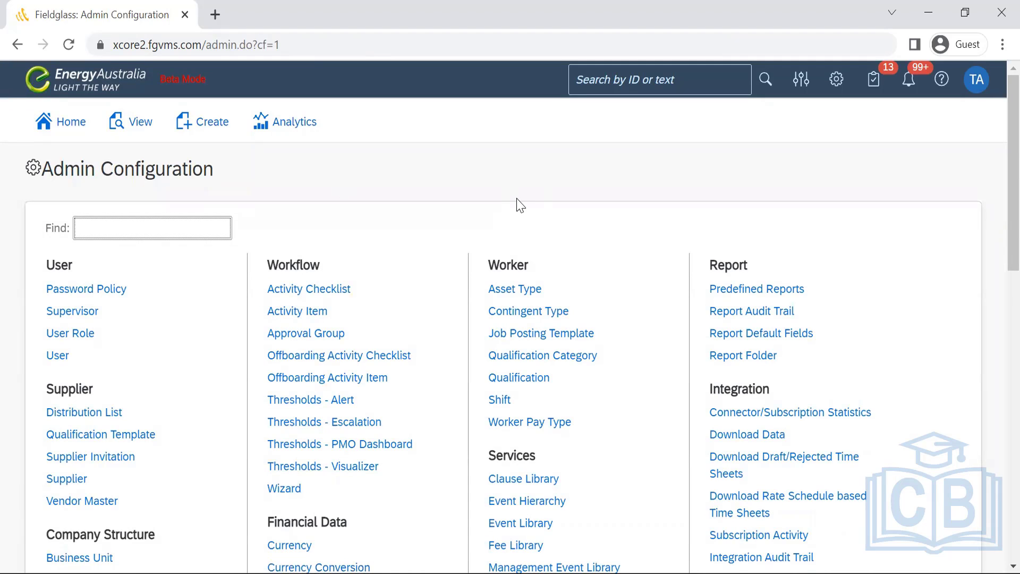